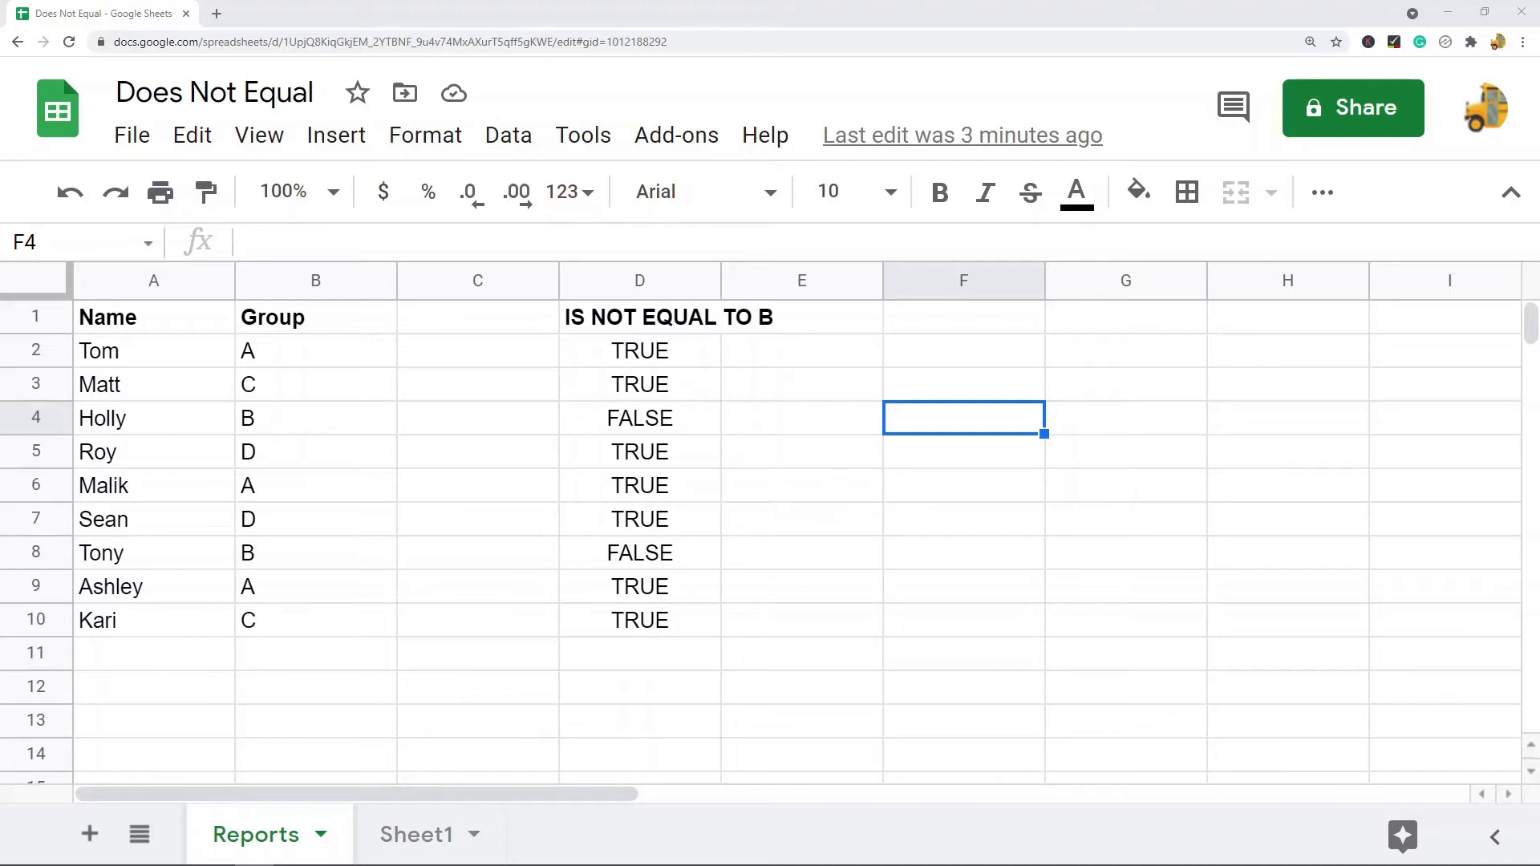
mouse_move(1203, 477)
text(A)
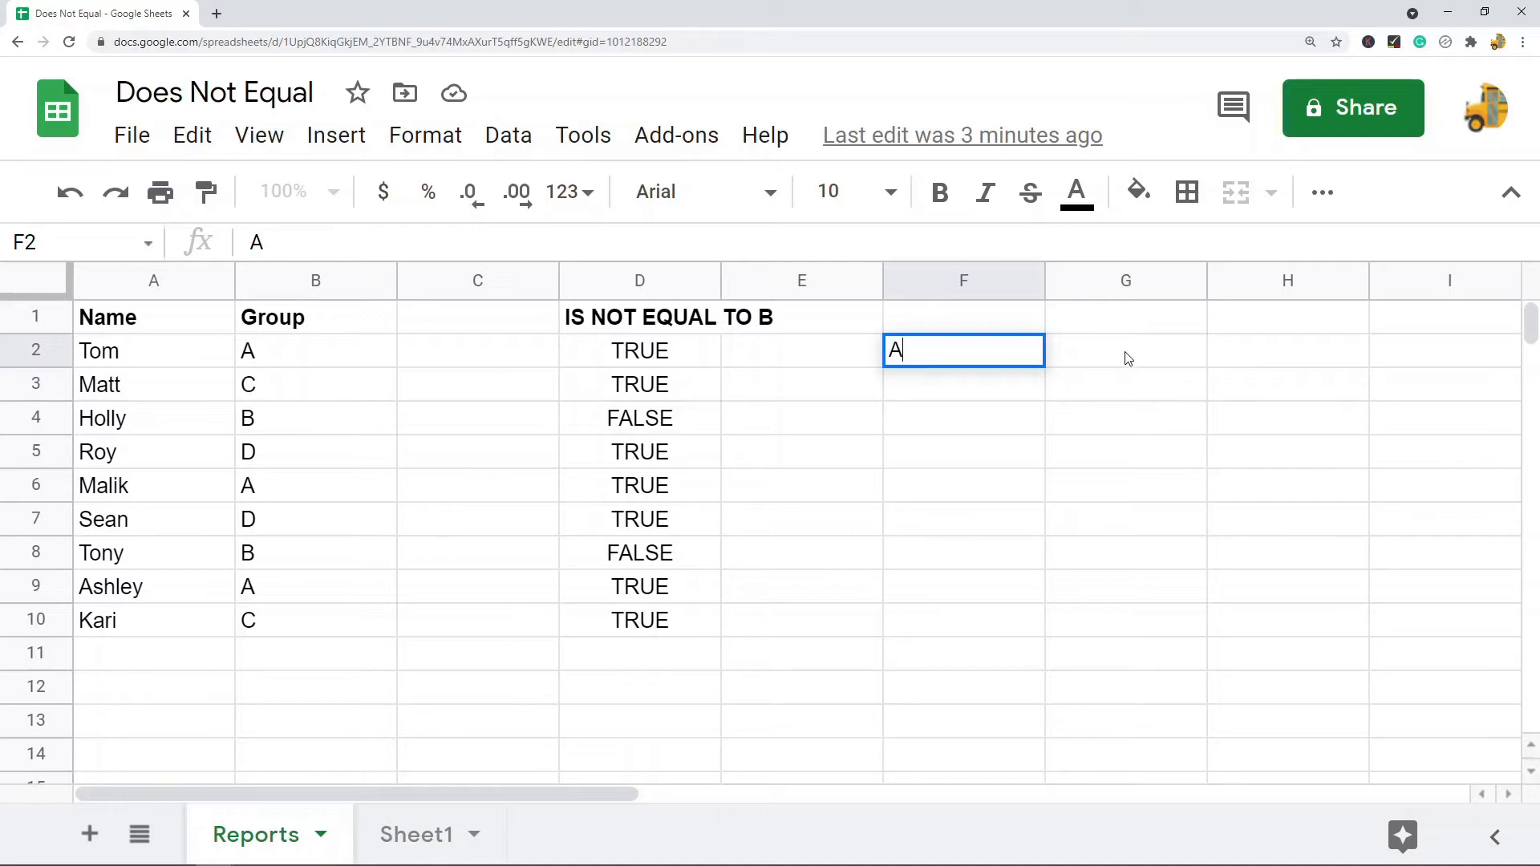
- Enter A, A, FALSE in F2:H2 and A, B, TRUE in F3:H3
key(Tab)
text(A)
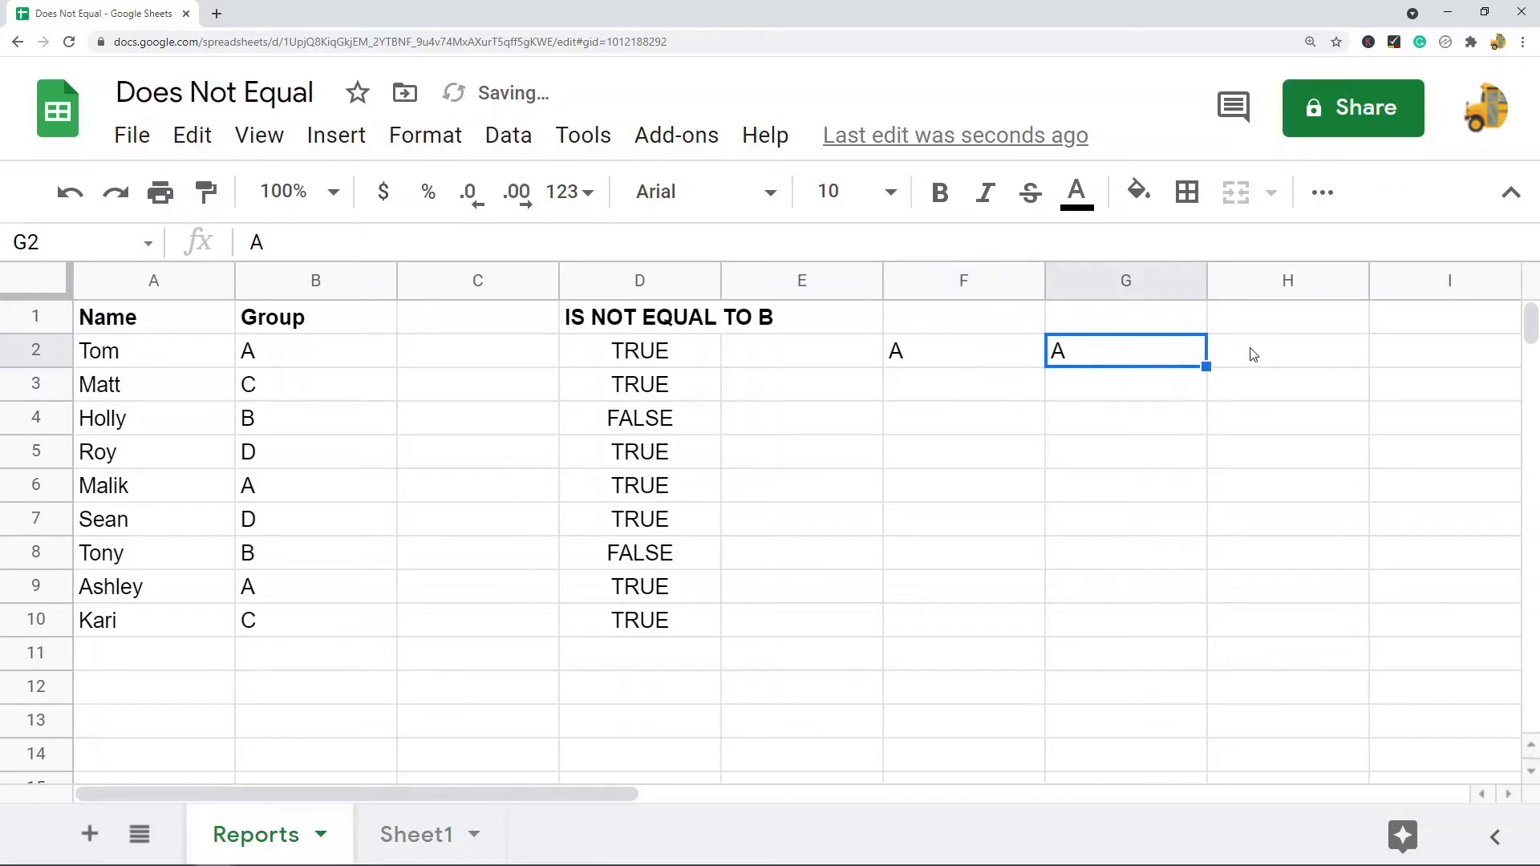
text(Fa)
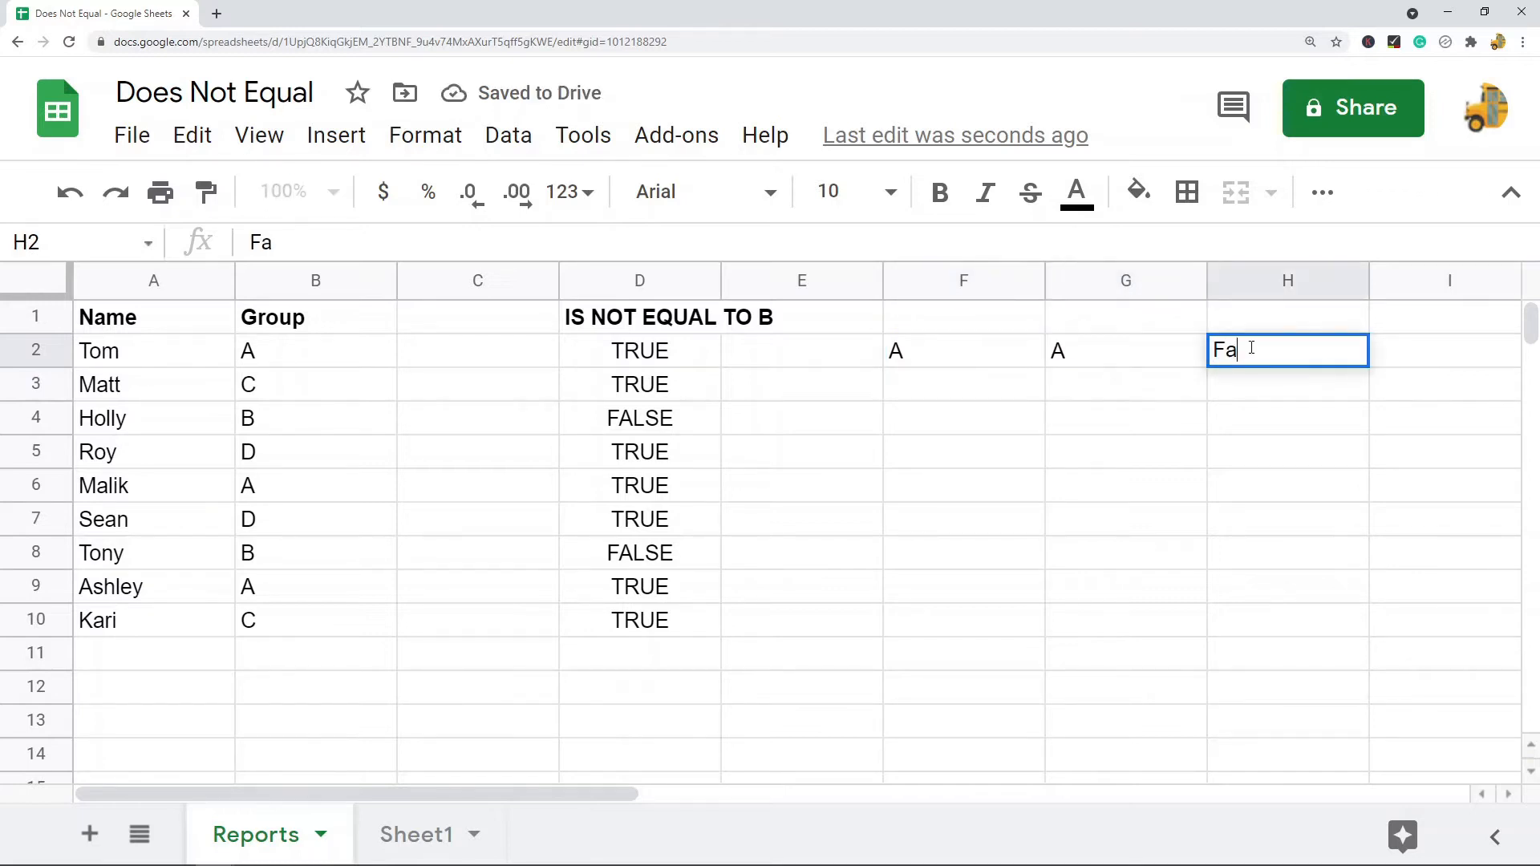
text(lse)
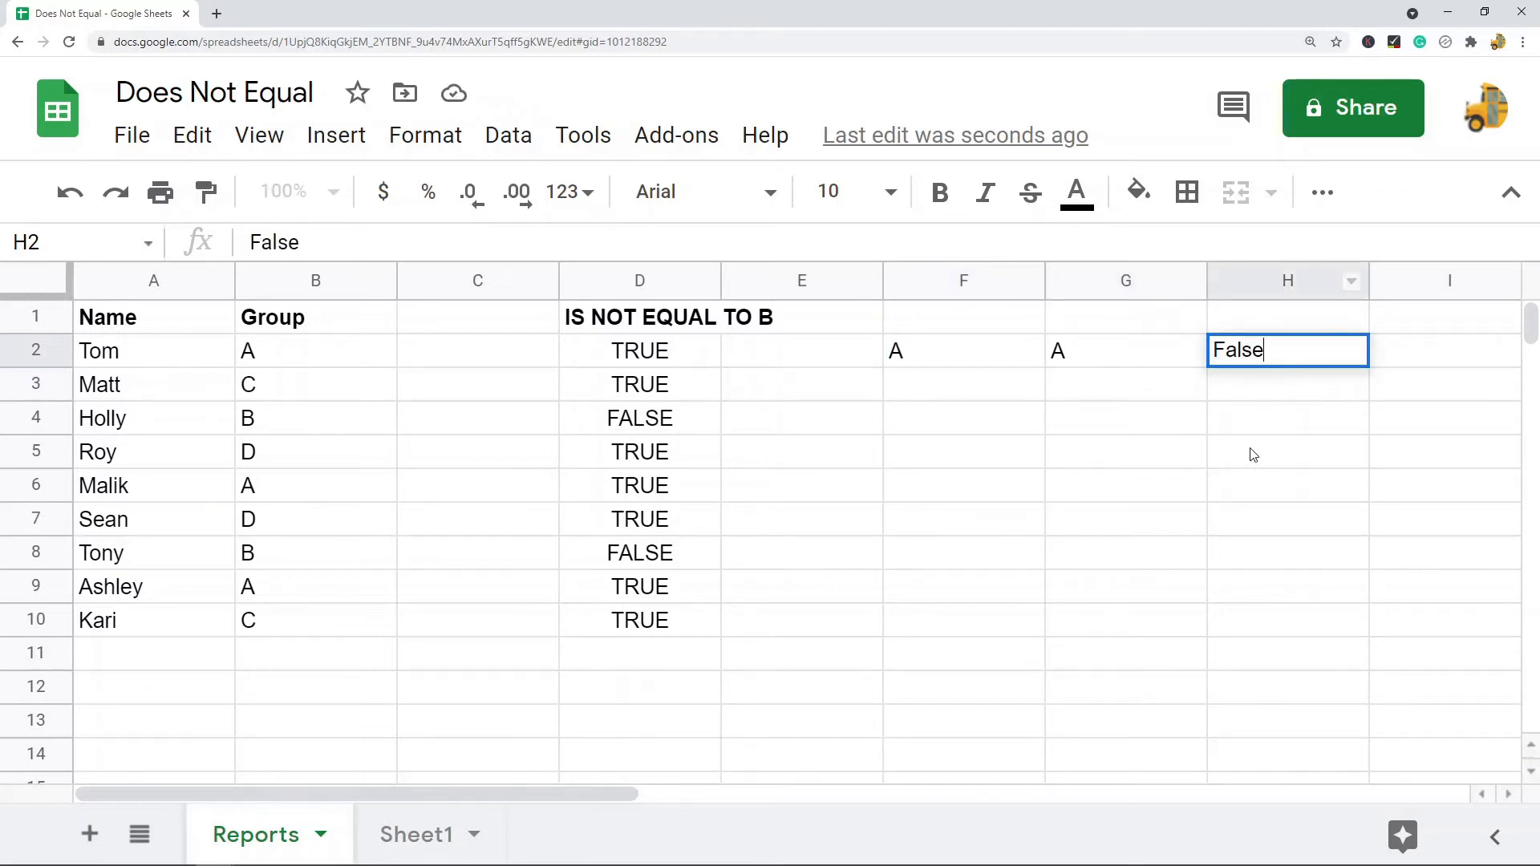
mouse_move(942, 418)
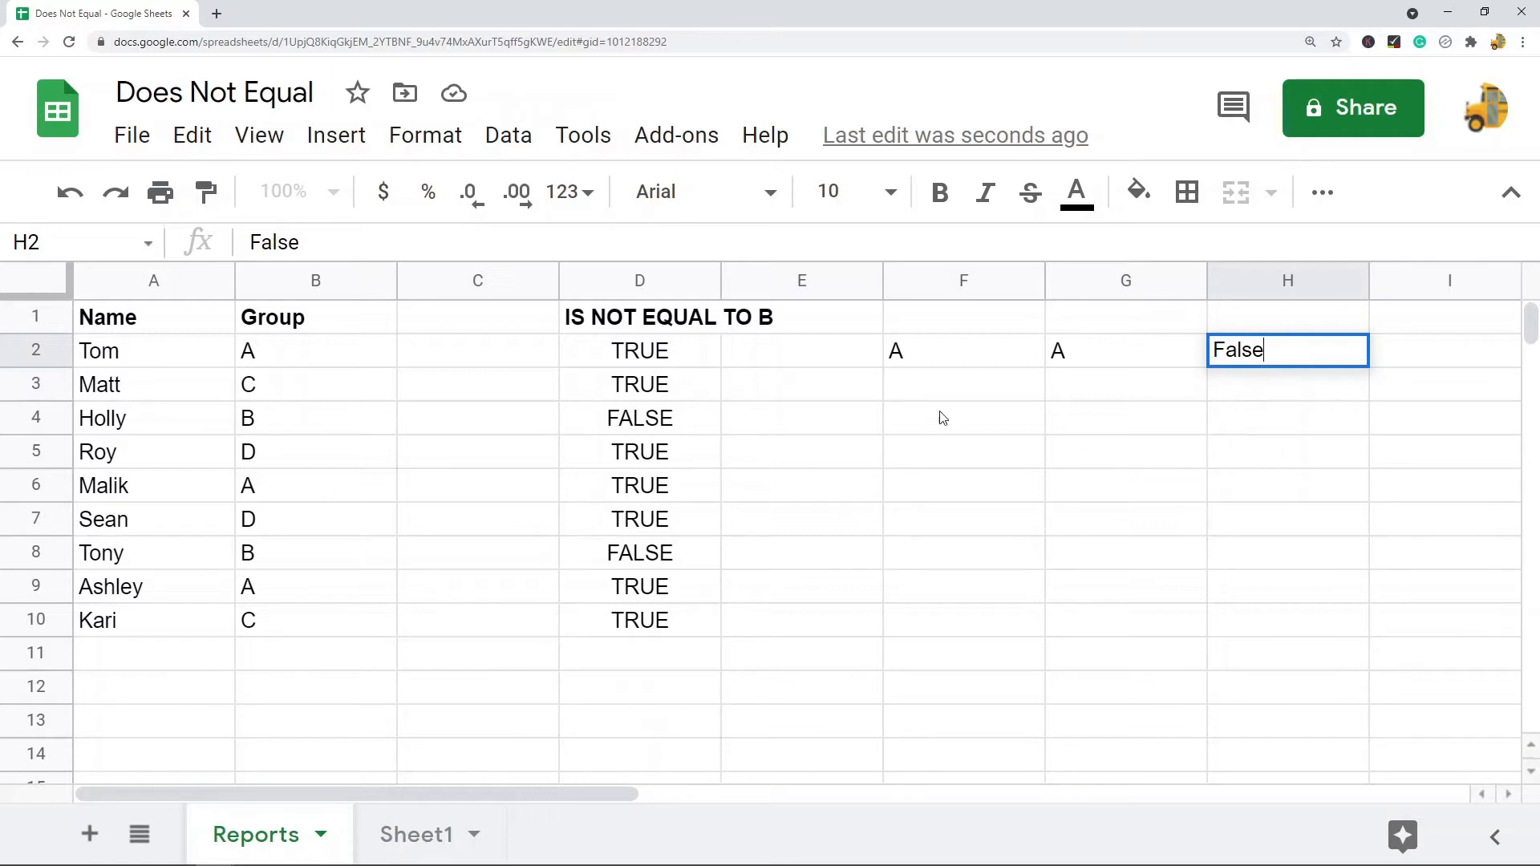
mouse_move(972, 402)
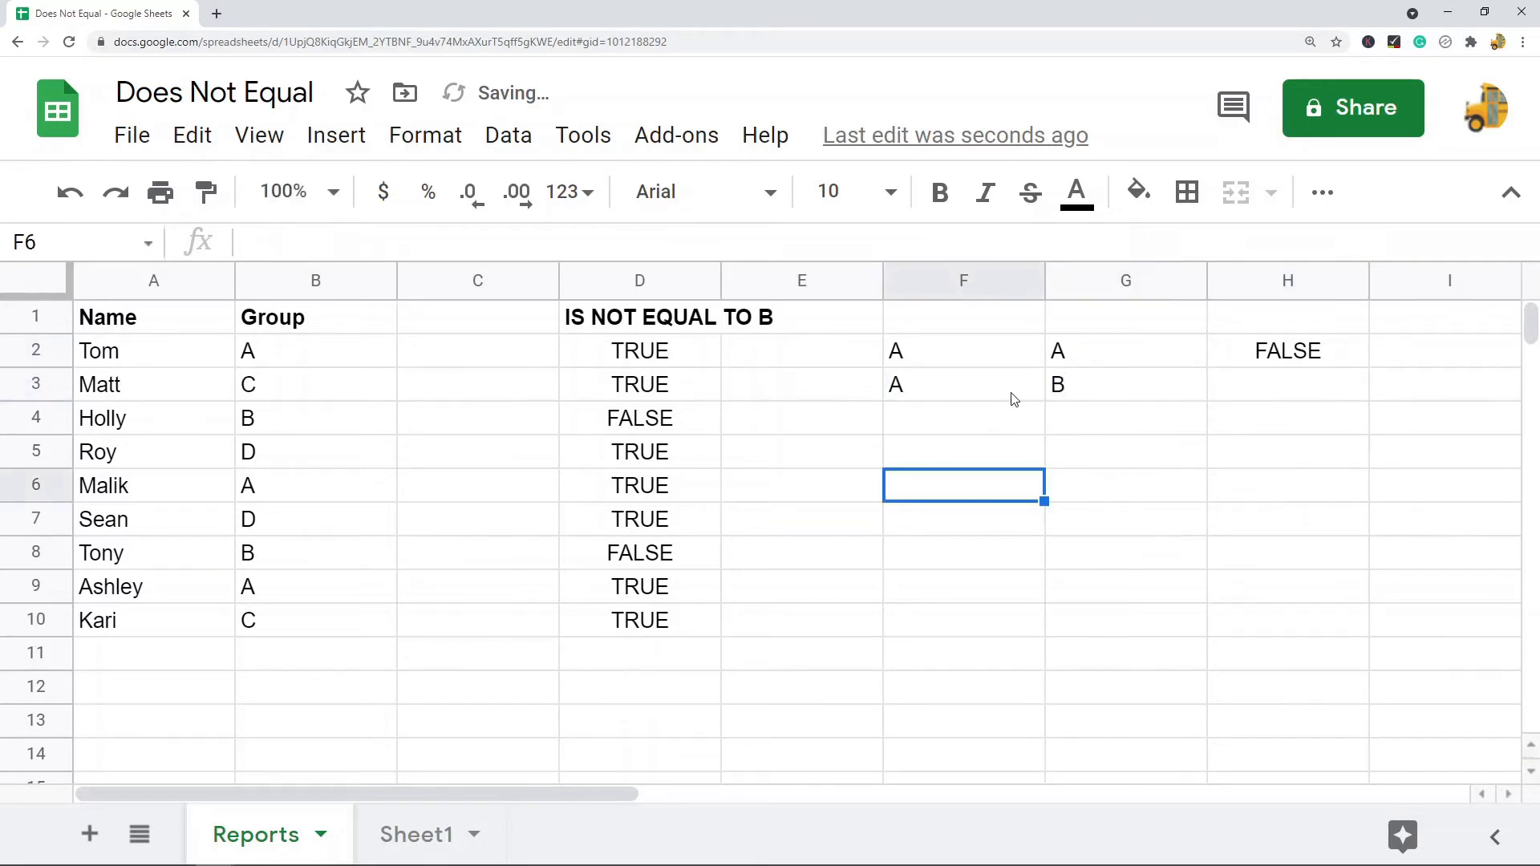
click(1125, 385)
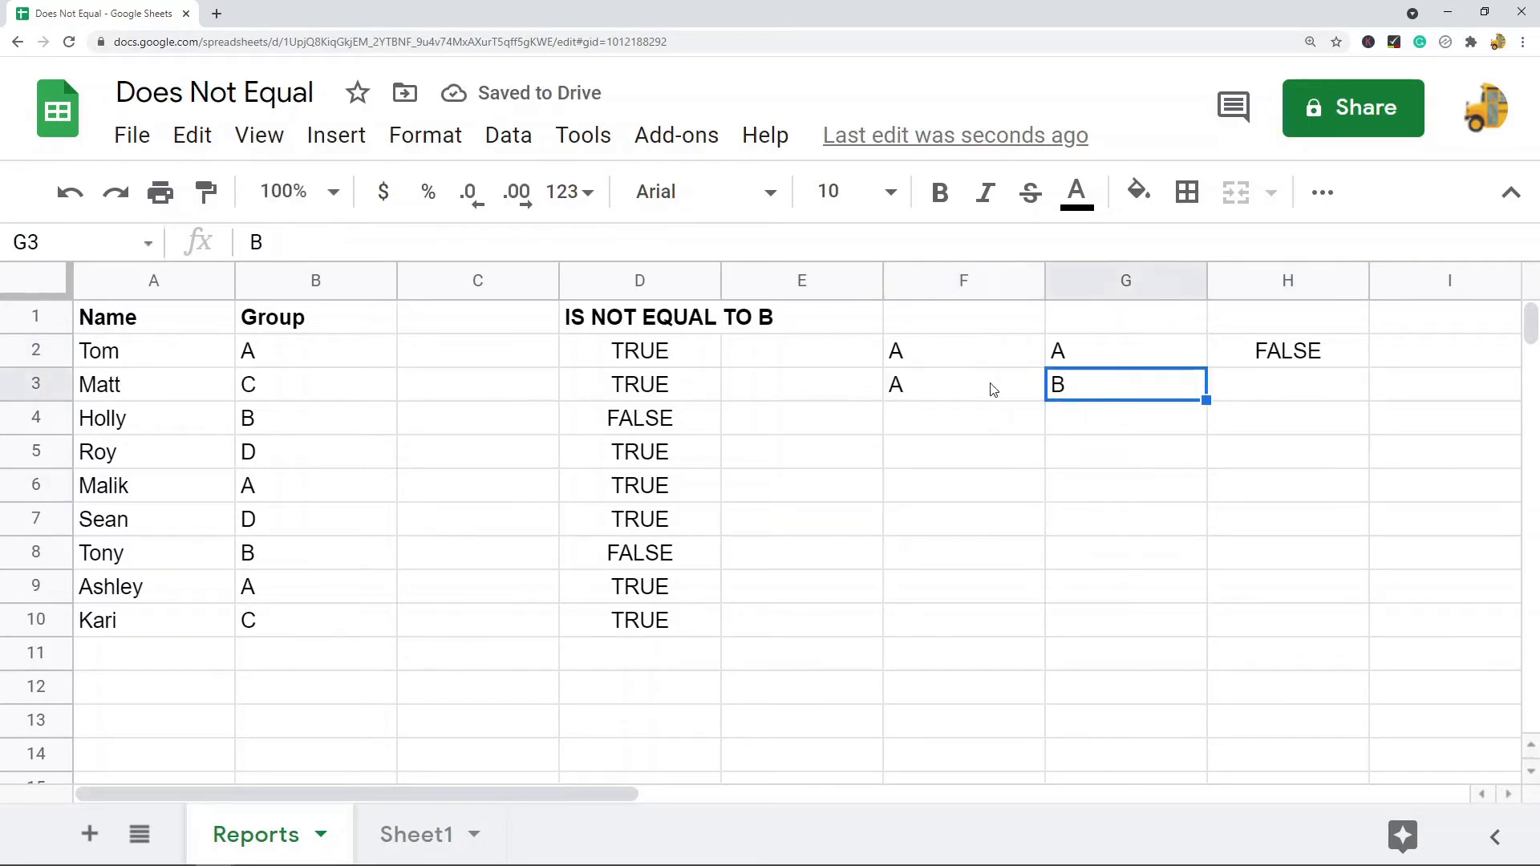
mouse_move(1306, 393)
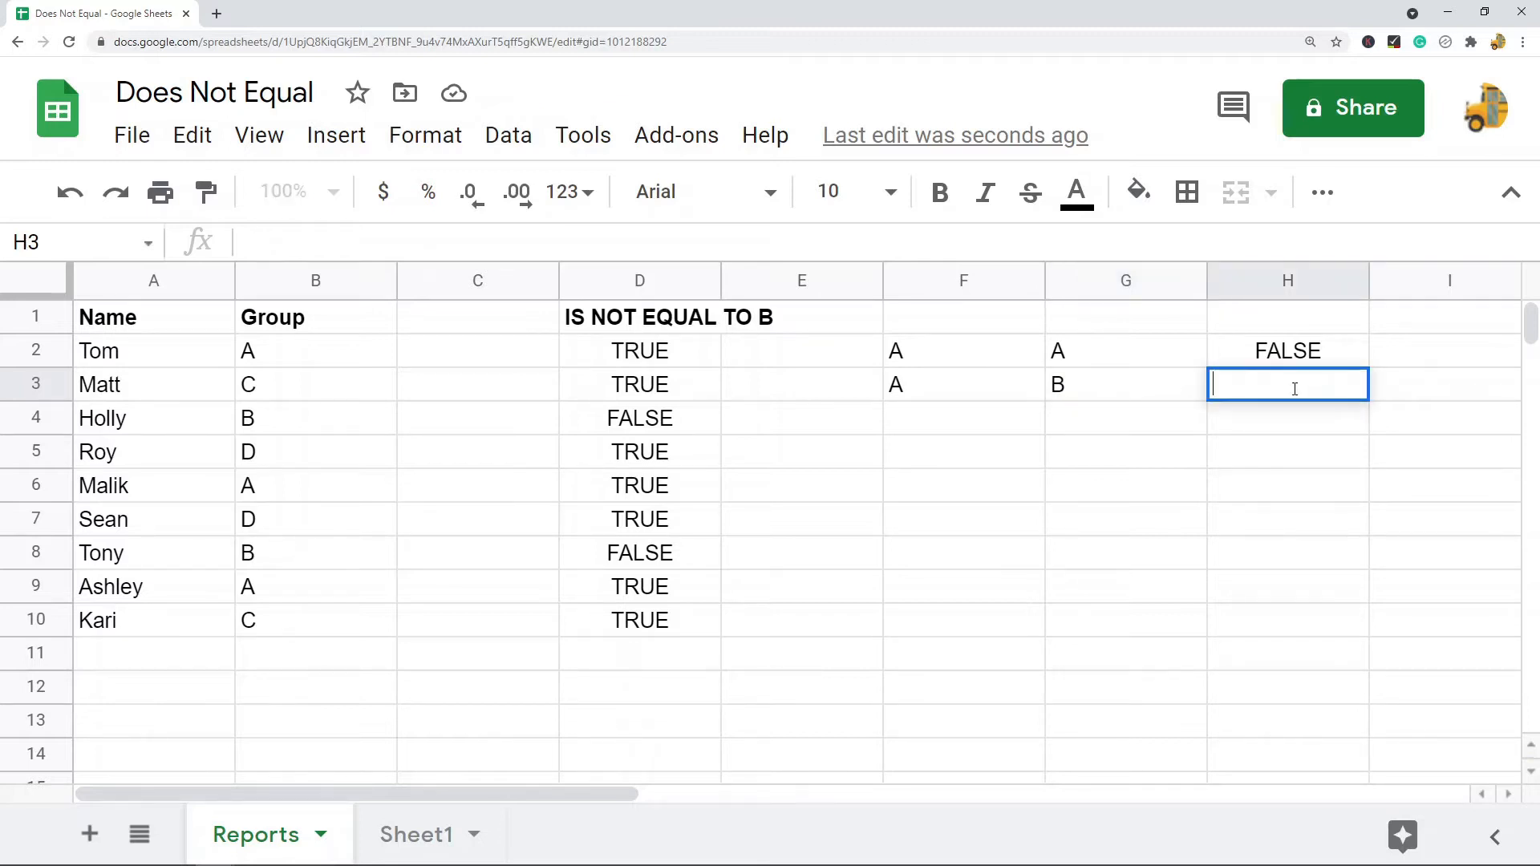
text(TRUE)
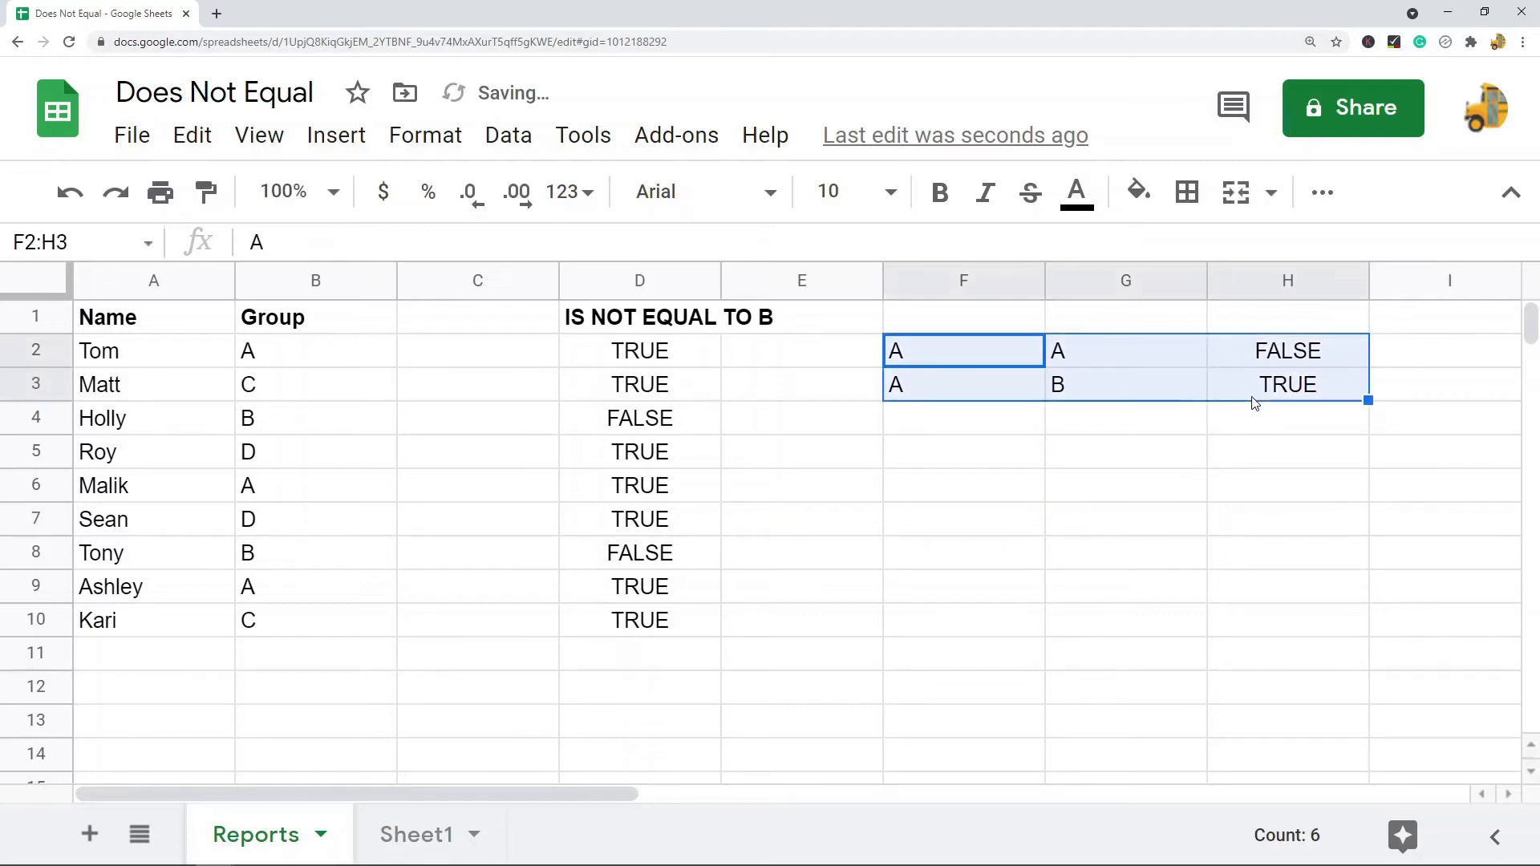
mouse_move(940, 486)
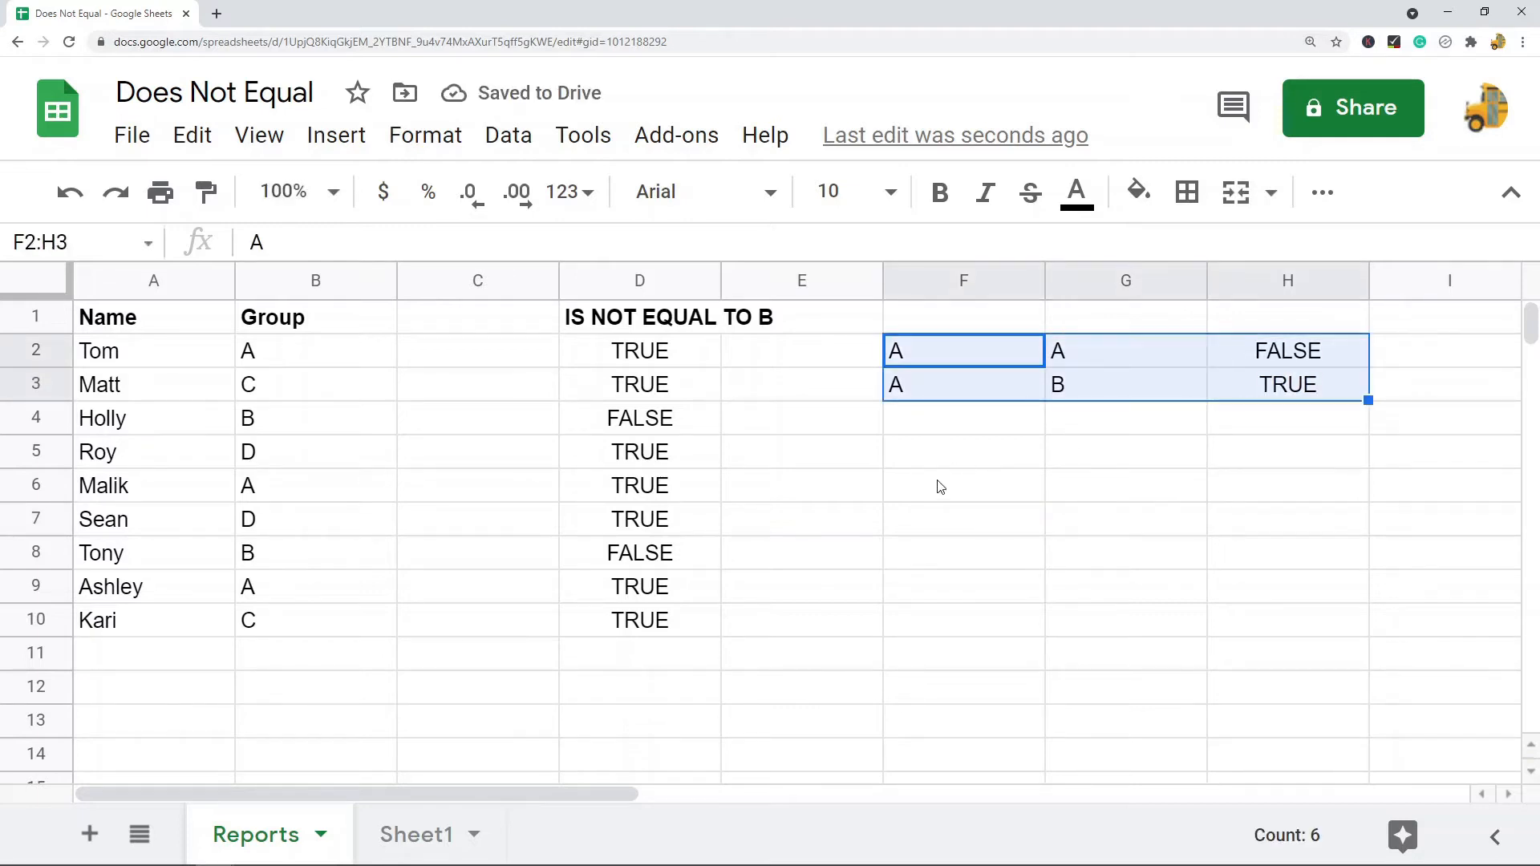
- Clear the example from F2:H3, then highlight columns A and B to show the data
key(Delete)
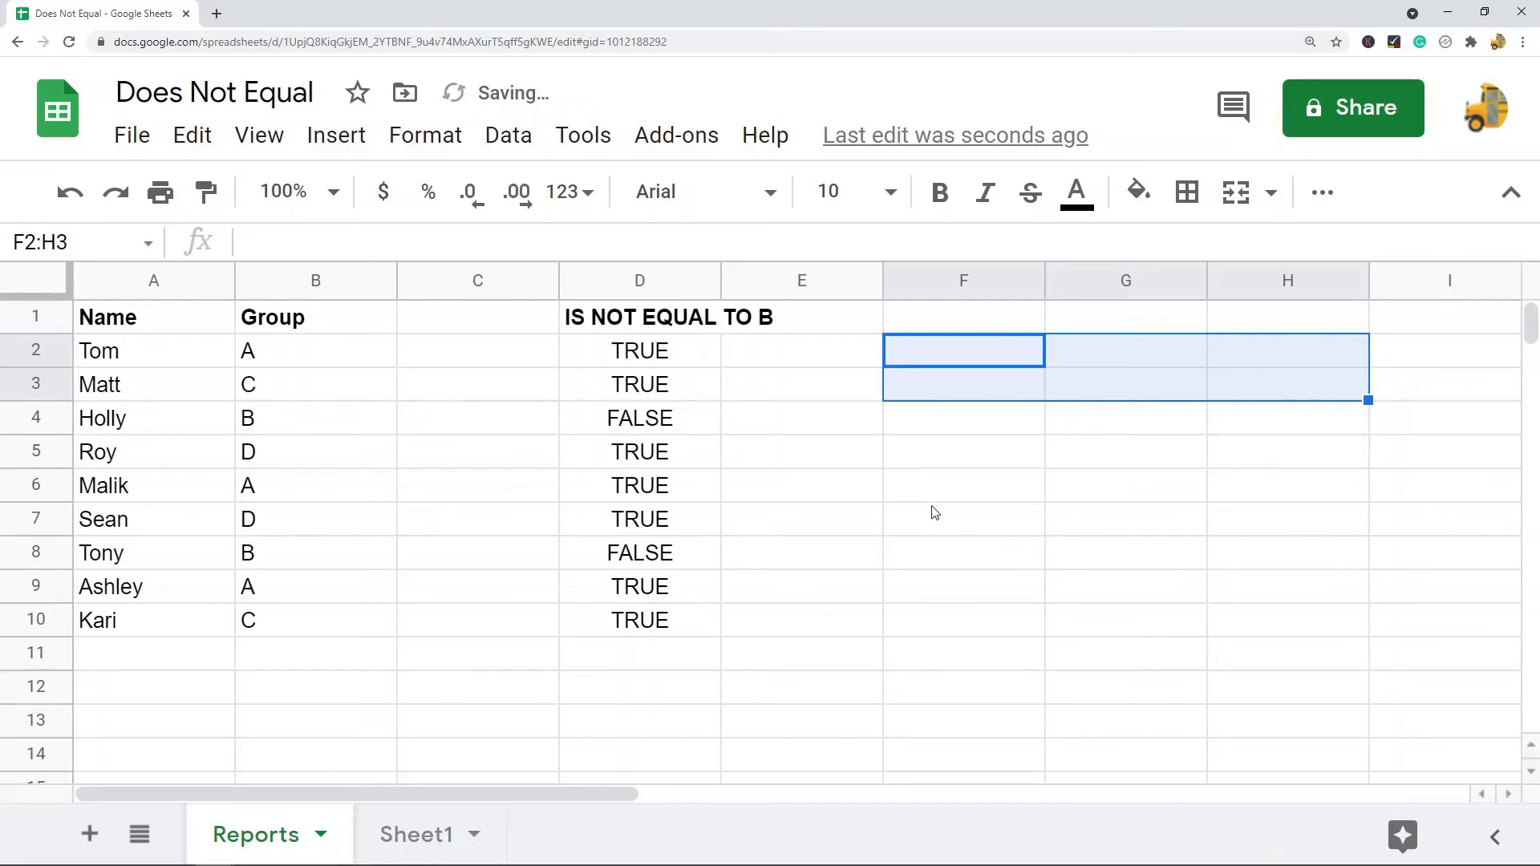
click(153, 280)
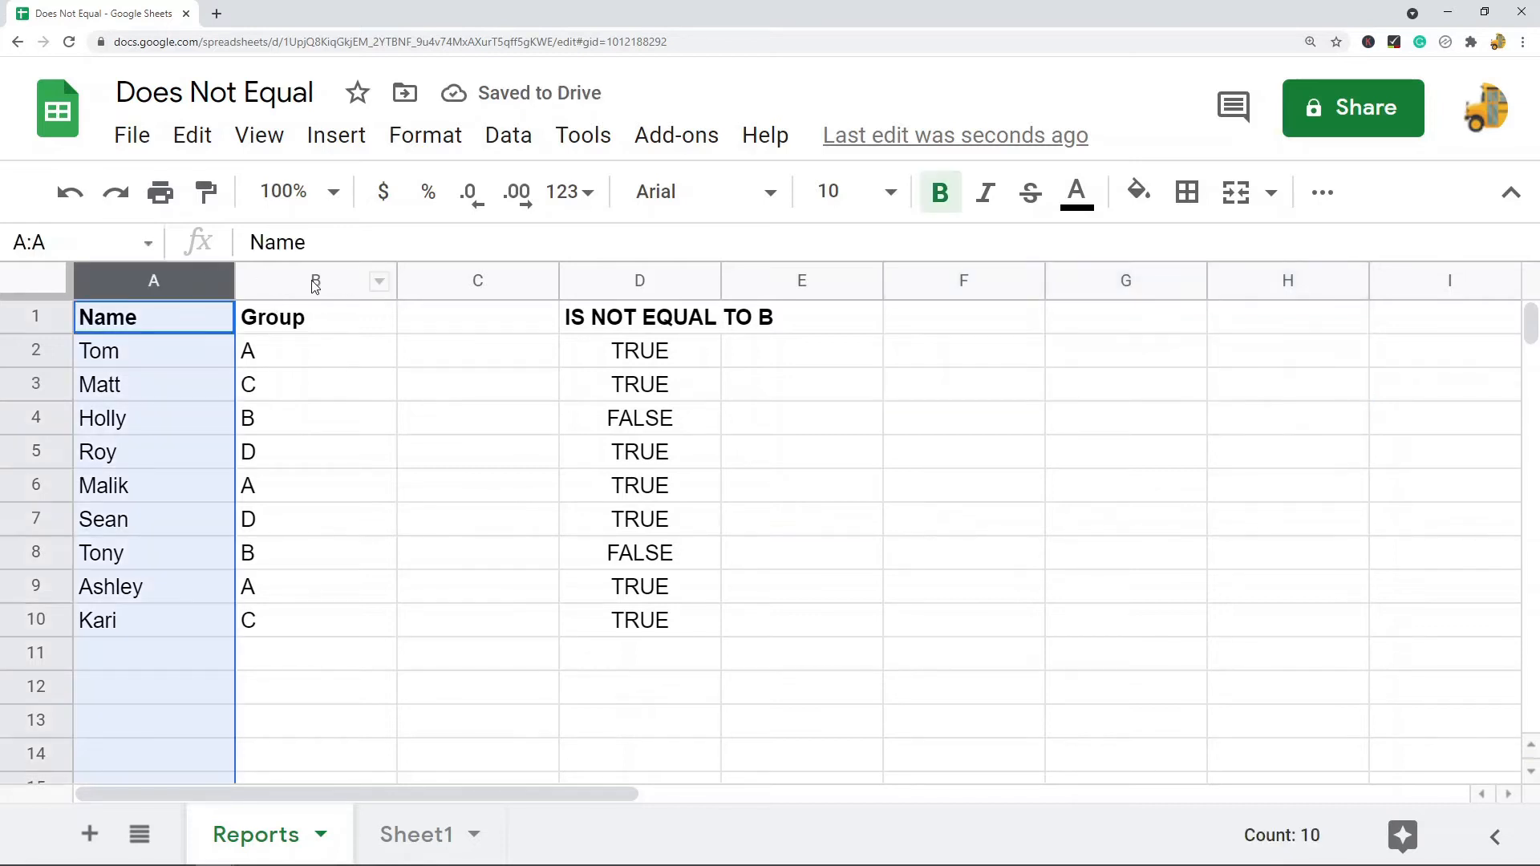
click(316, 280)
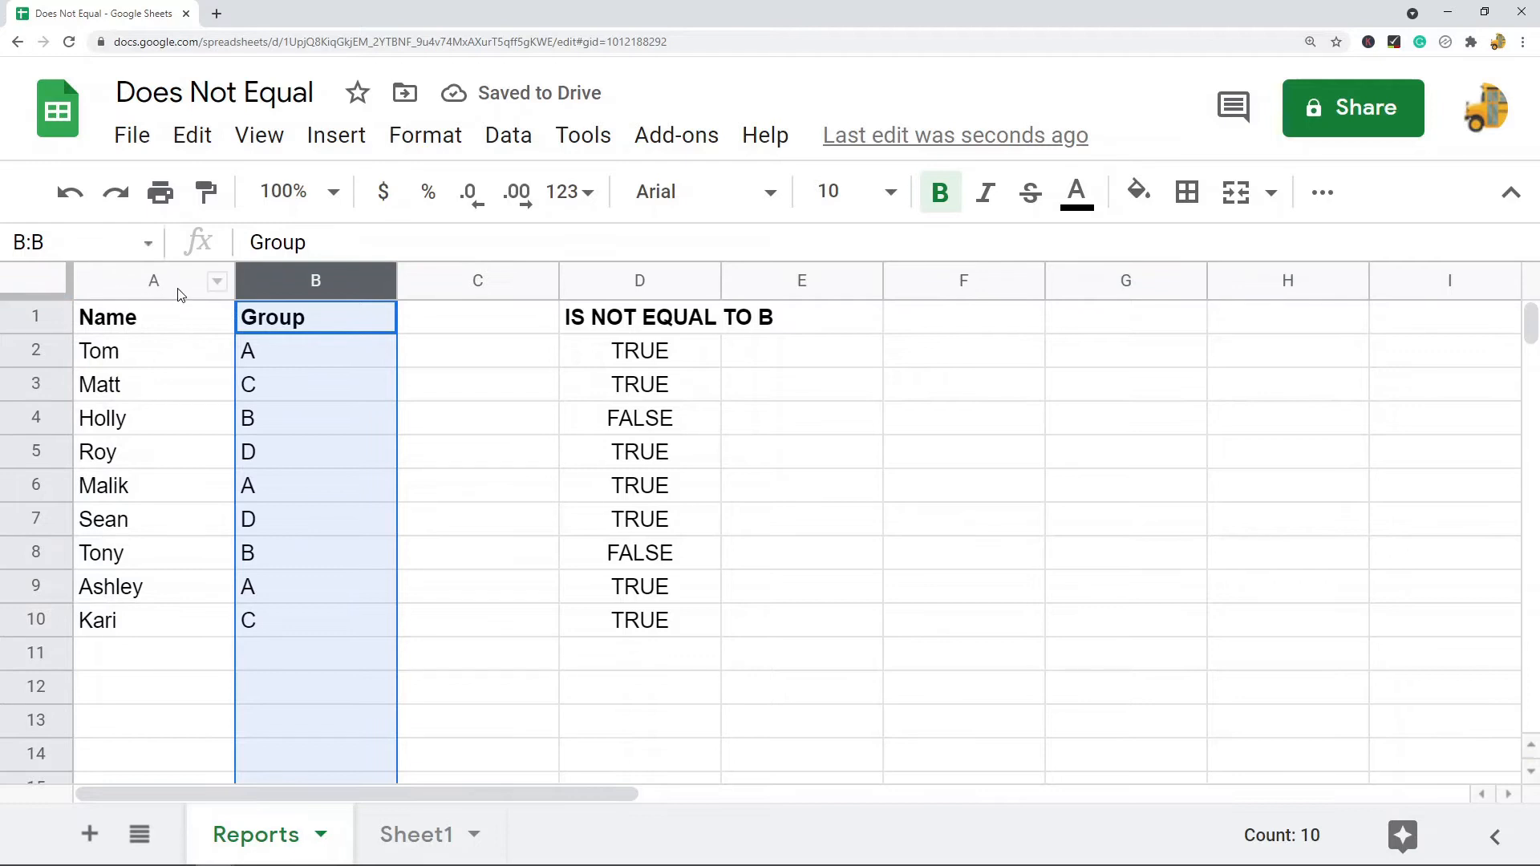
click(153, 281)
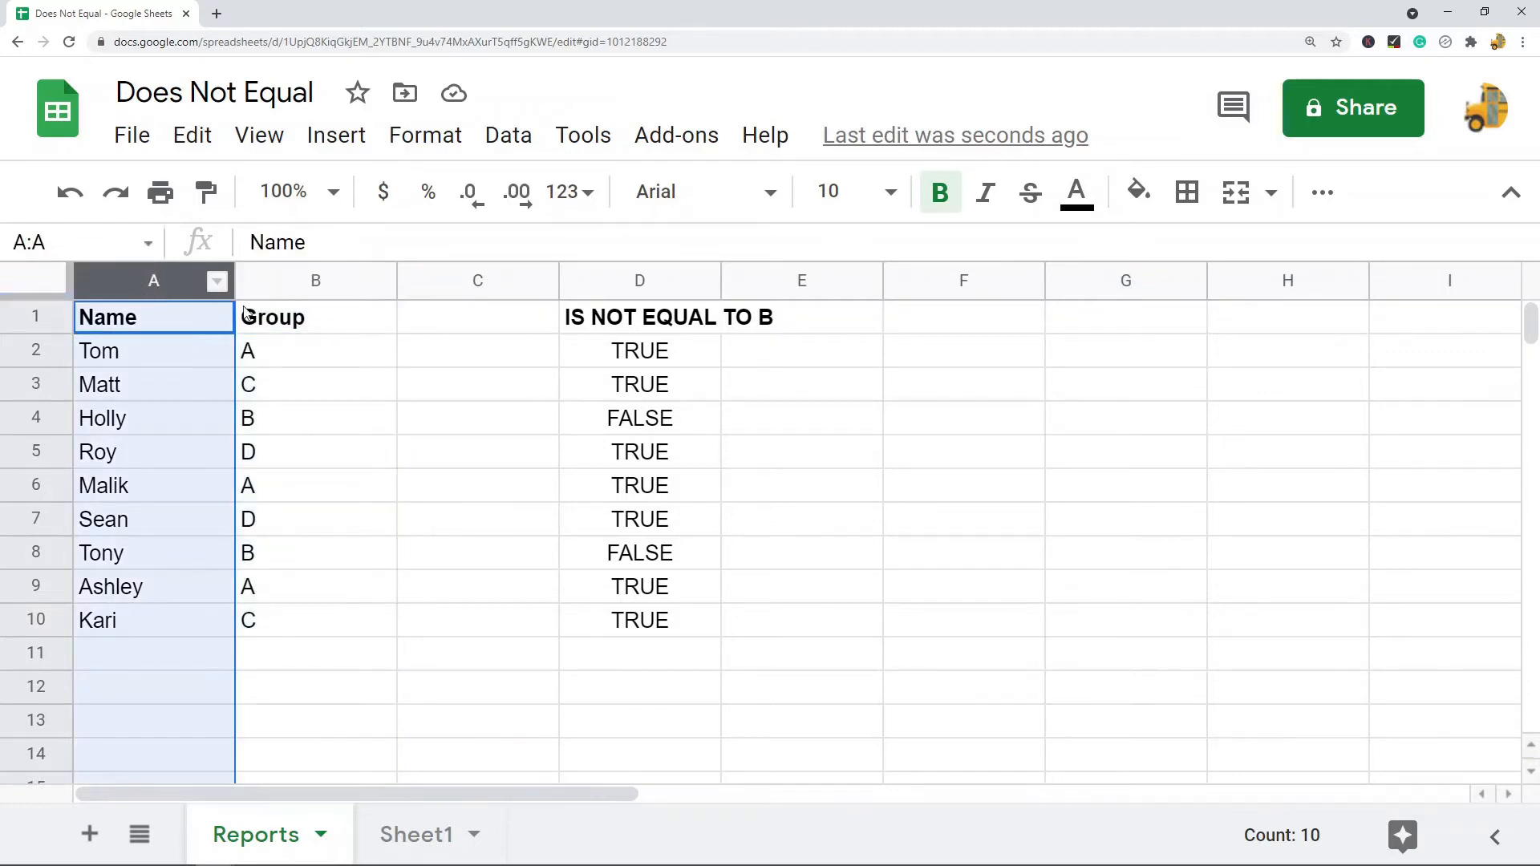
click(316, 280)
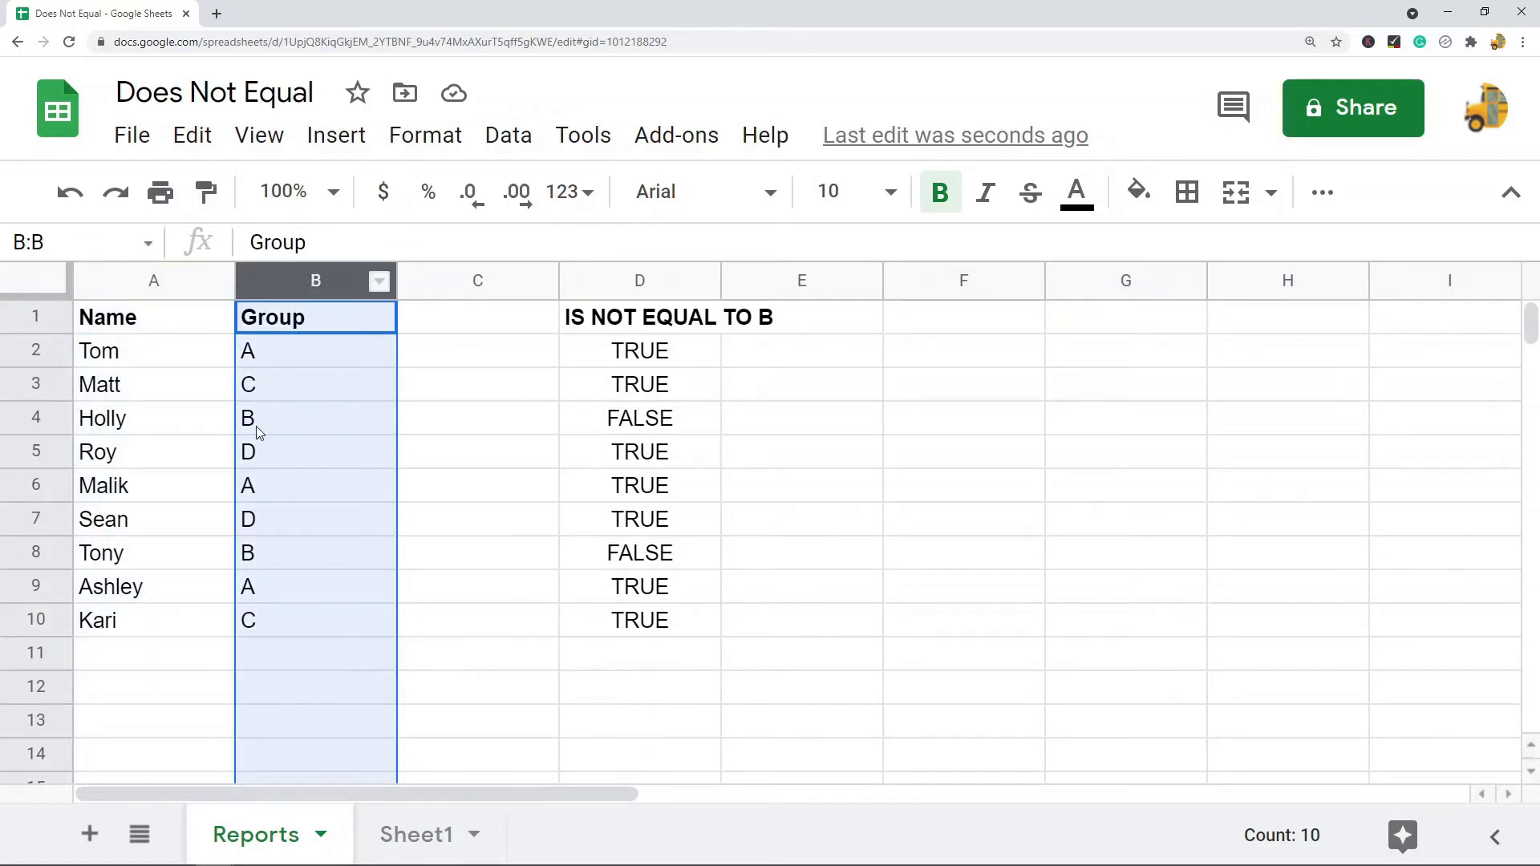
mouse_move(322, 388)
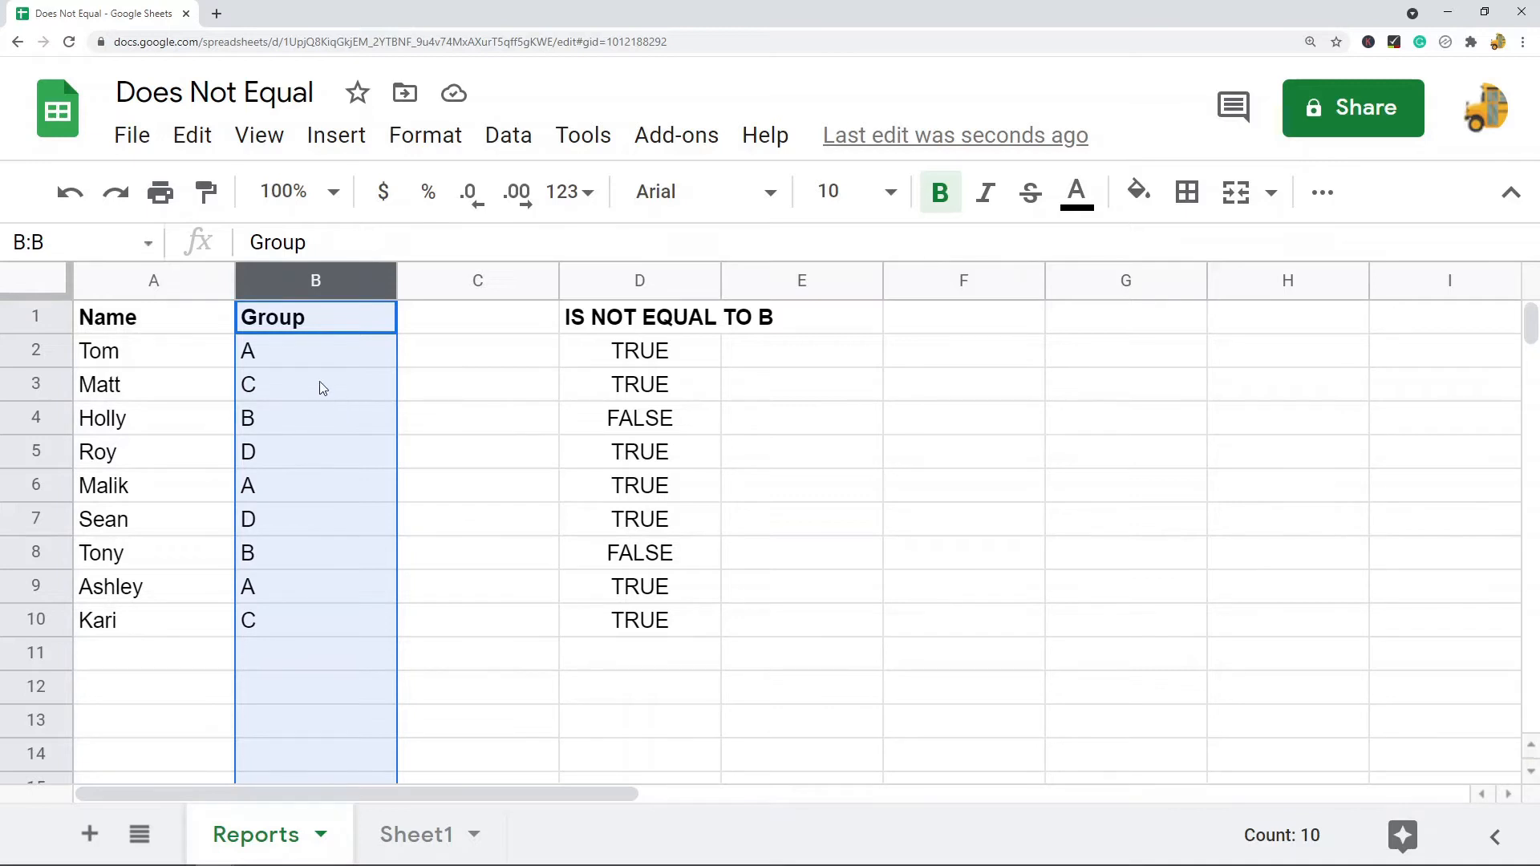
mouse_move(246, 372)
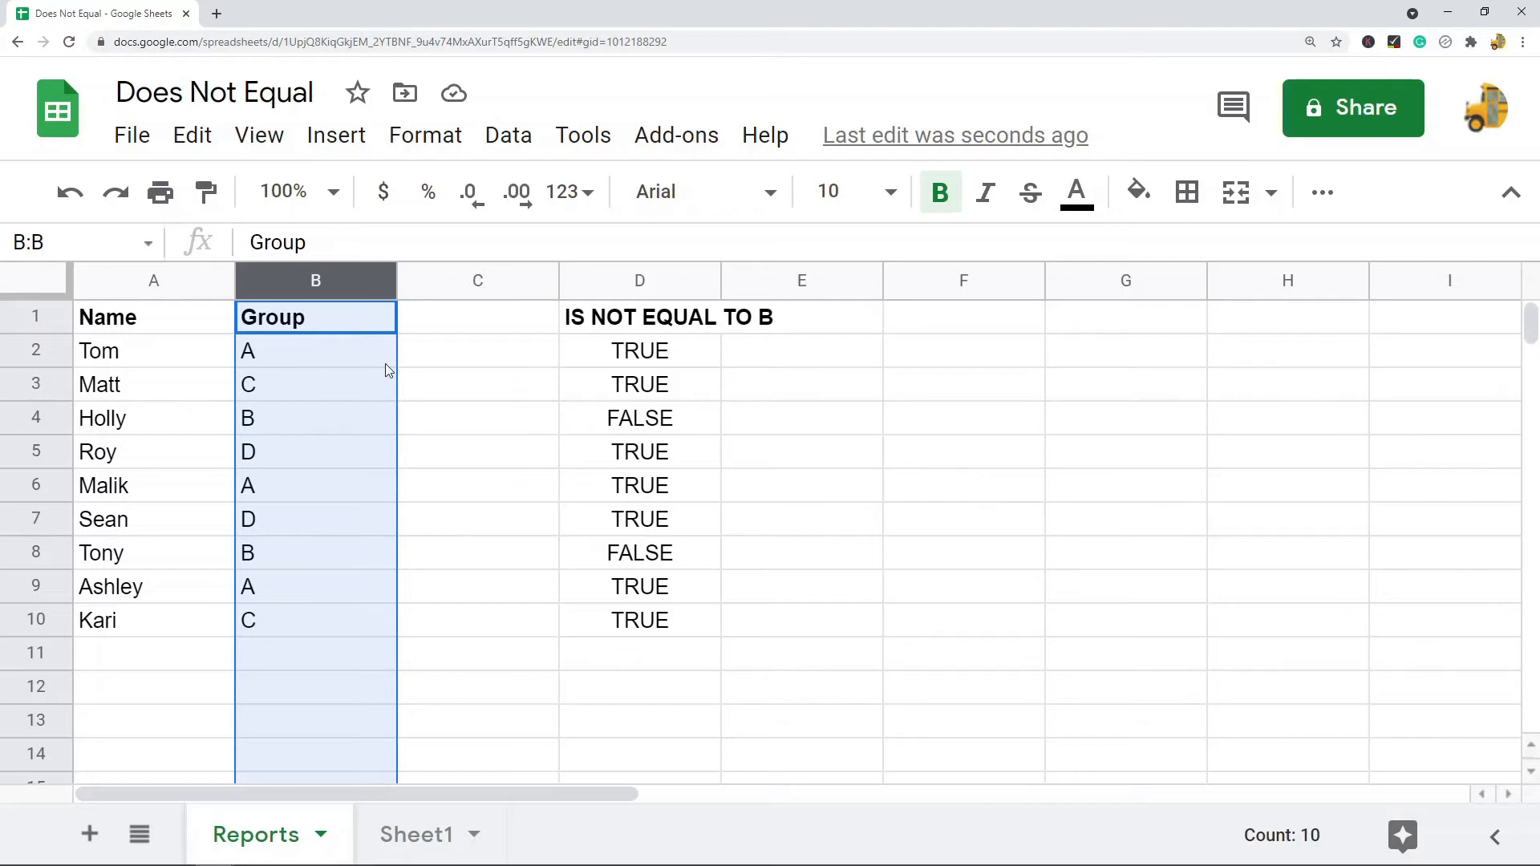
mouse_move(311, 425)
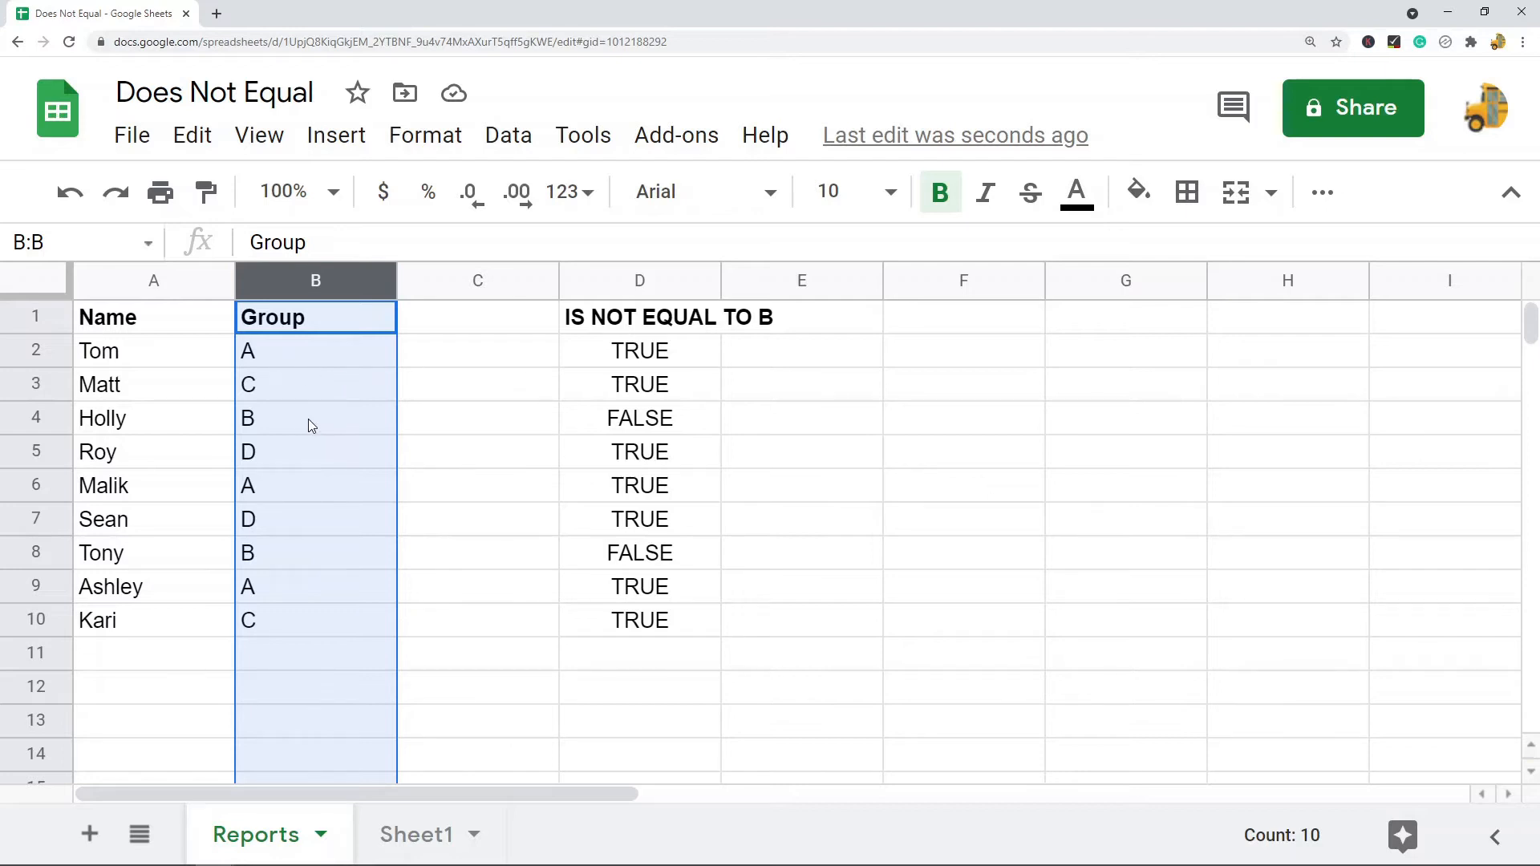
mouse_move(370, 438)
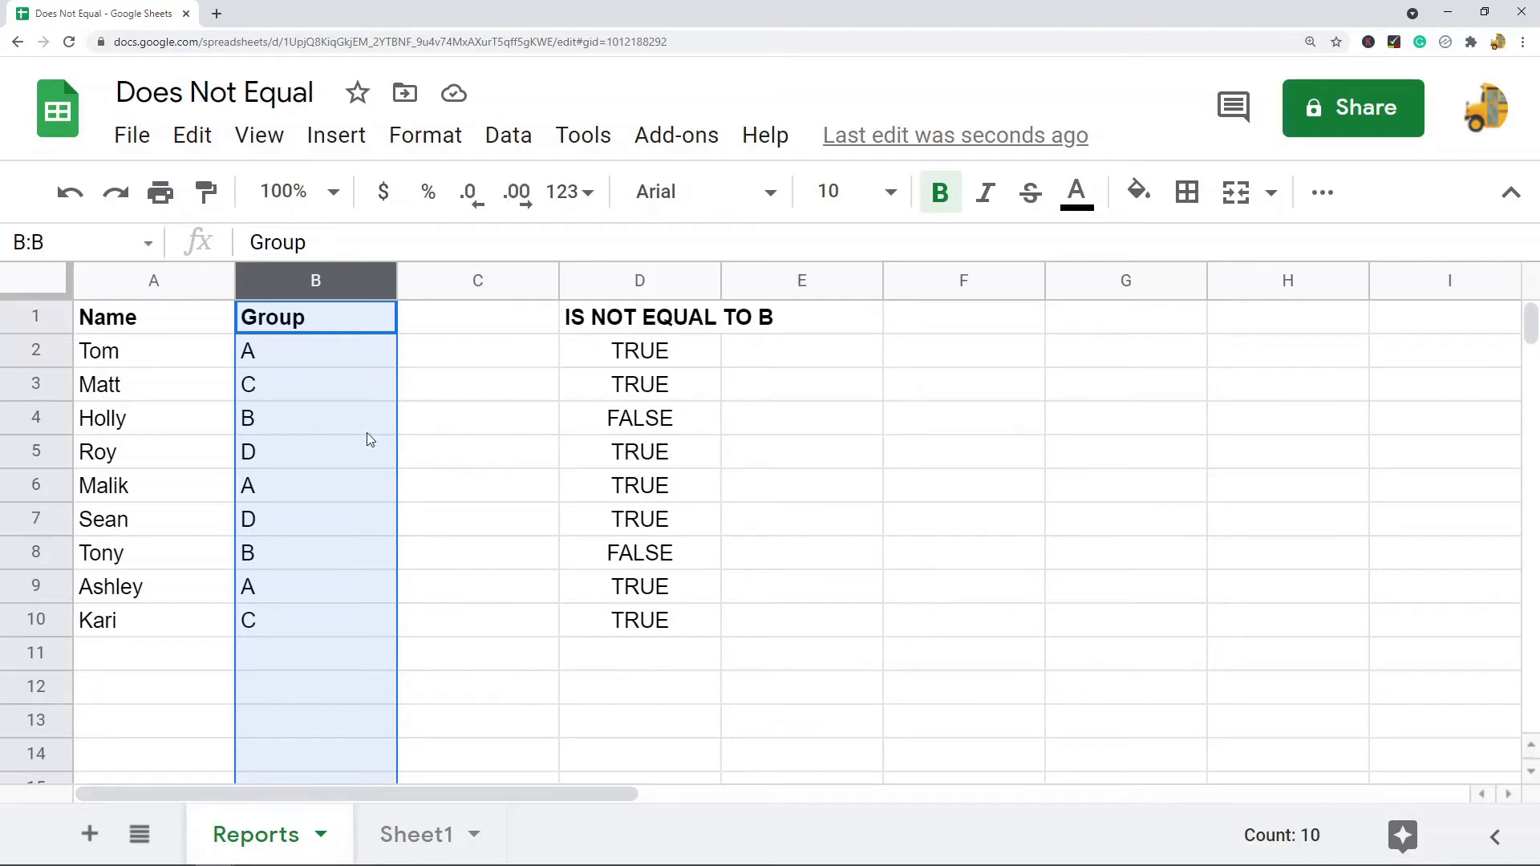
mouse_move(634, 358)
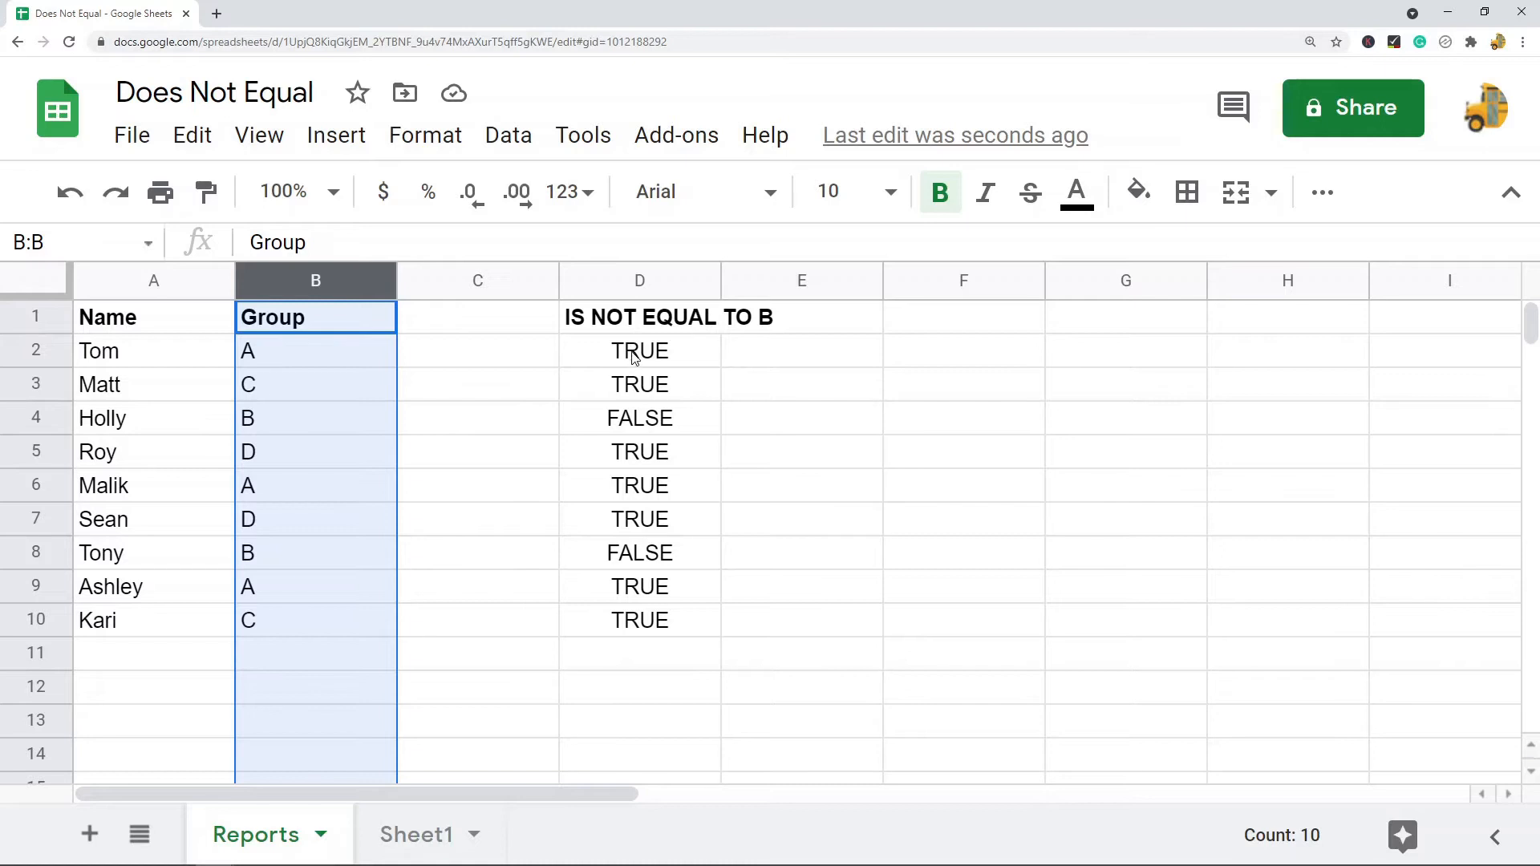
- Inspect the <>"B" formulas in D2 and D4, and enter <> in F2
click(639, 351)
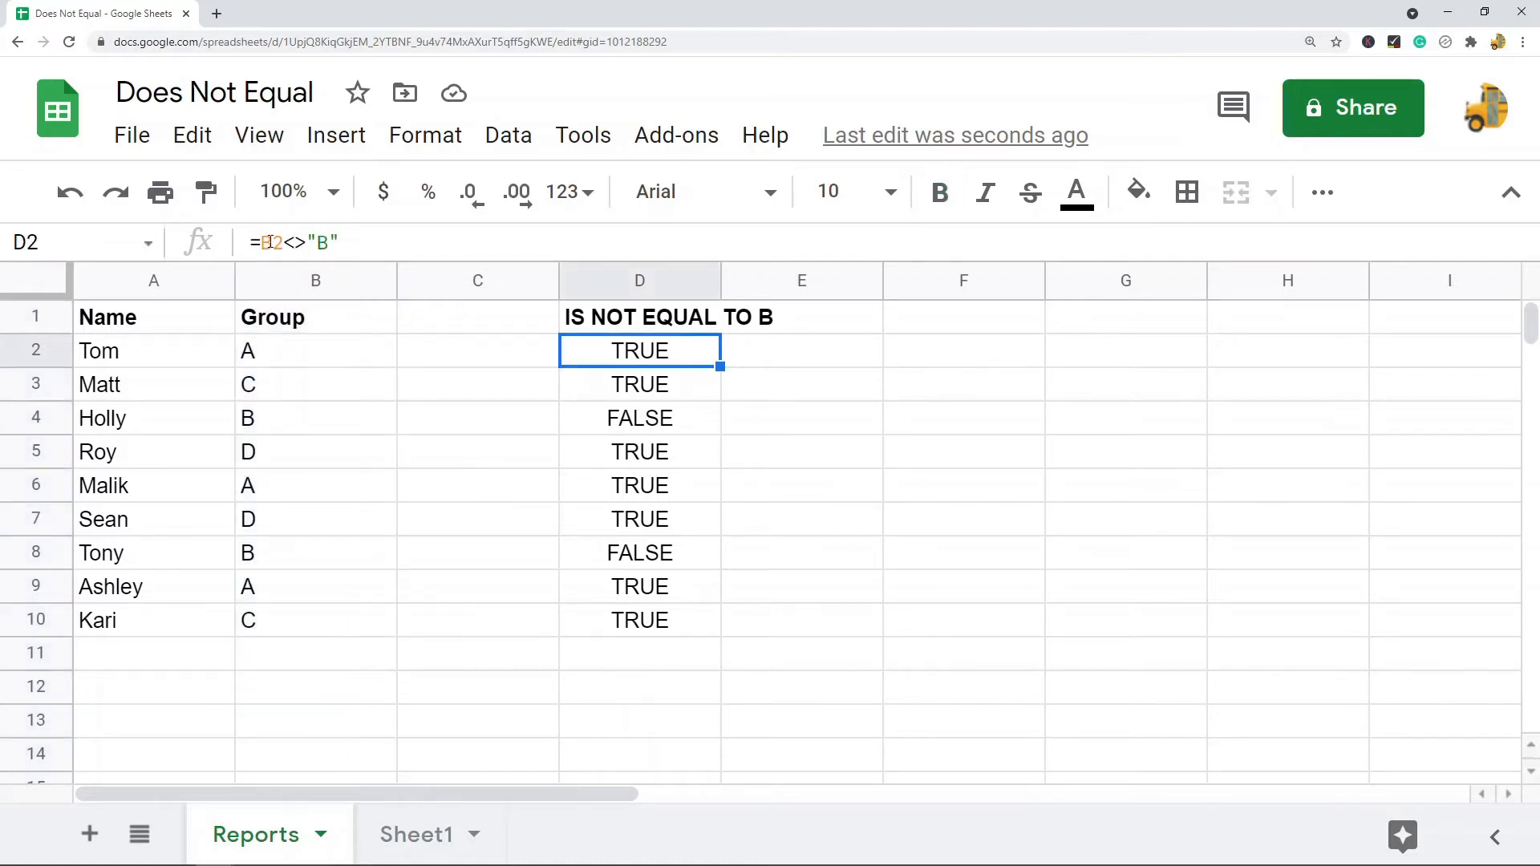
double_click(639, 350)
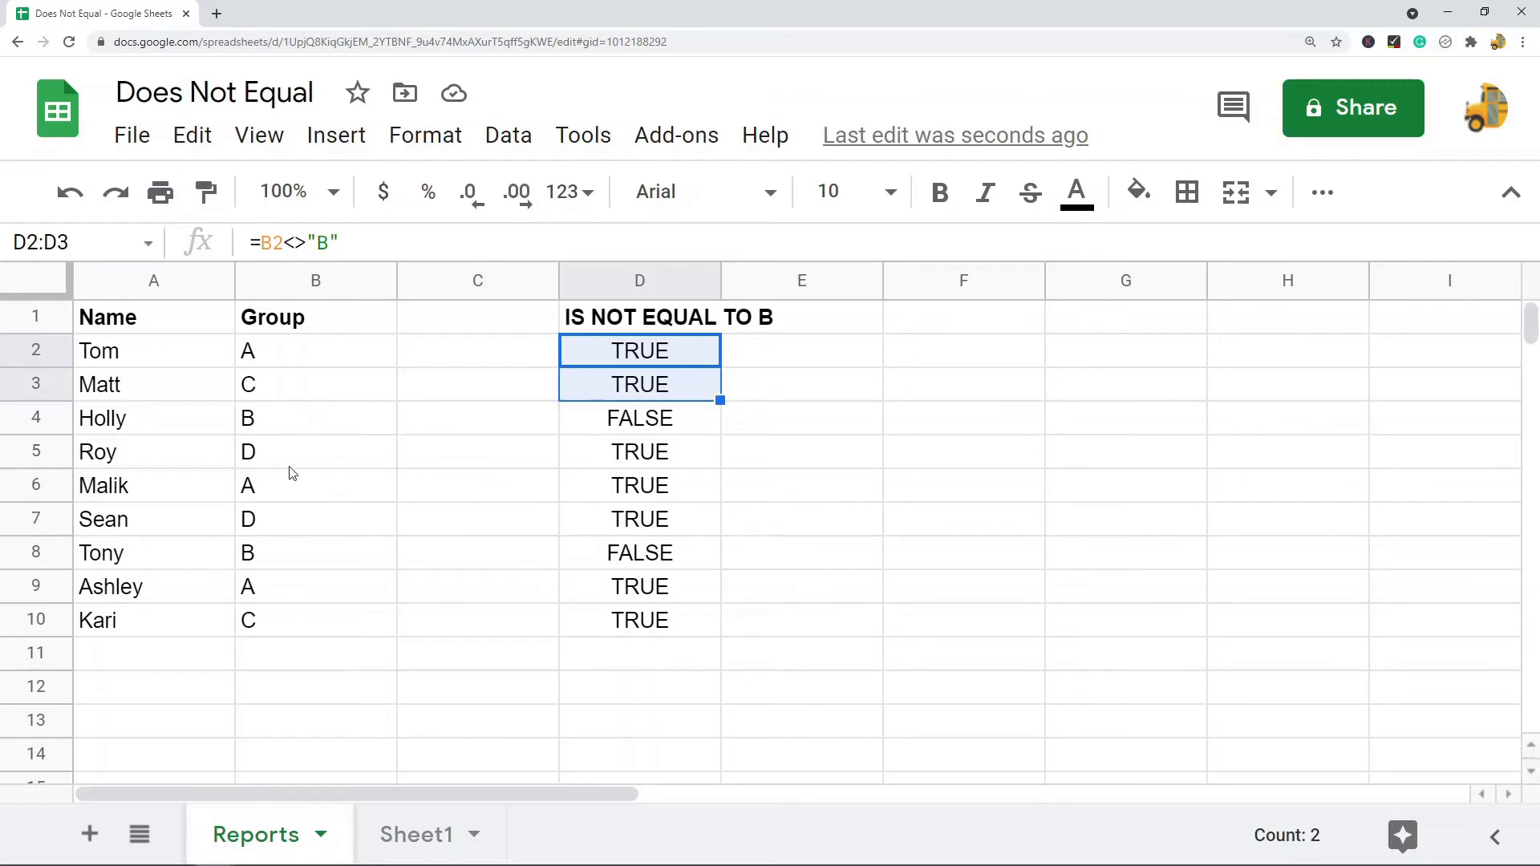
click(639, 417)
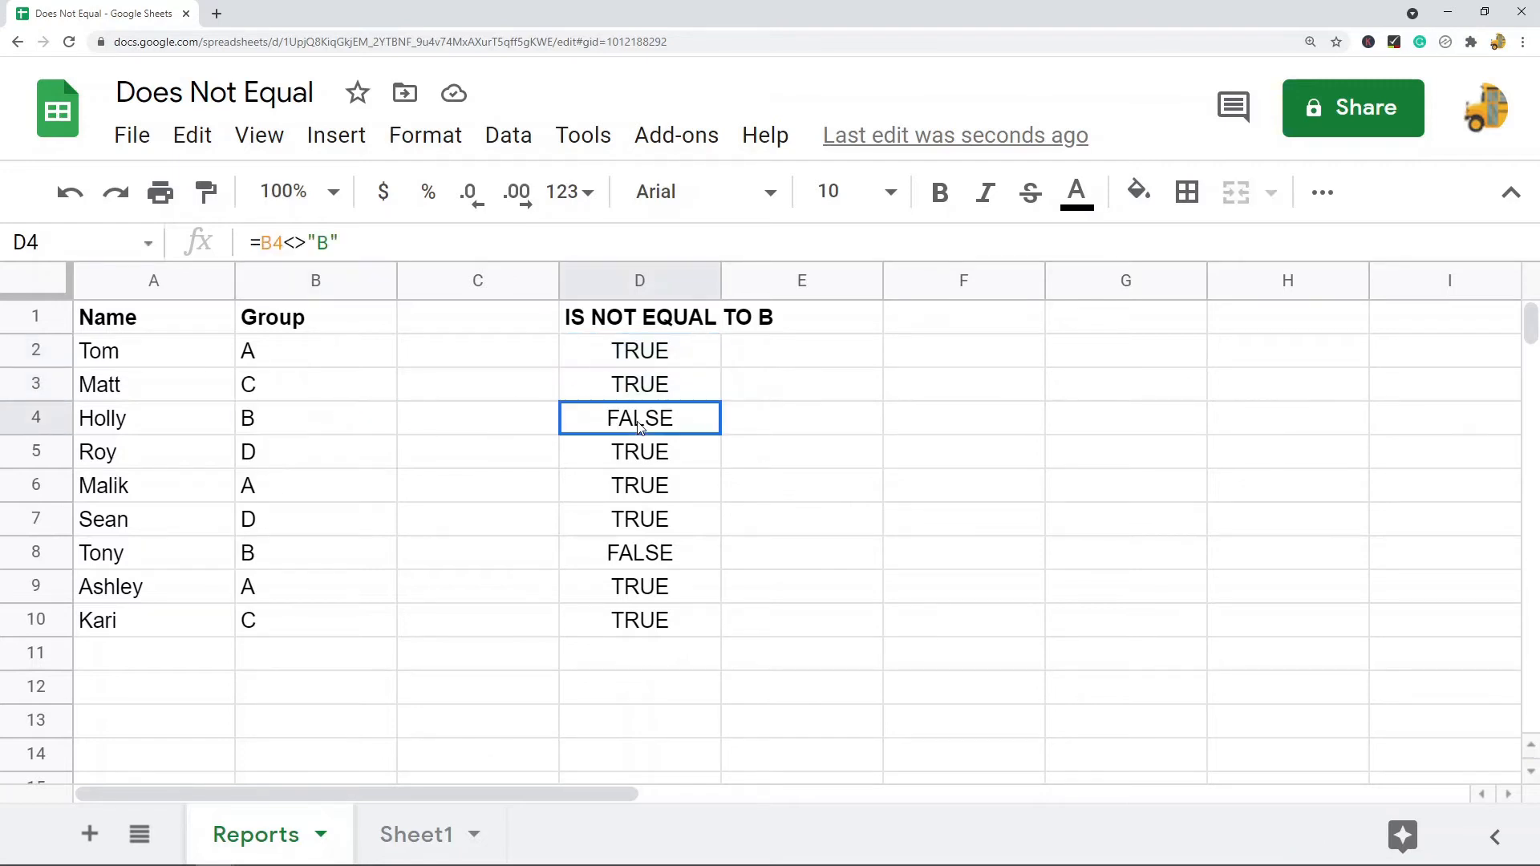
mouse_move(639, 499)
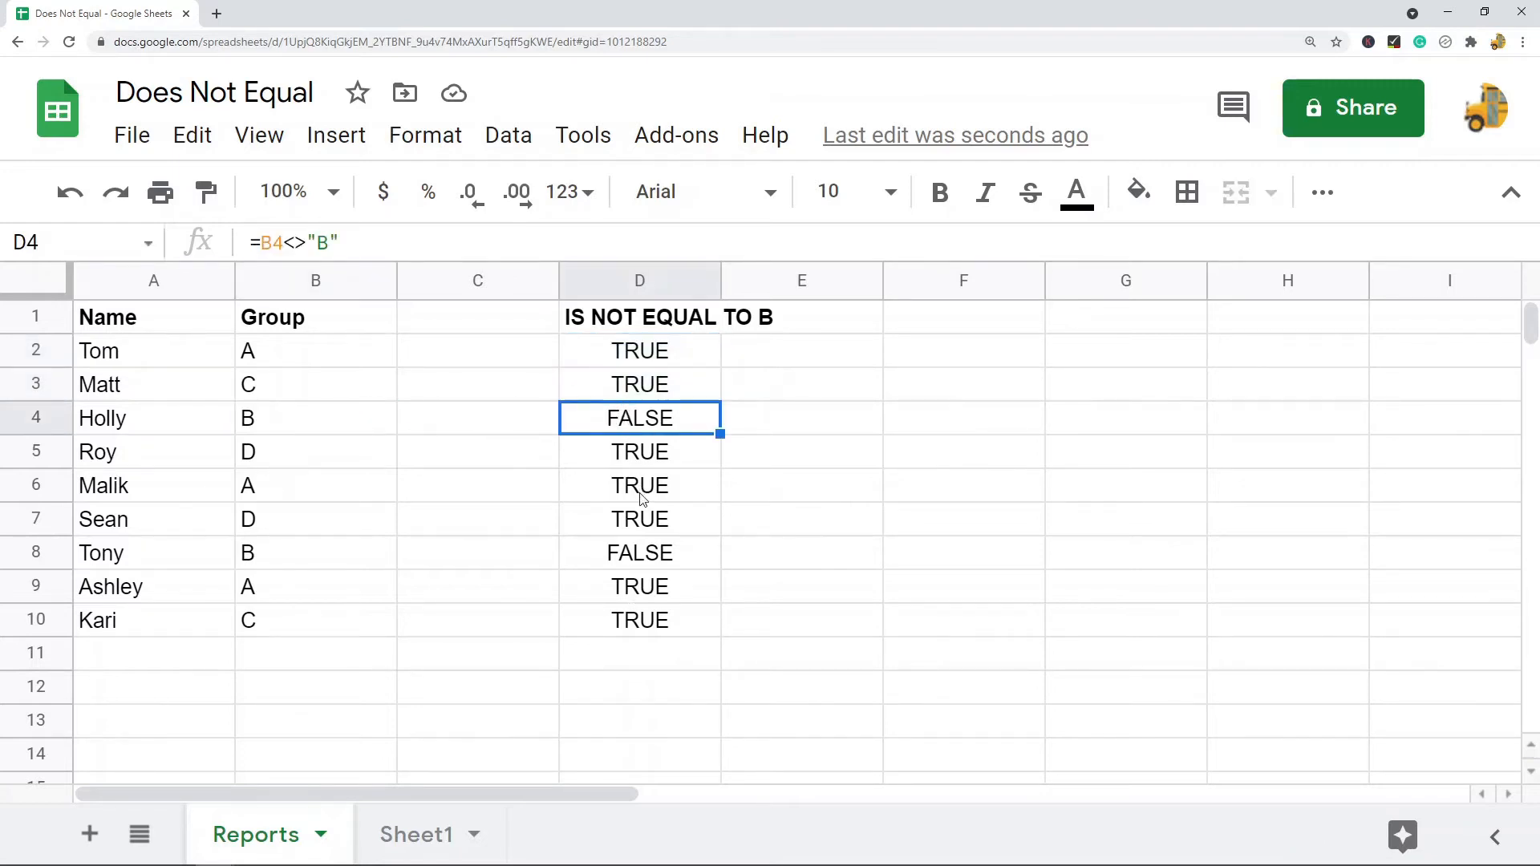
mouse_move(704, 506)
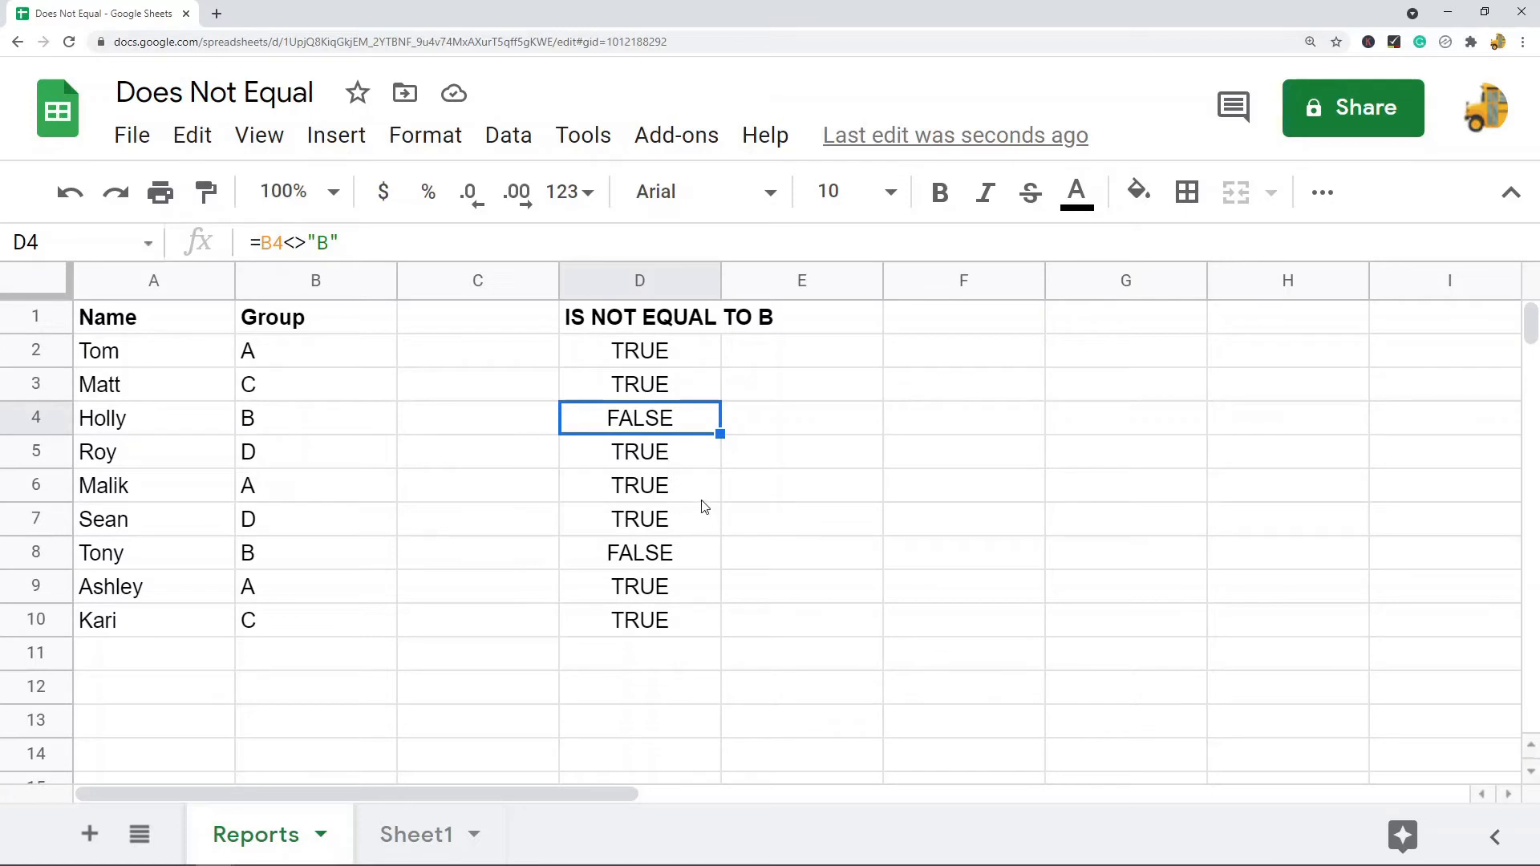
mouse_move(494, 456)
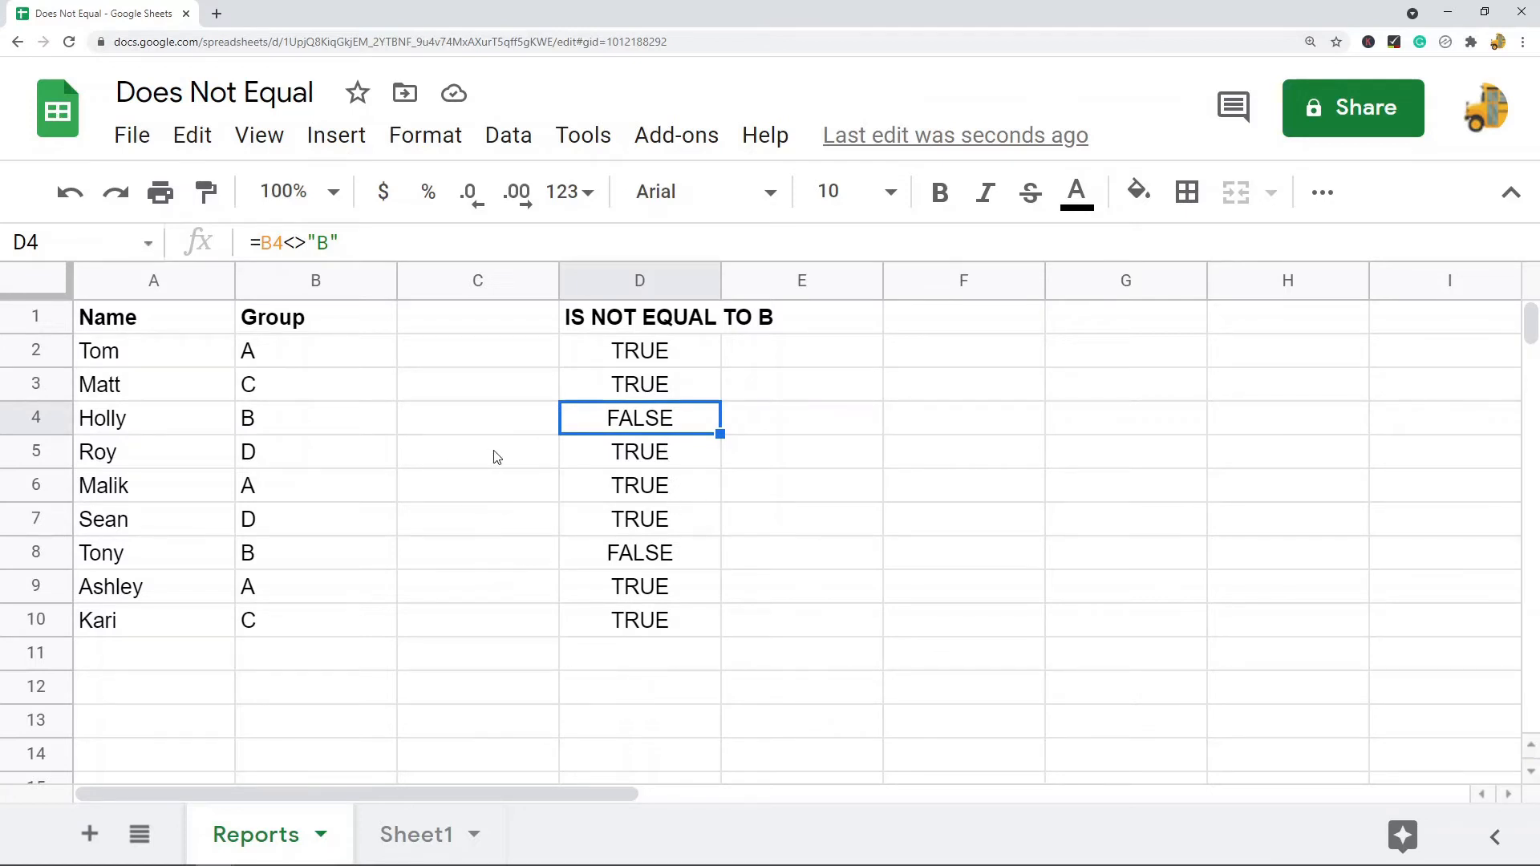
mouse_move(592, 214)
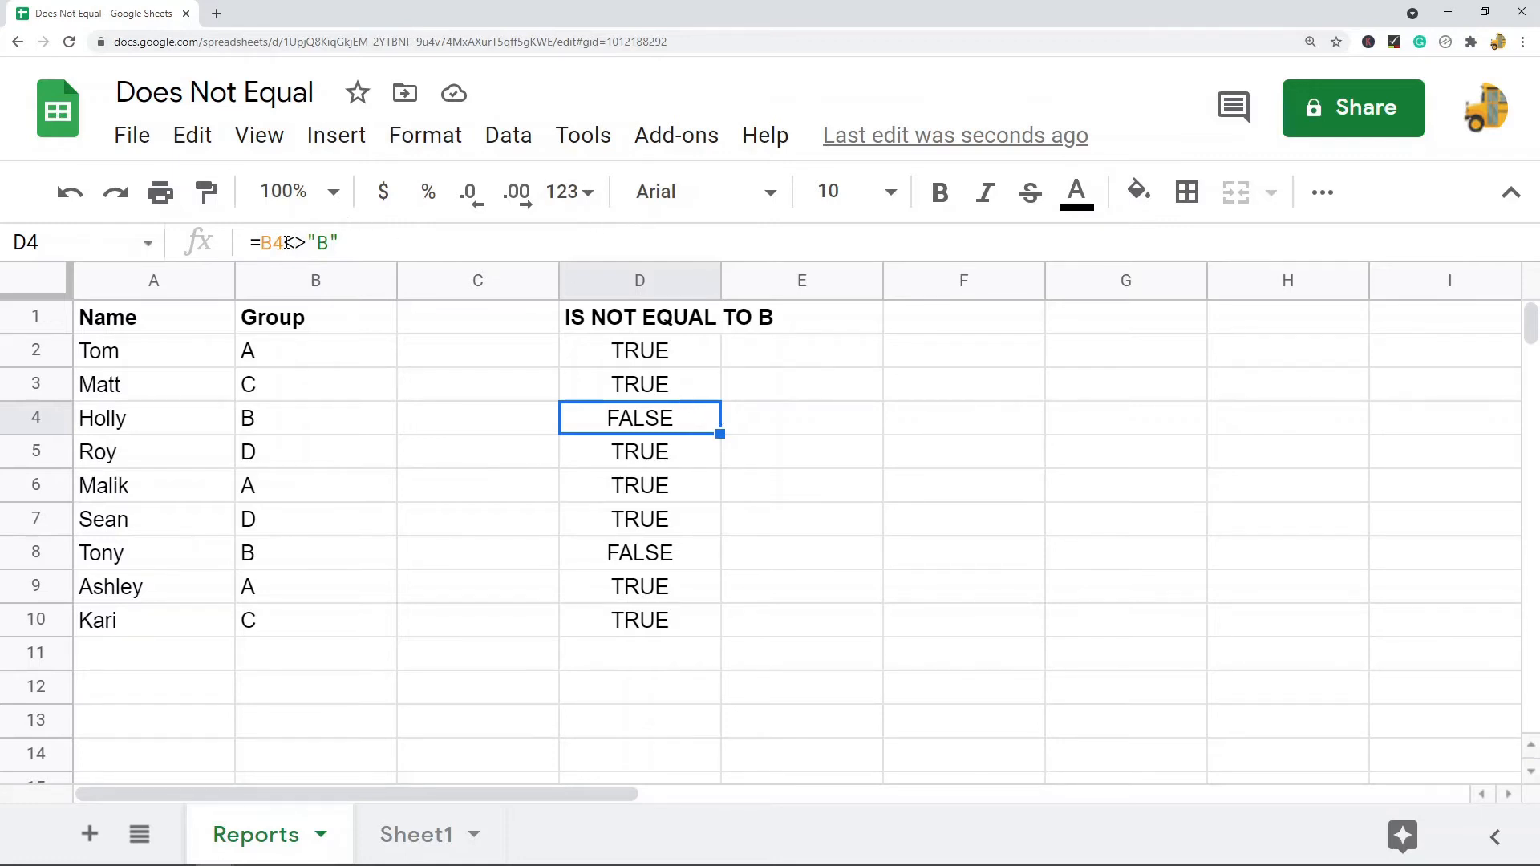
double_click(639, 417)
text(<>)
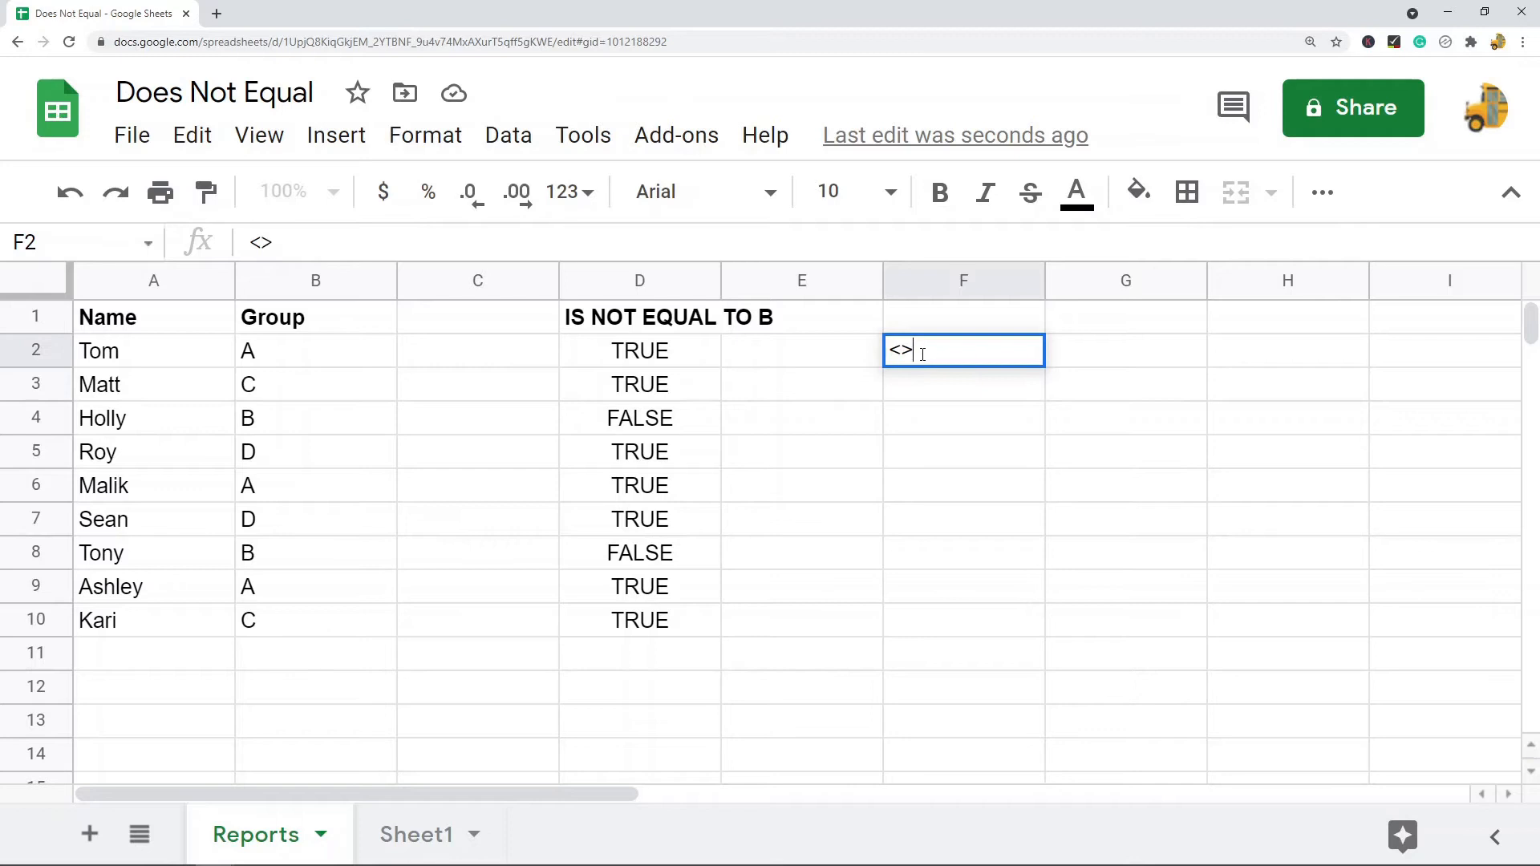
key(enter)
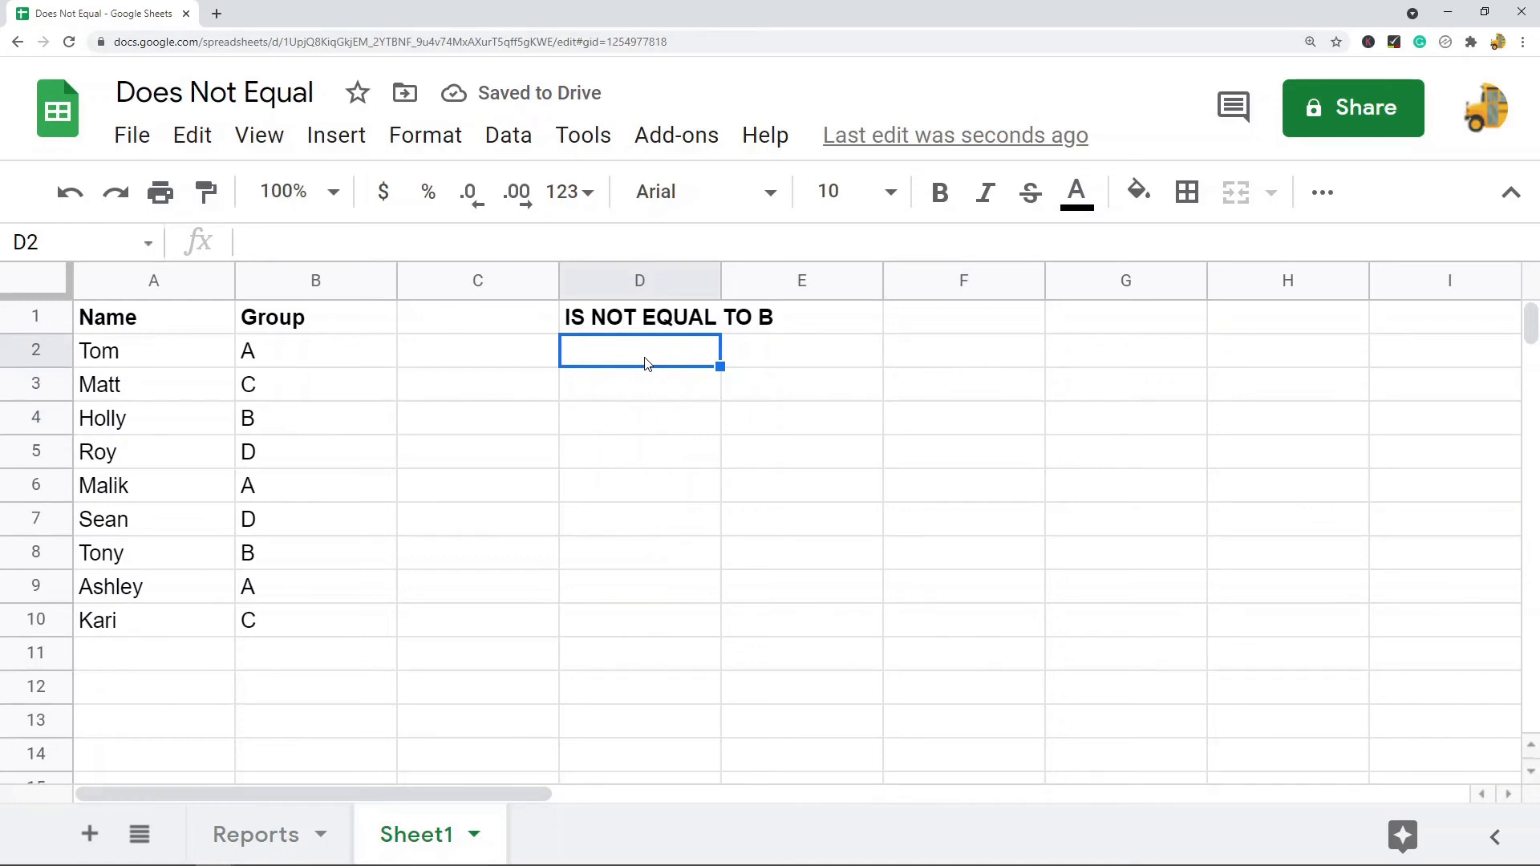
- Type the formula =B2<>"B" into D2
text(=)
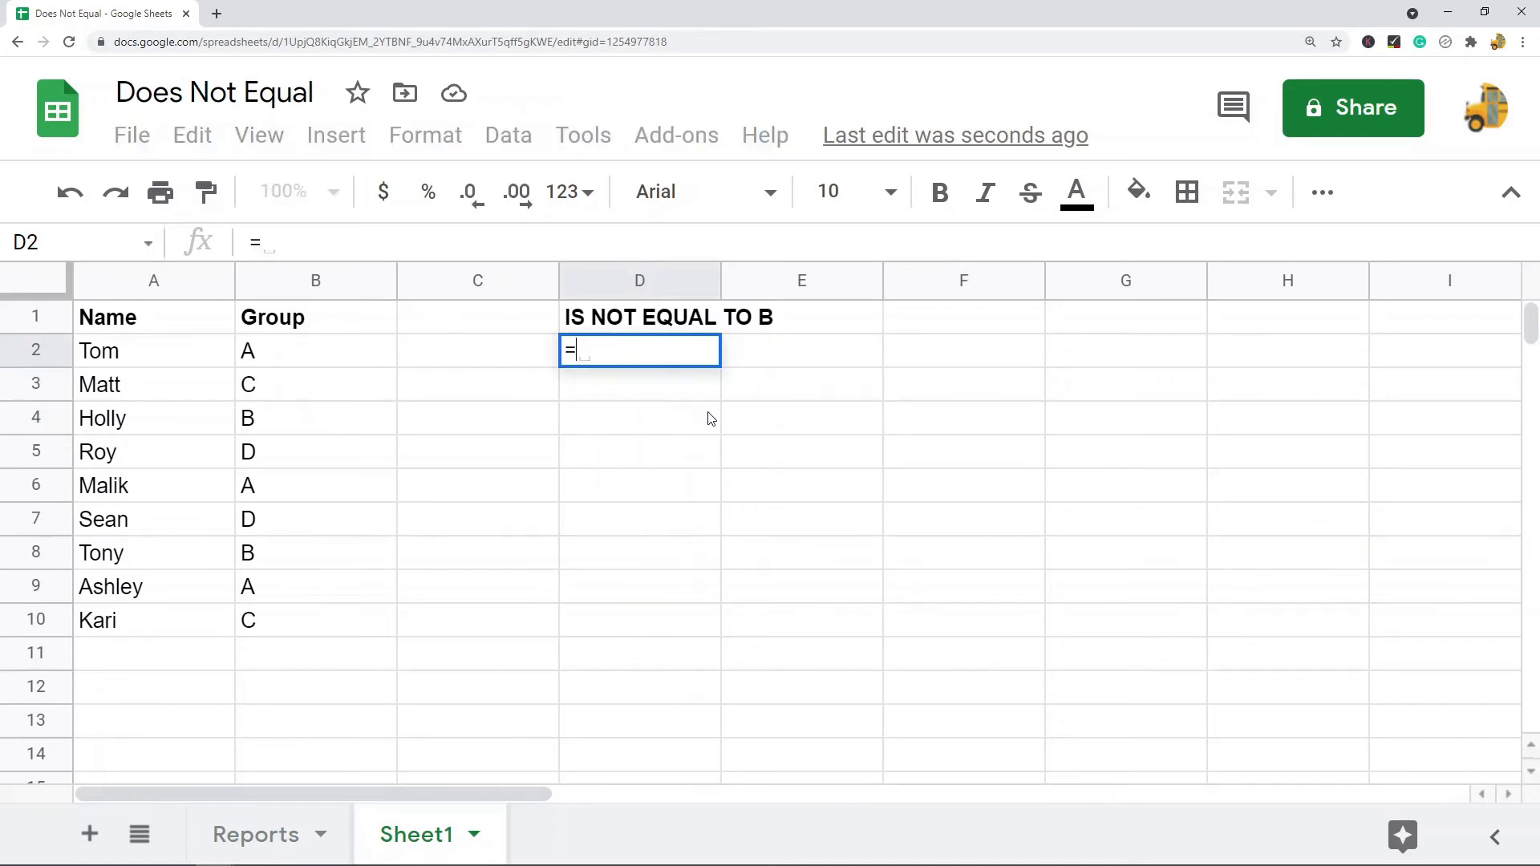
mouse_move(275, 360)
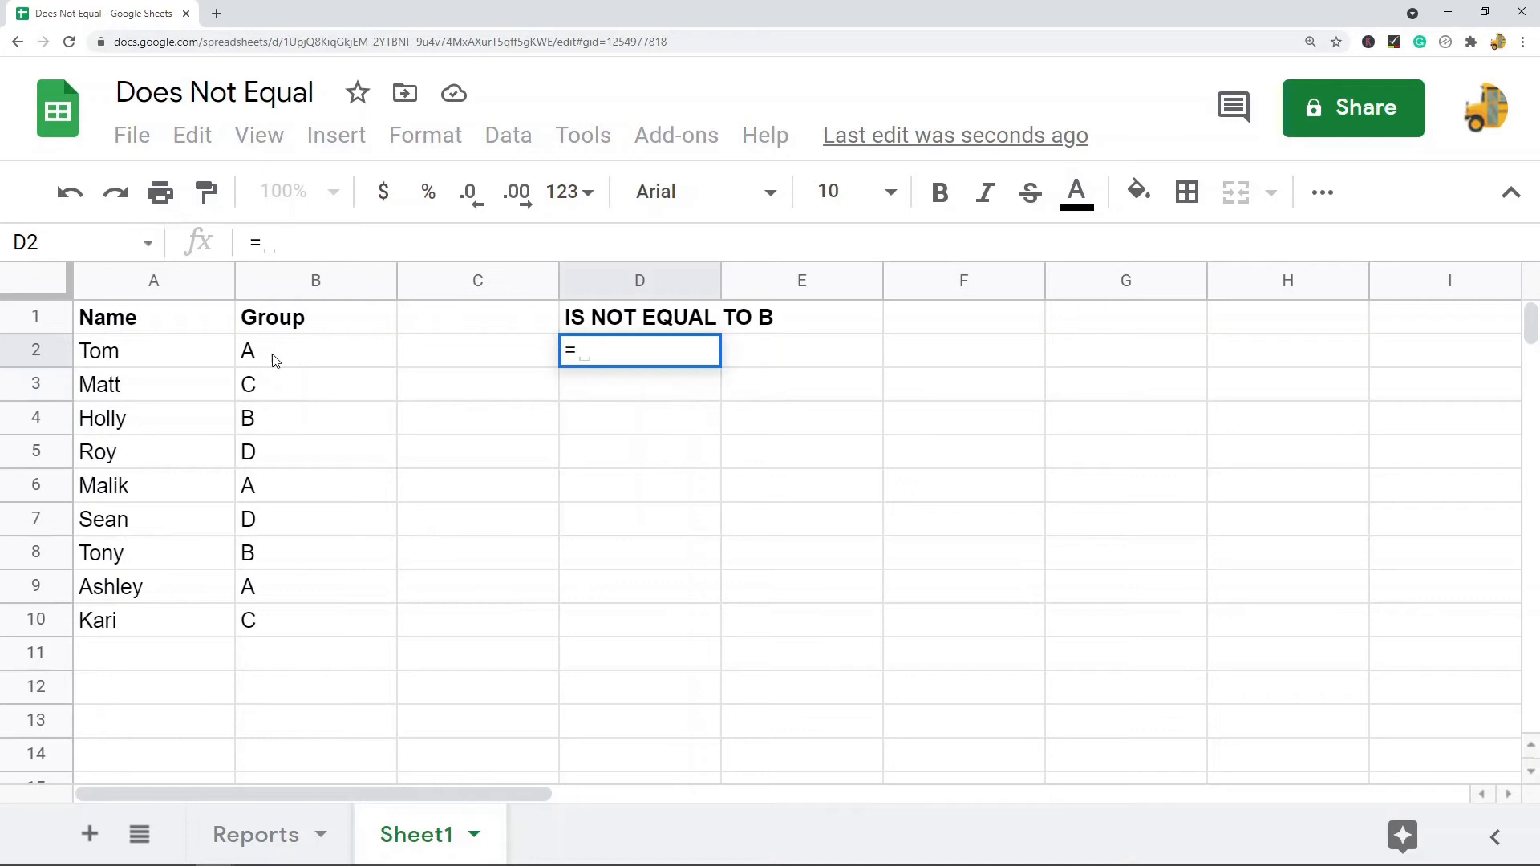
click(315, 350)
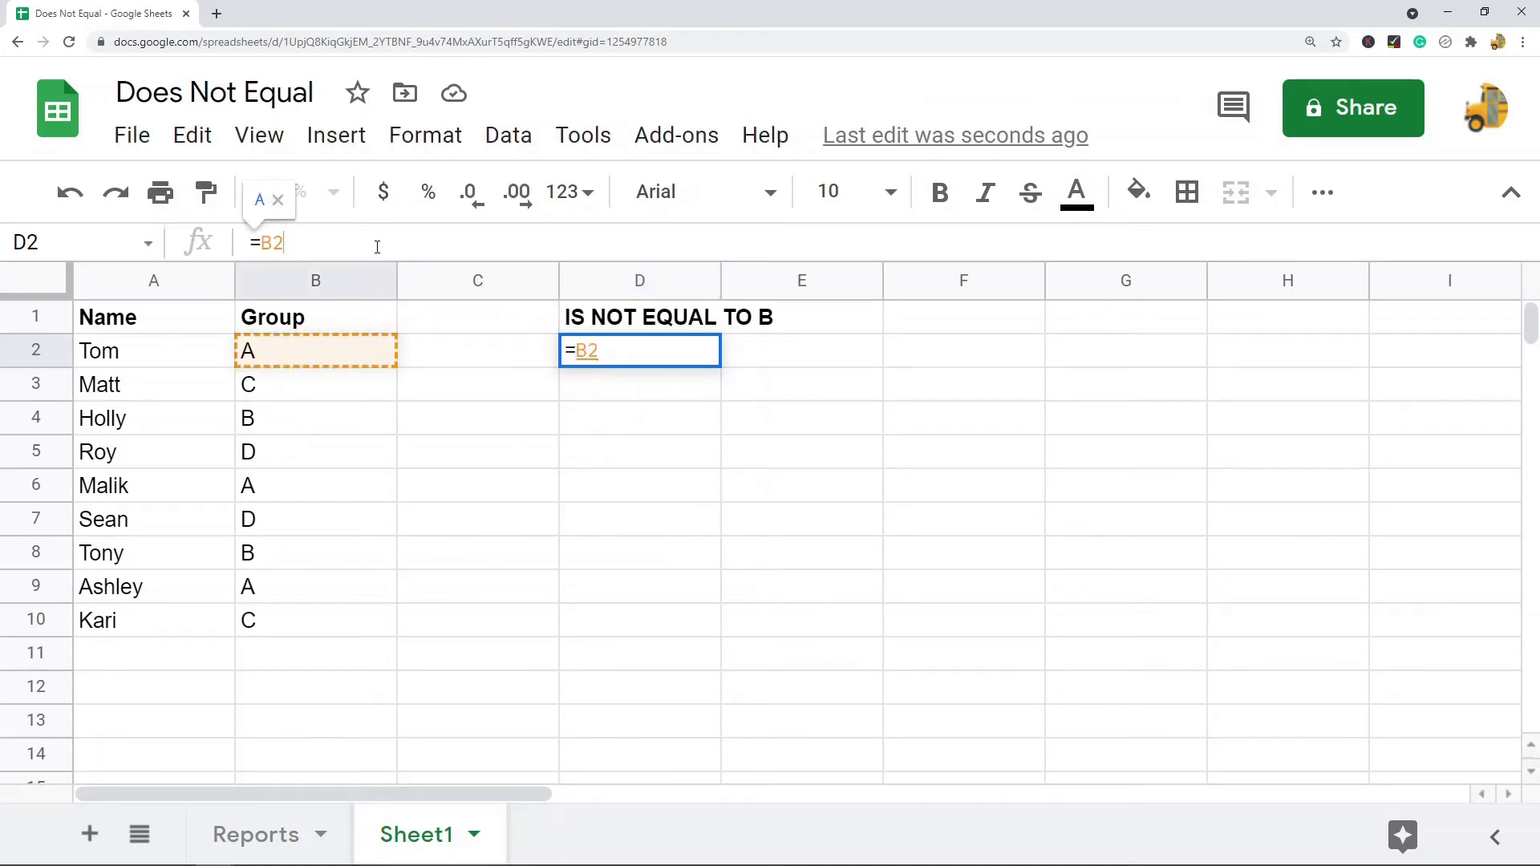
text(<>)
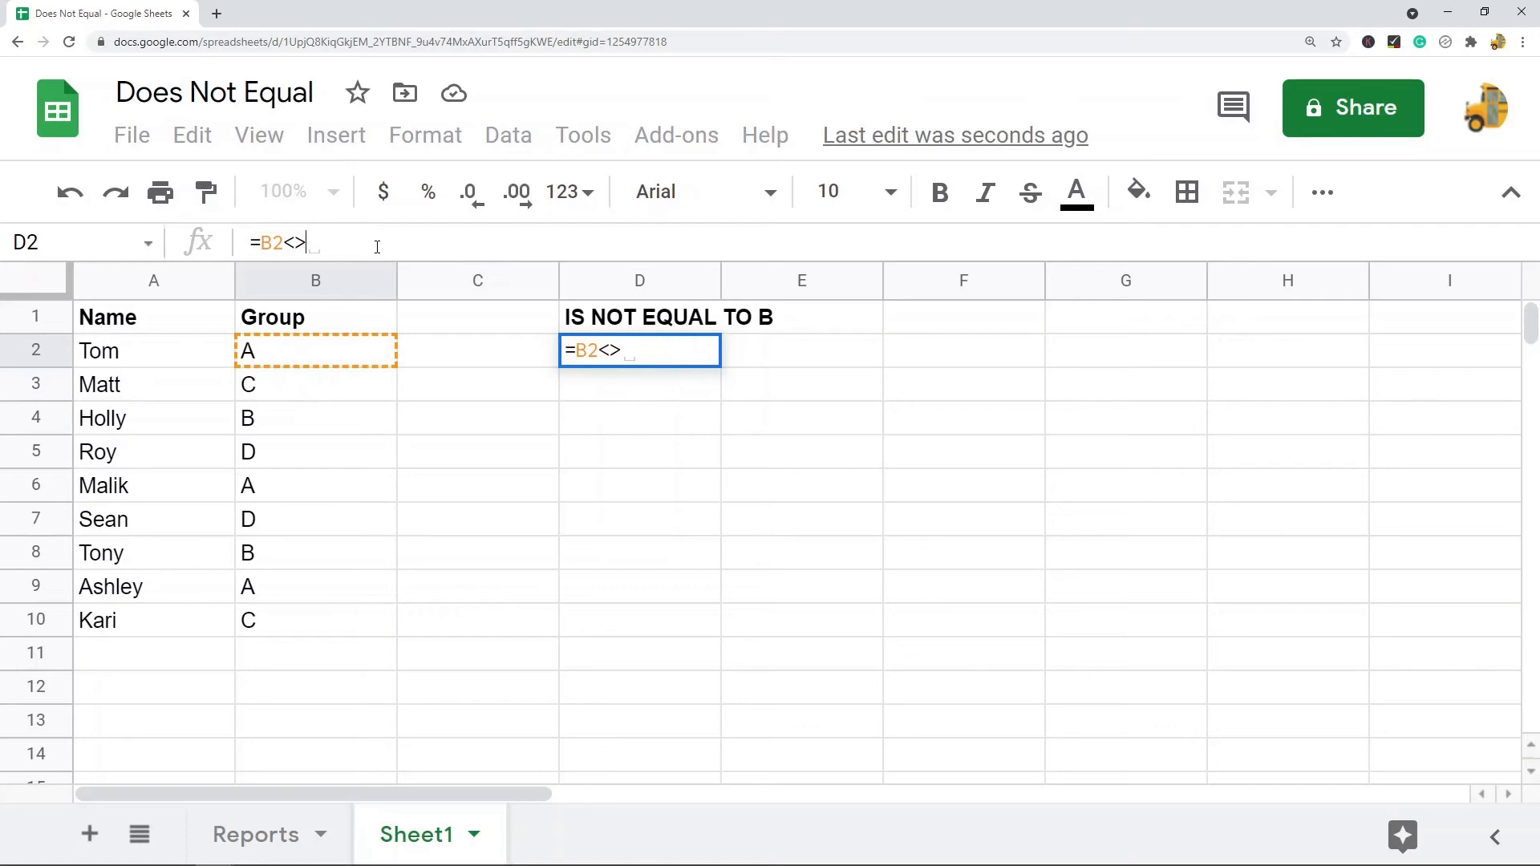
text(")
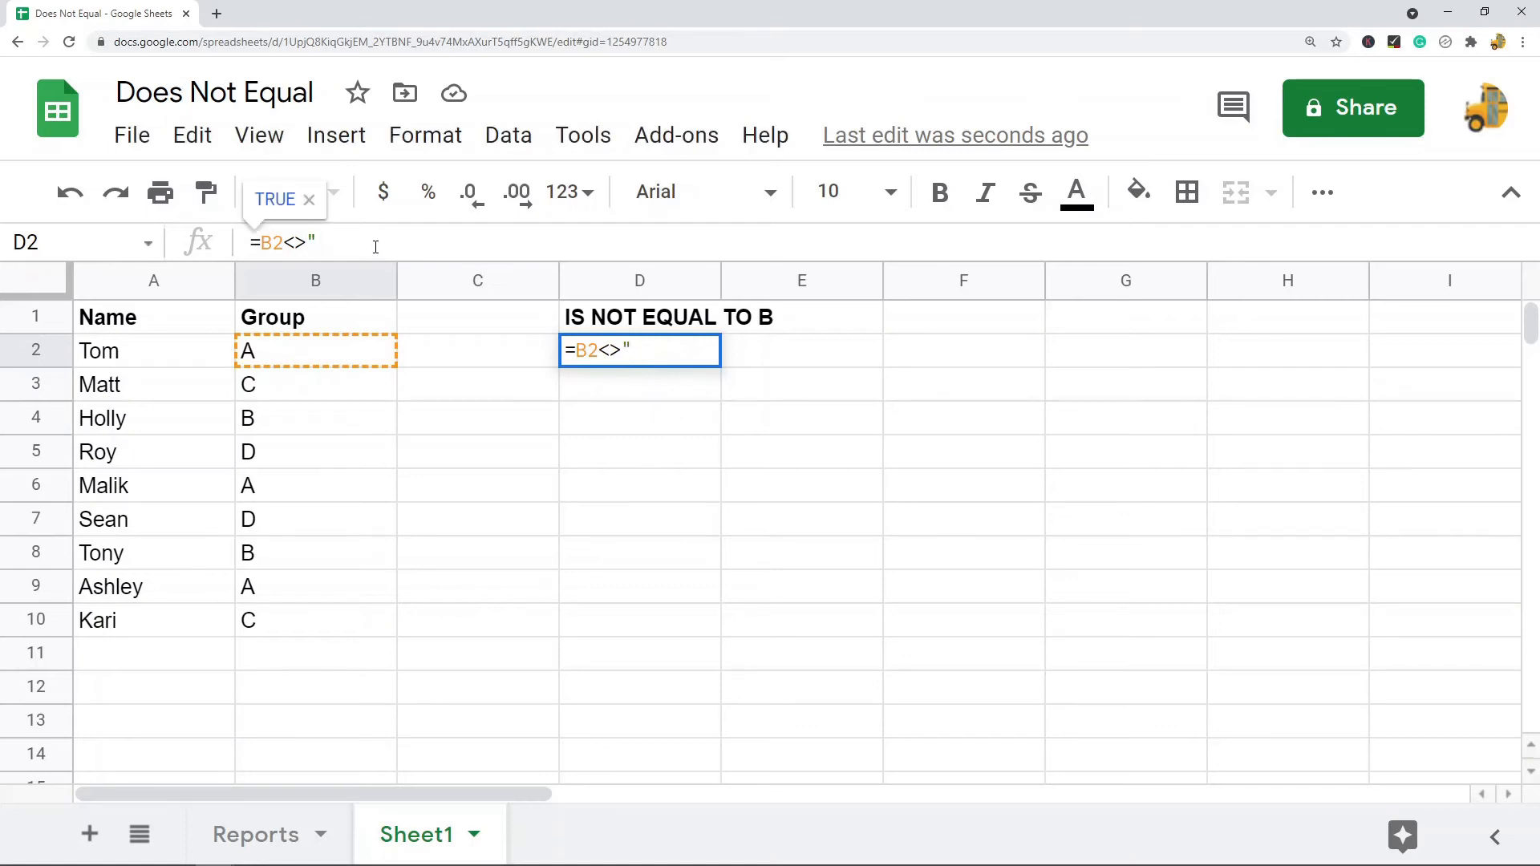
text(B")
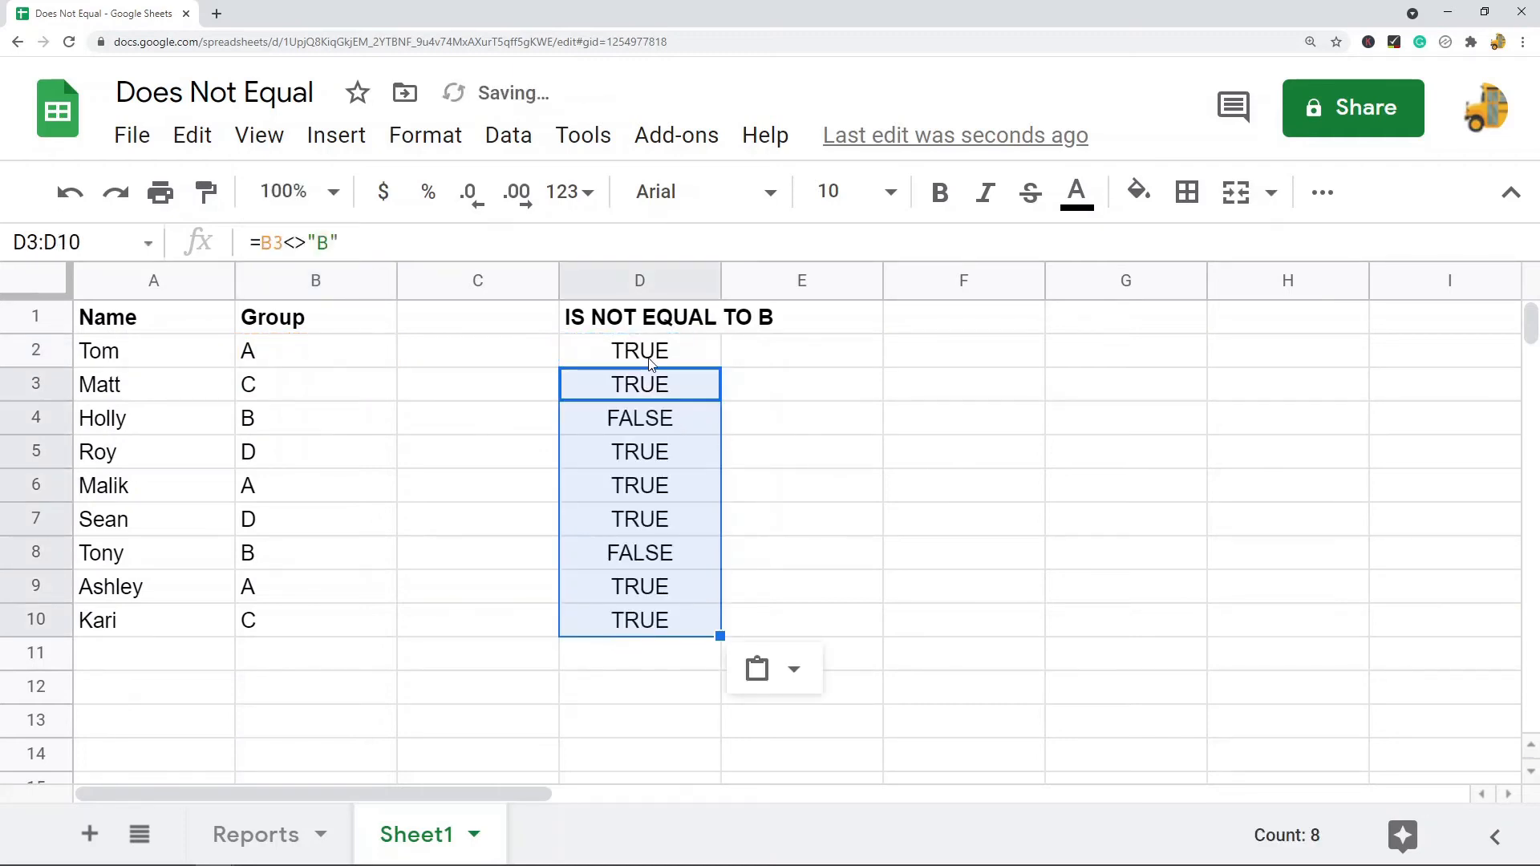
click(639, 350)
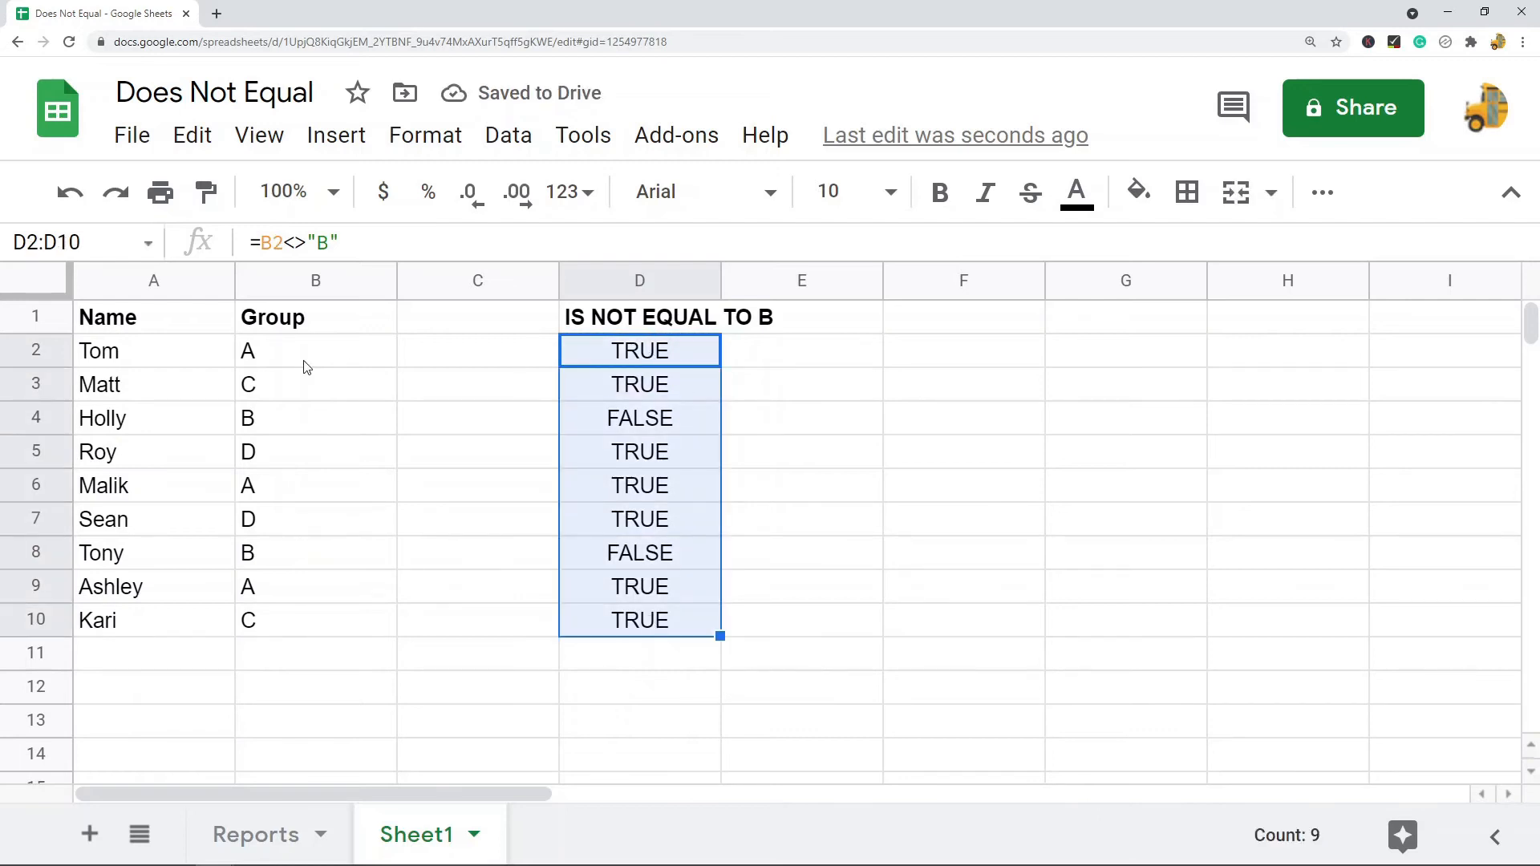
mouse_move(379, 282)
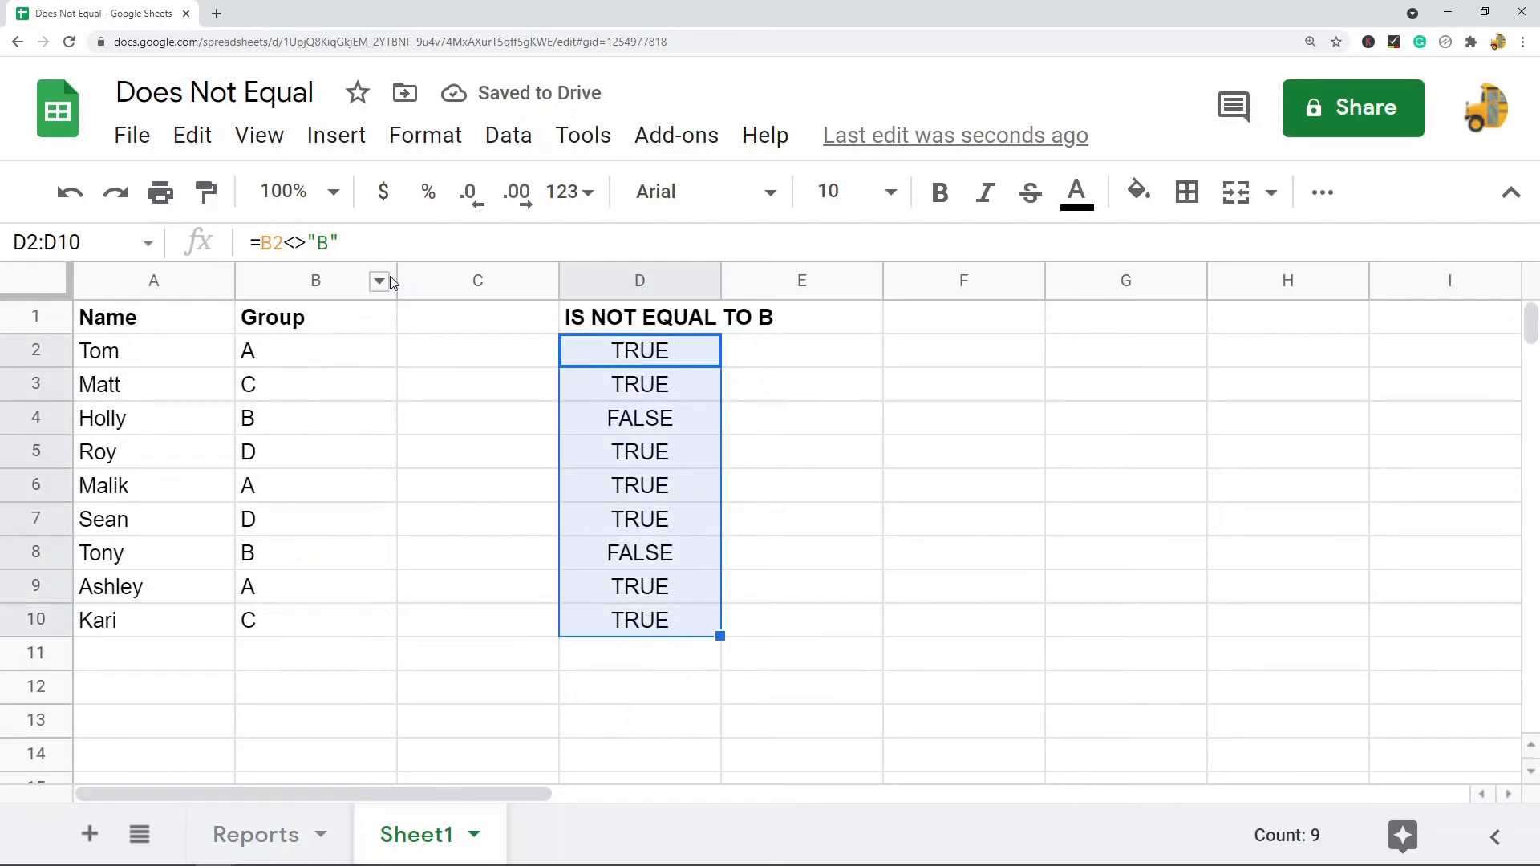
click(638, 350)
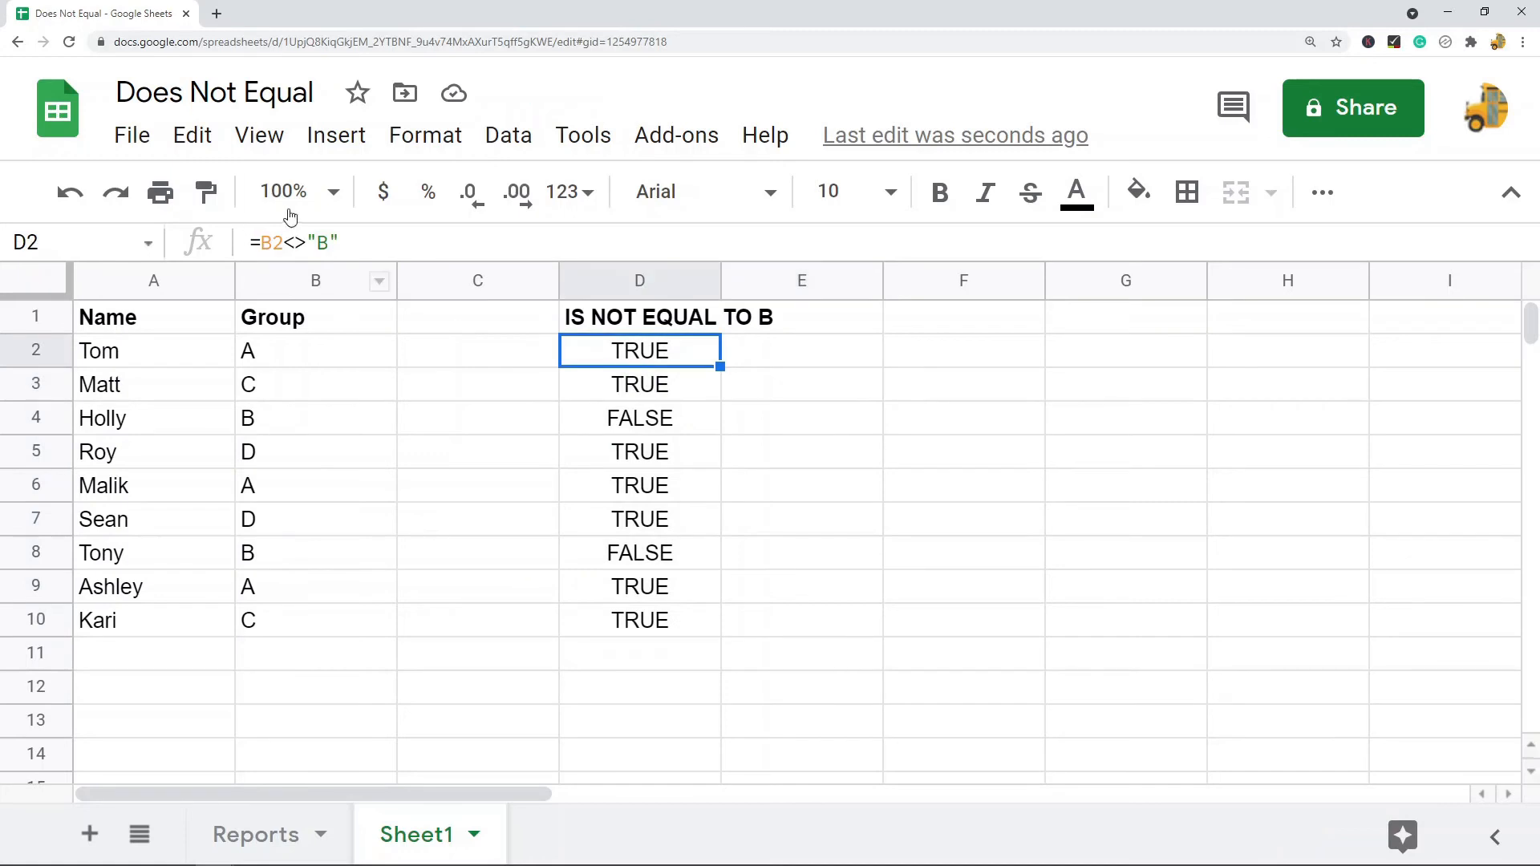
mouse_move(310, 249)
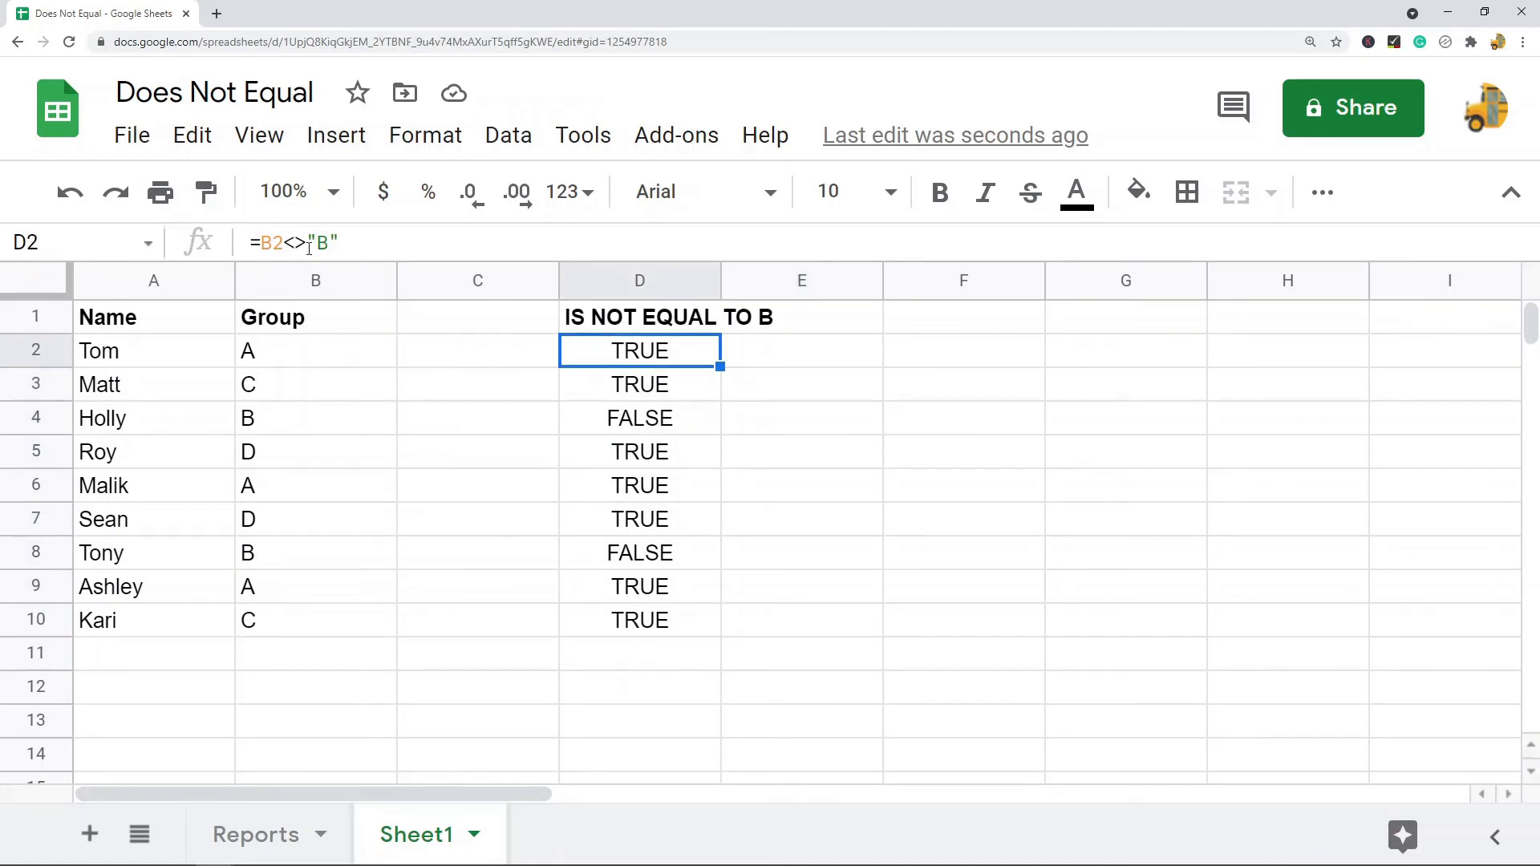
double_click(639, 350)
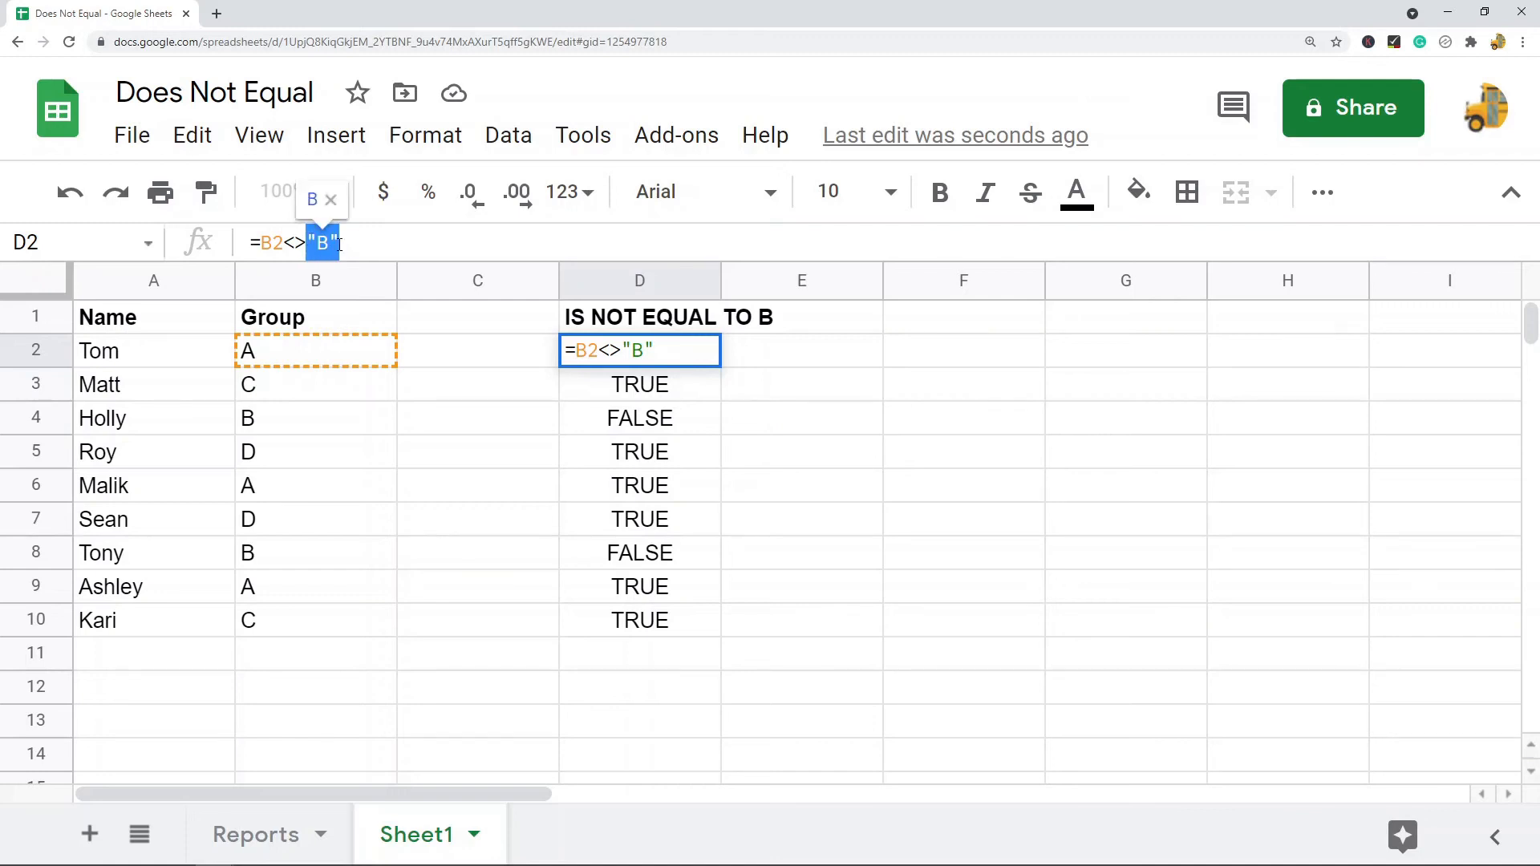
- Replace "B" in D2's formula with the absolute reference $B$4 and recheck it
click(316, 417)
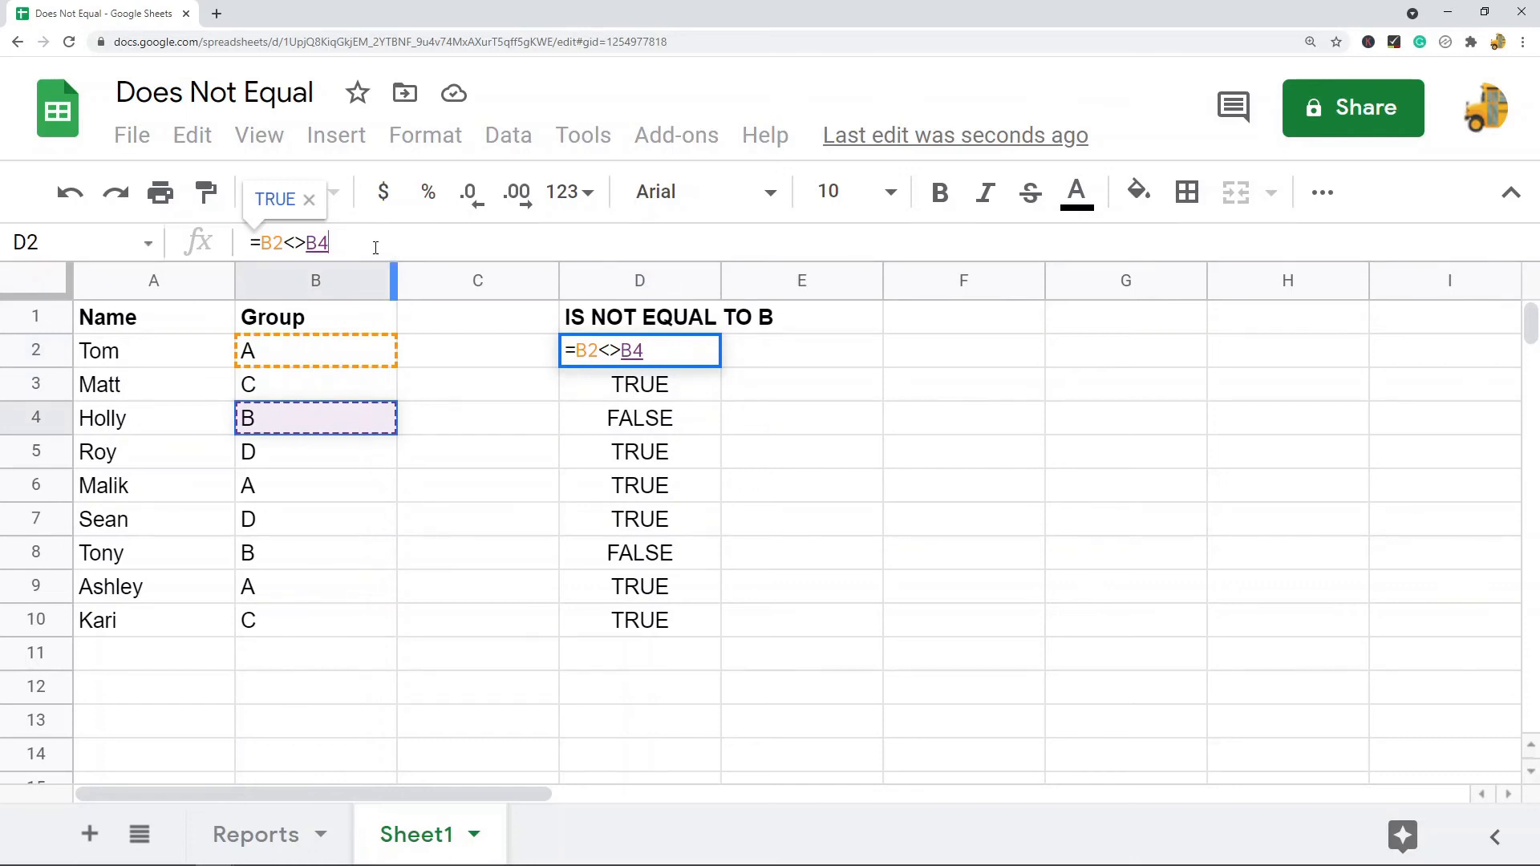
key(f4)
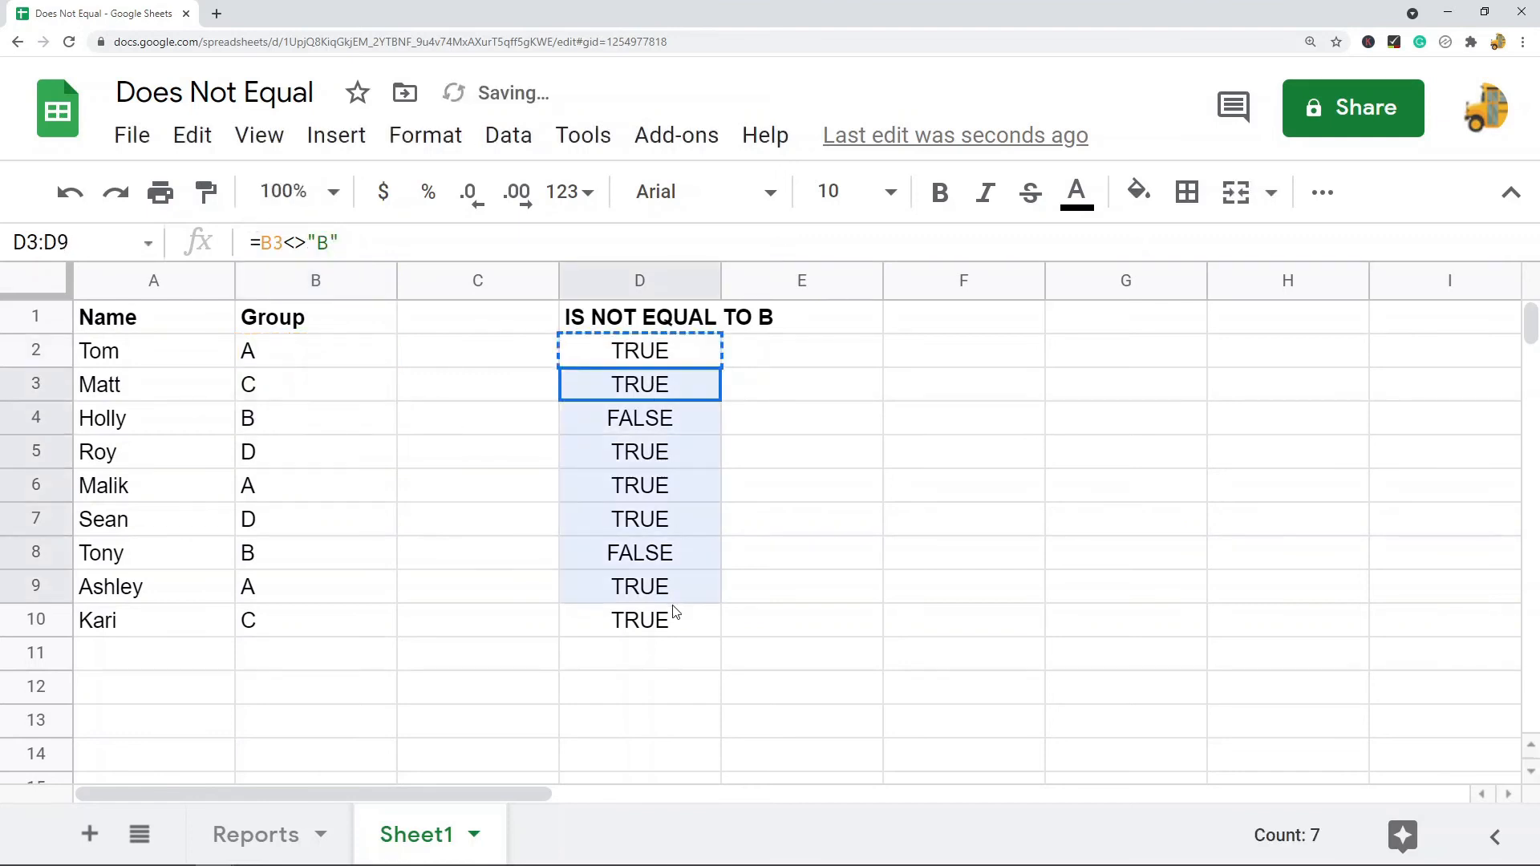
click(639, 351)
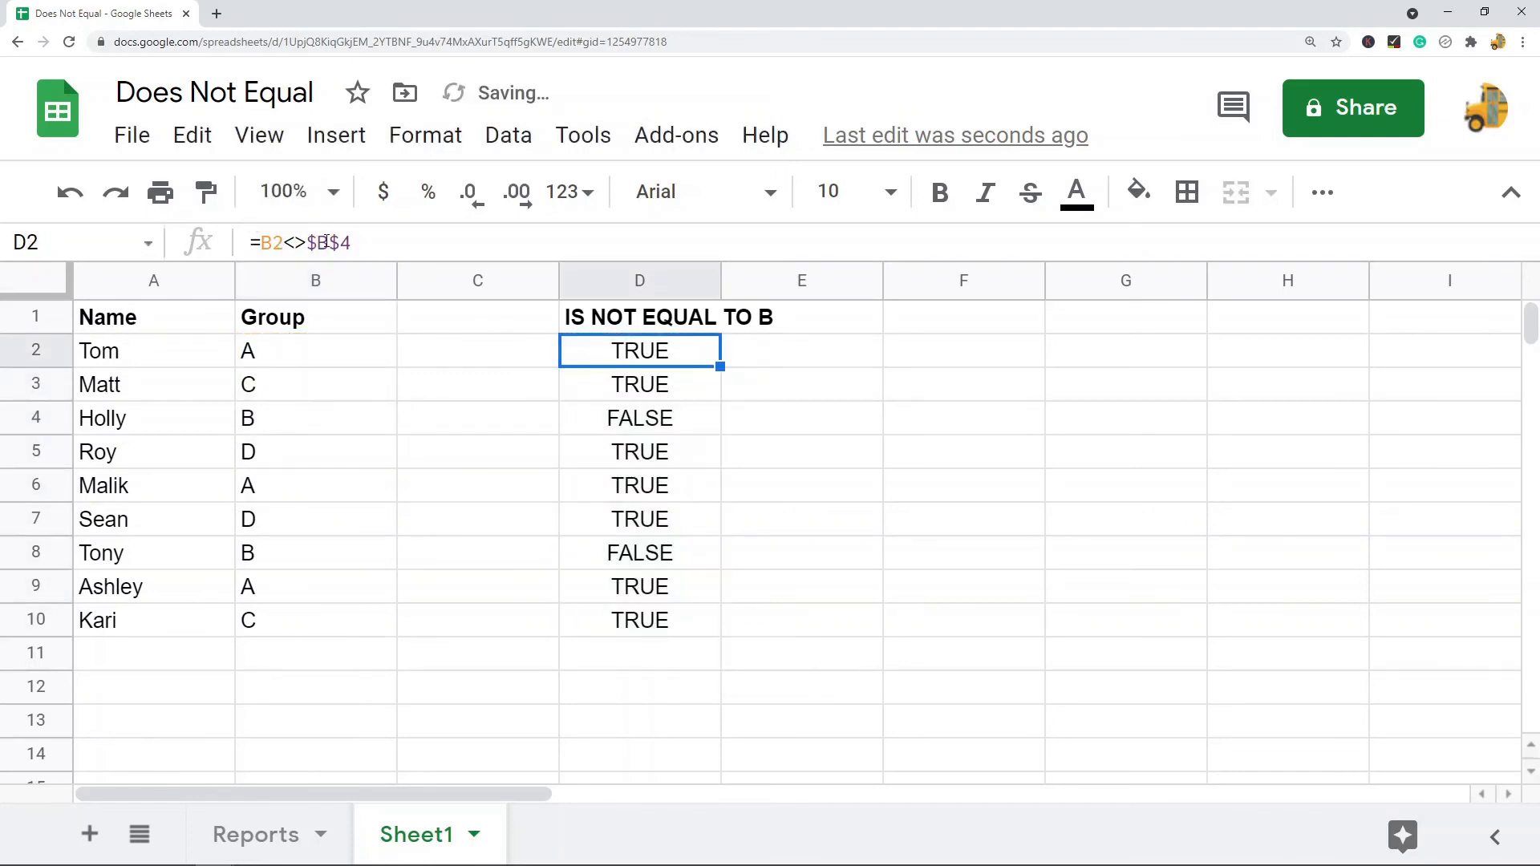
double_click(639, 350)
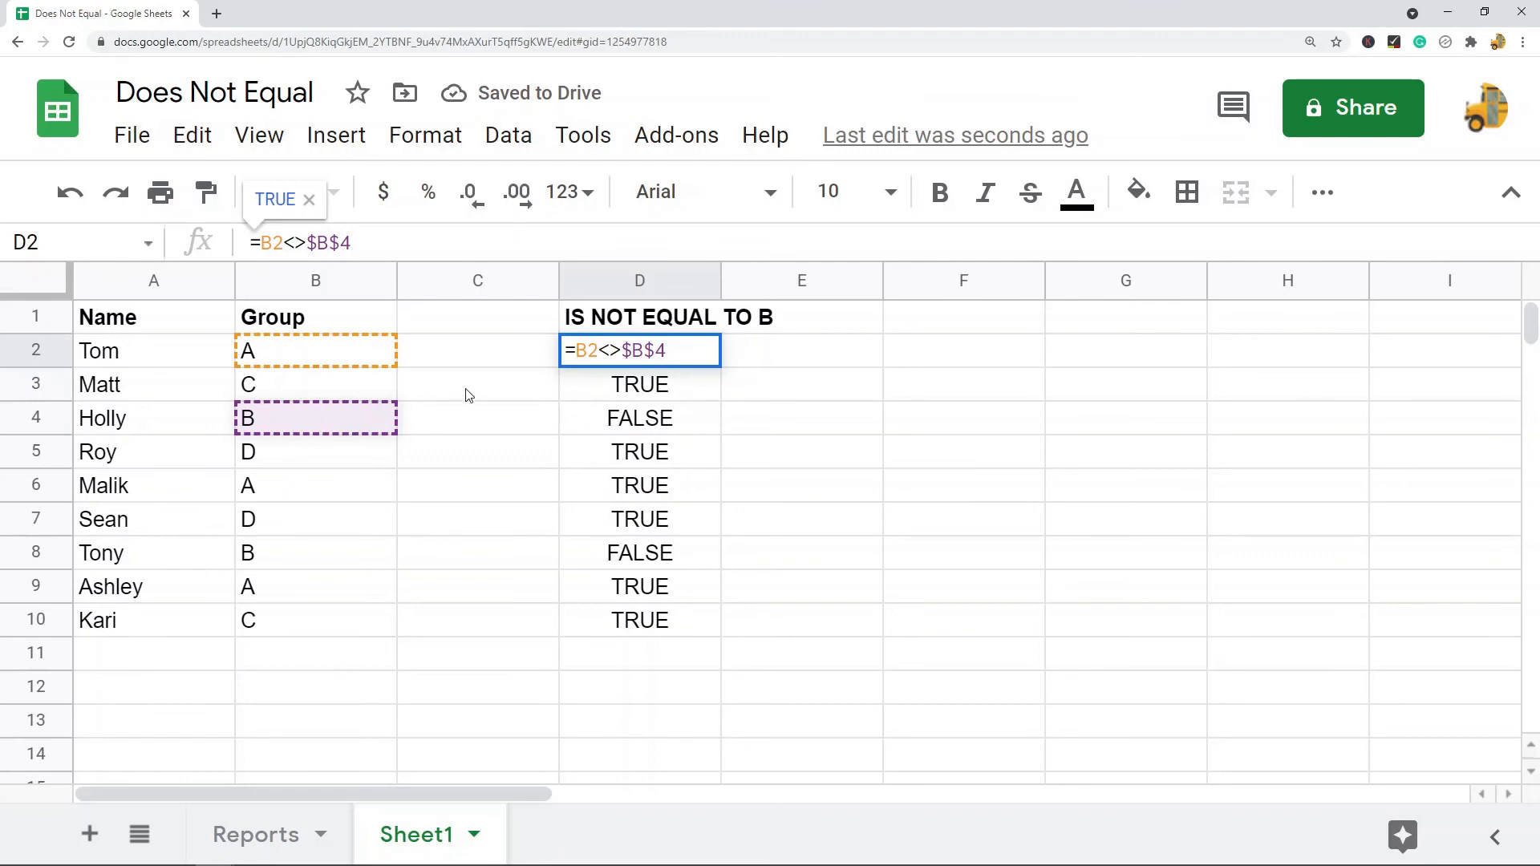
key(enter)
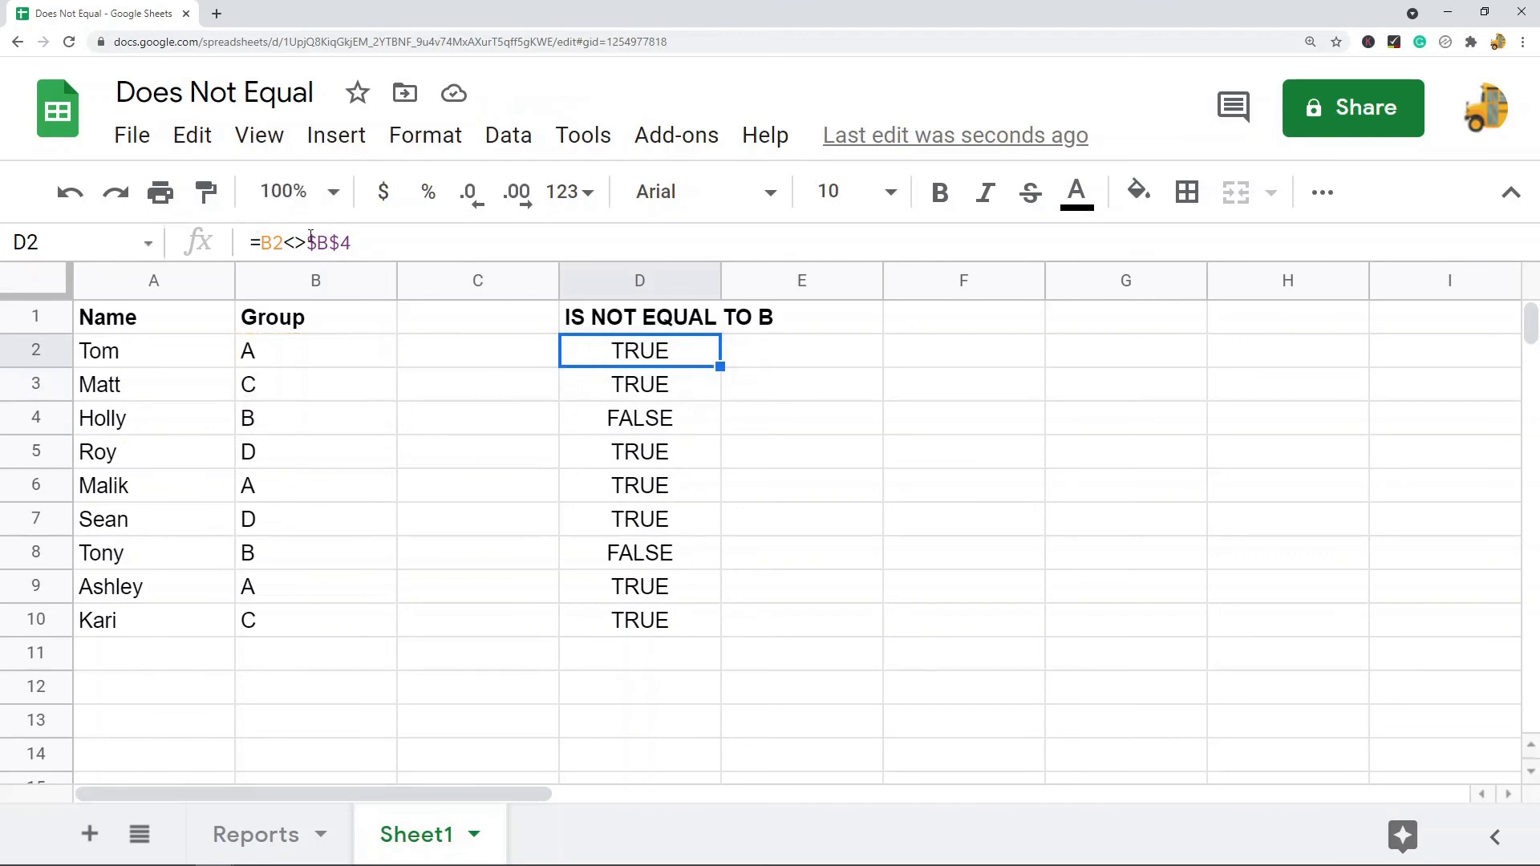
double_click(640, 351)
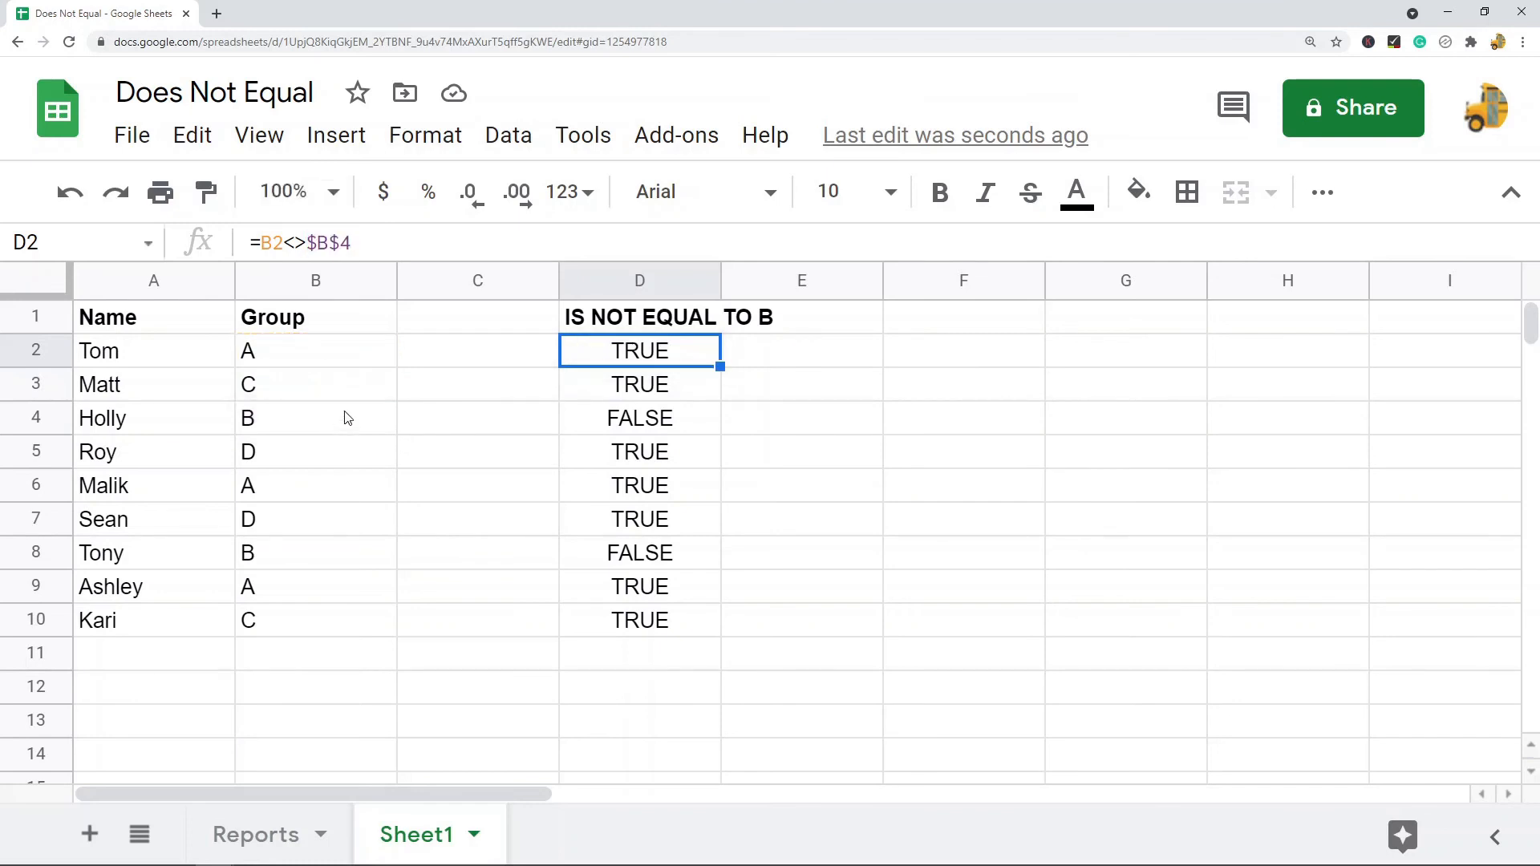
click(316, 280)
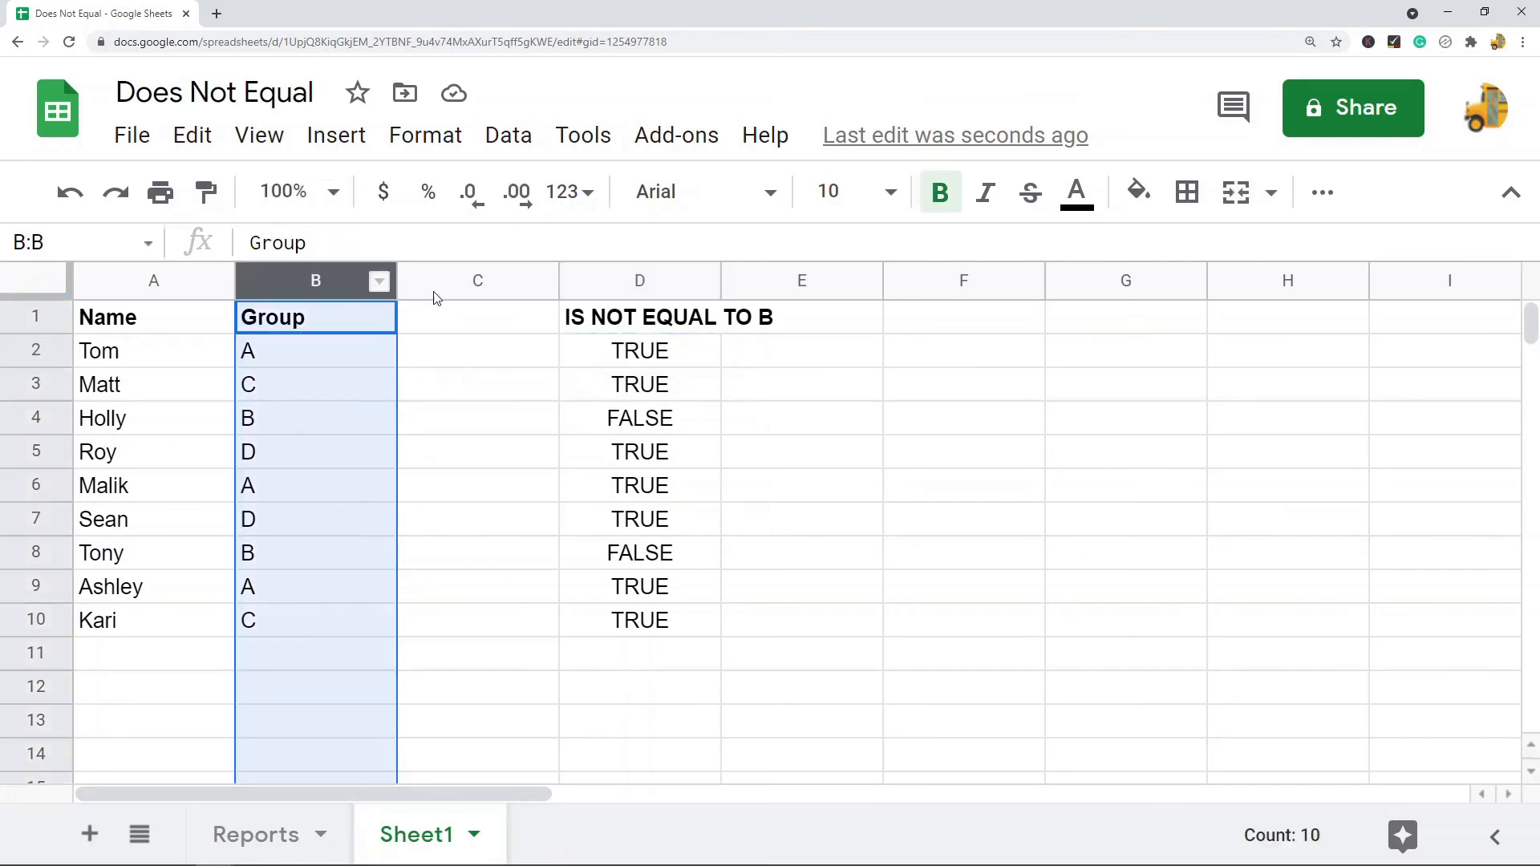
click(477, 351)
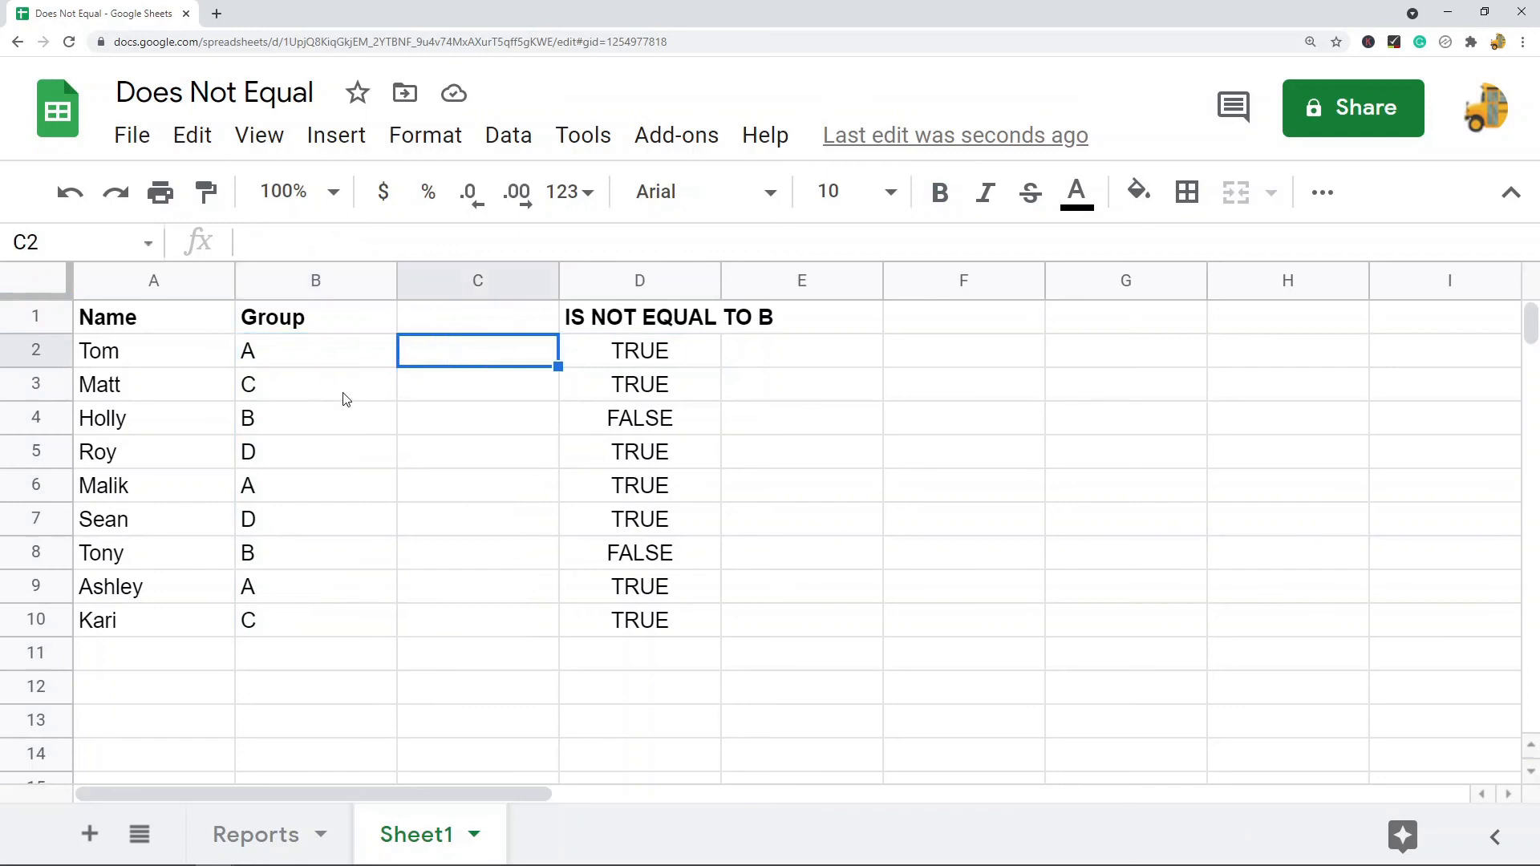
click(477, 384)
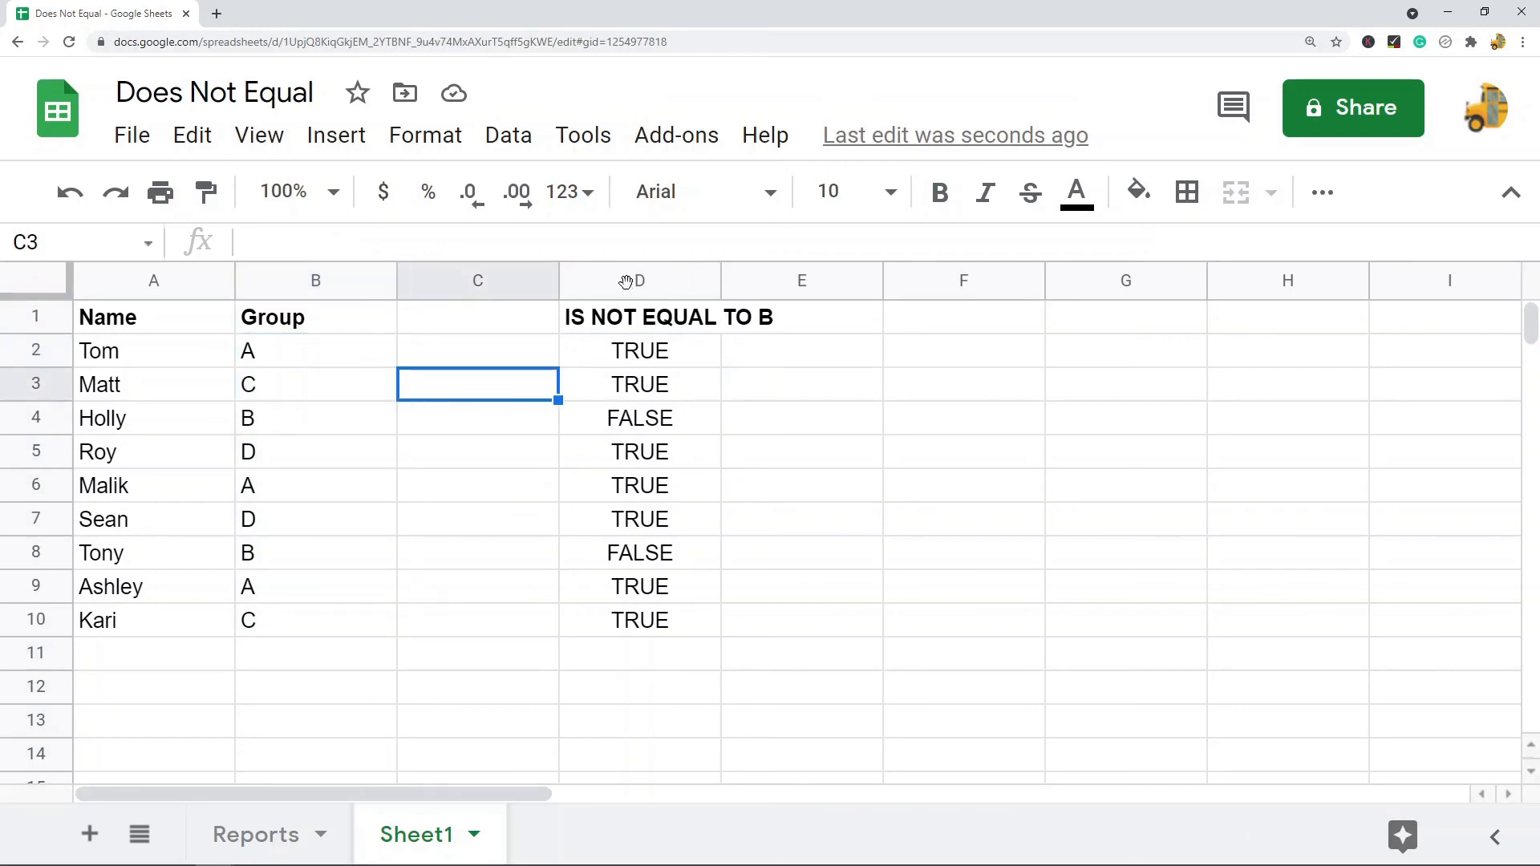
click(638, 280)
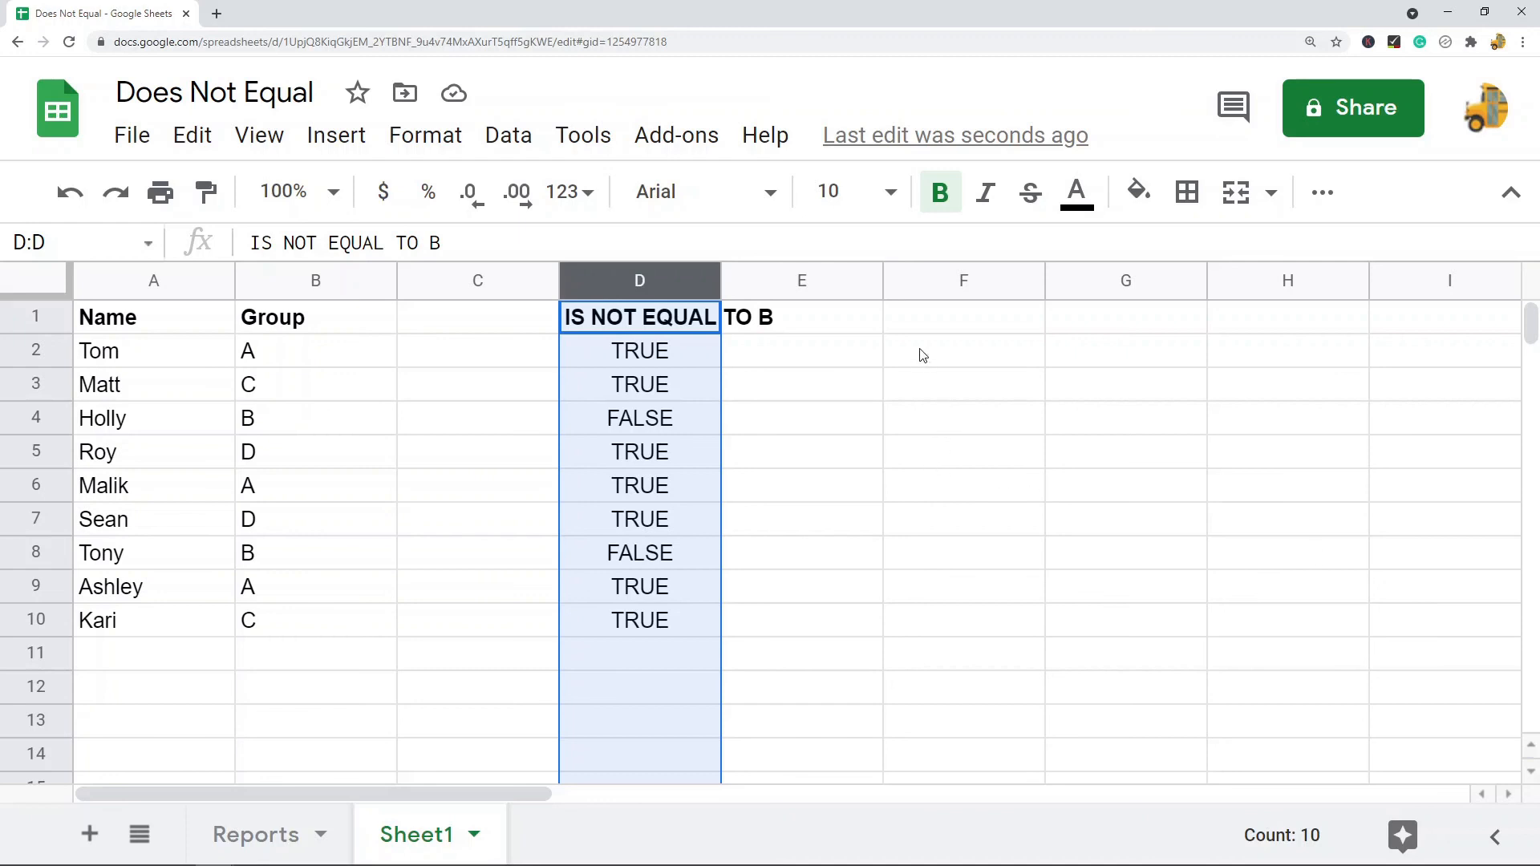
mouse_move(936, 358)
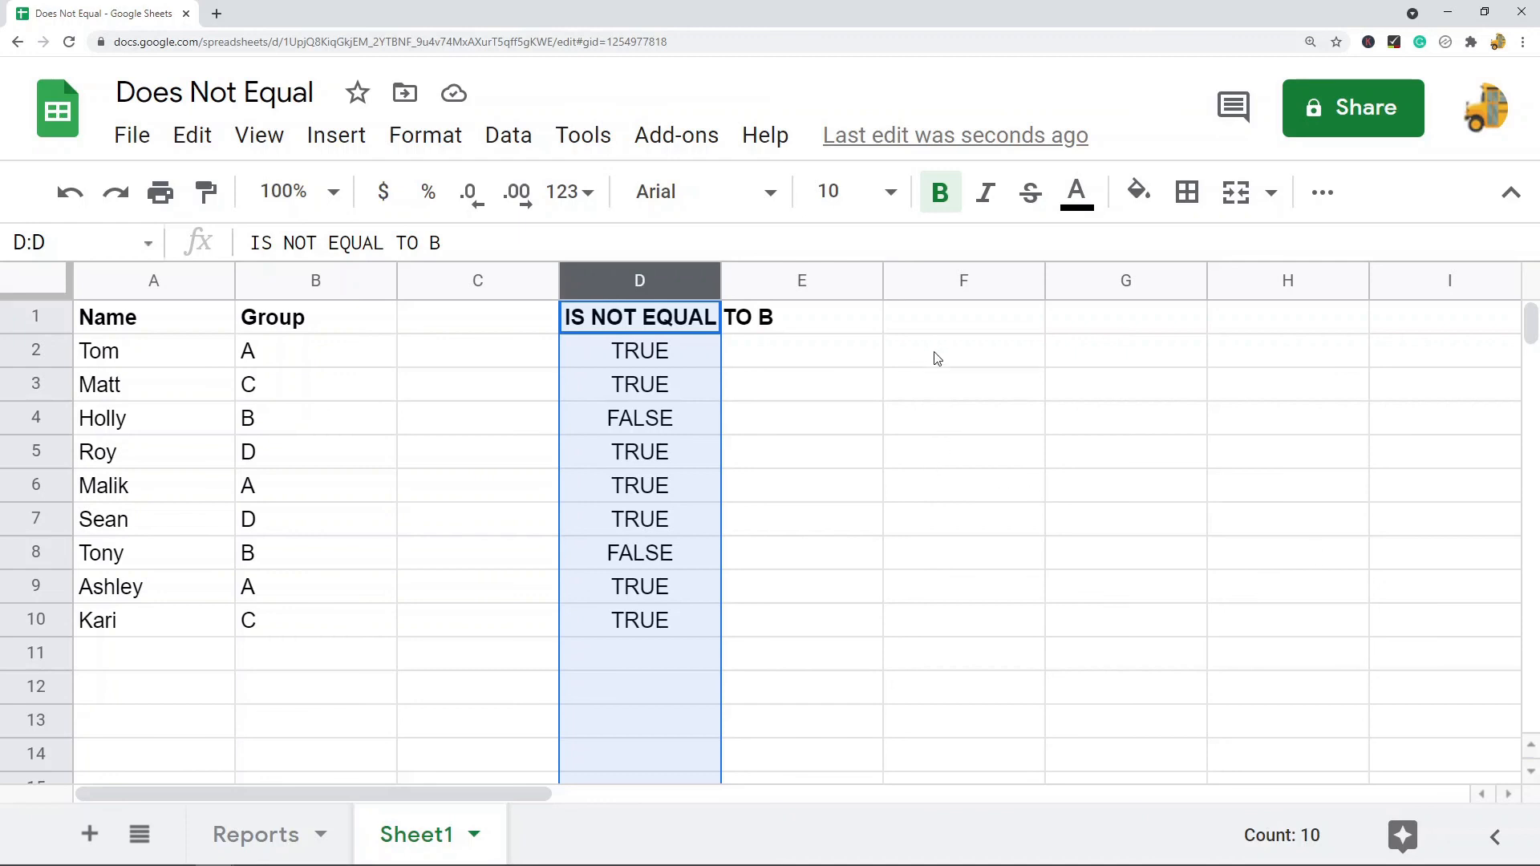
mouse_move(893, 372)
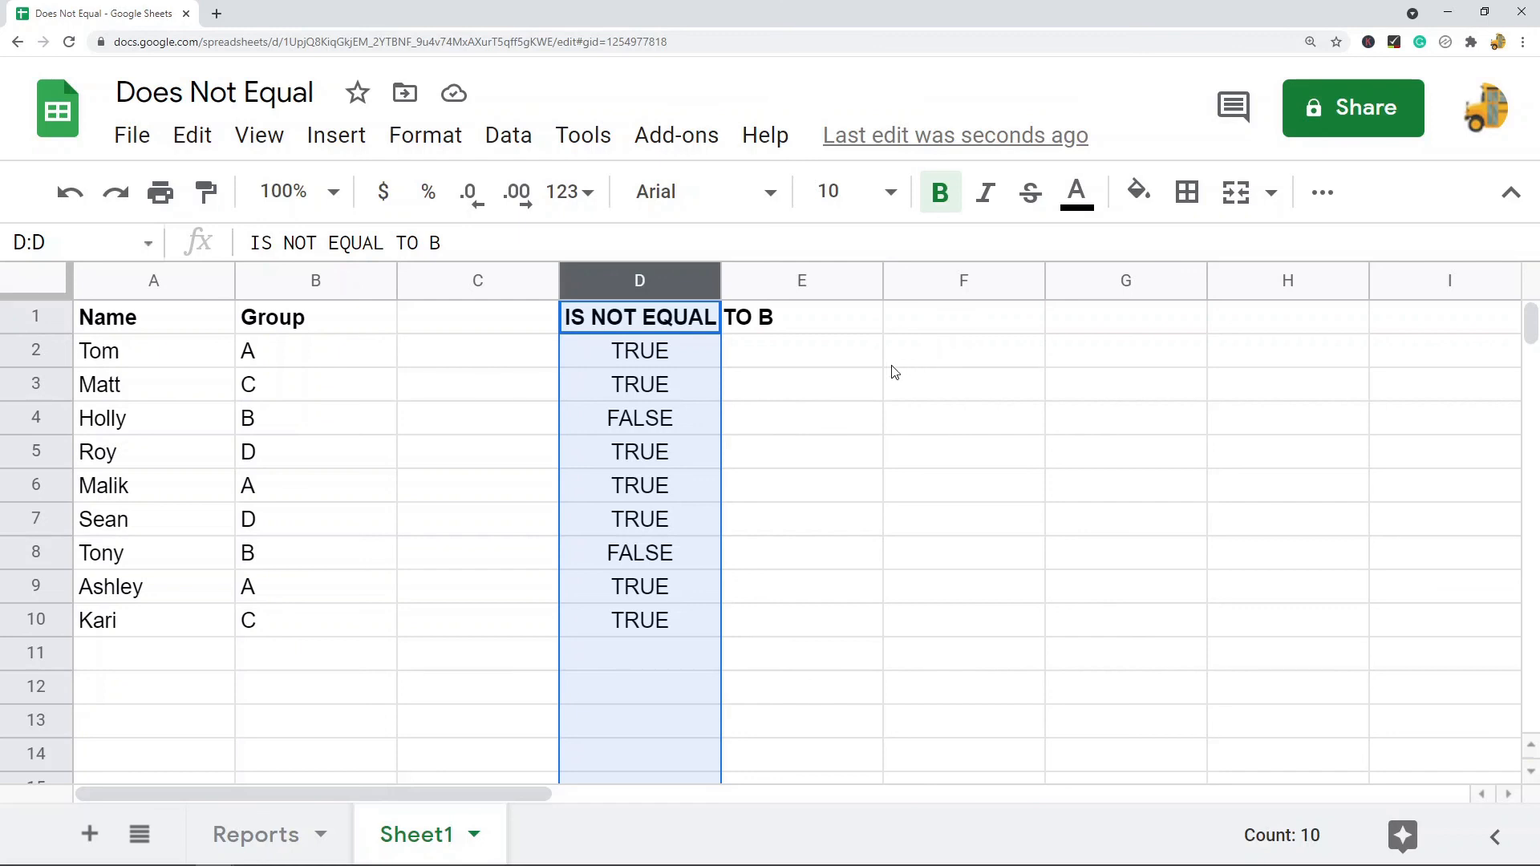
mouse_move(912, 426)
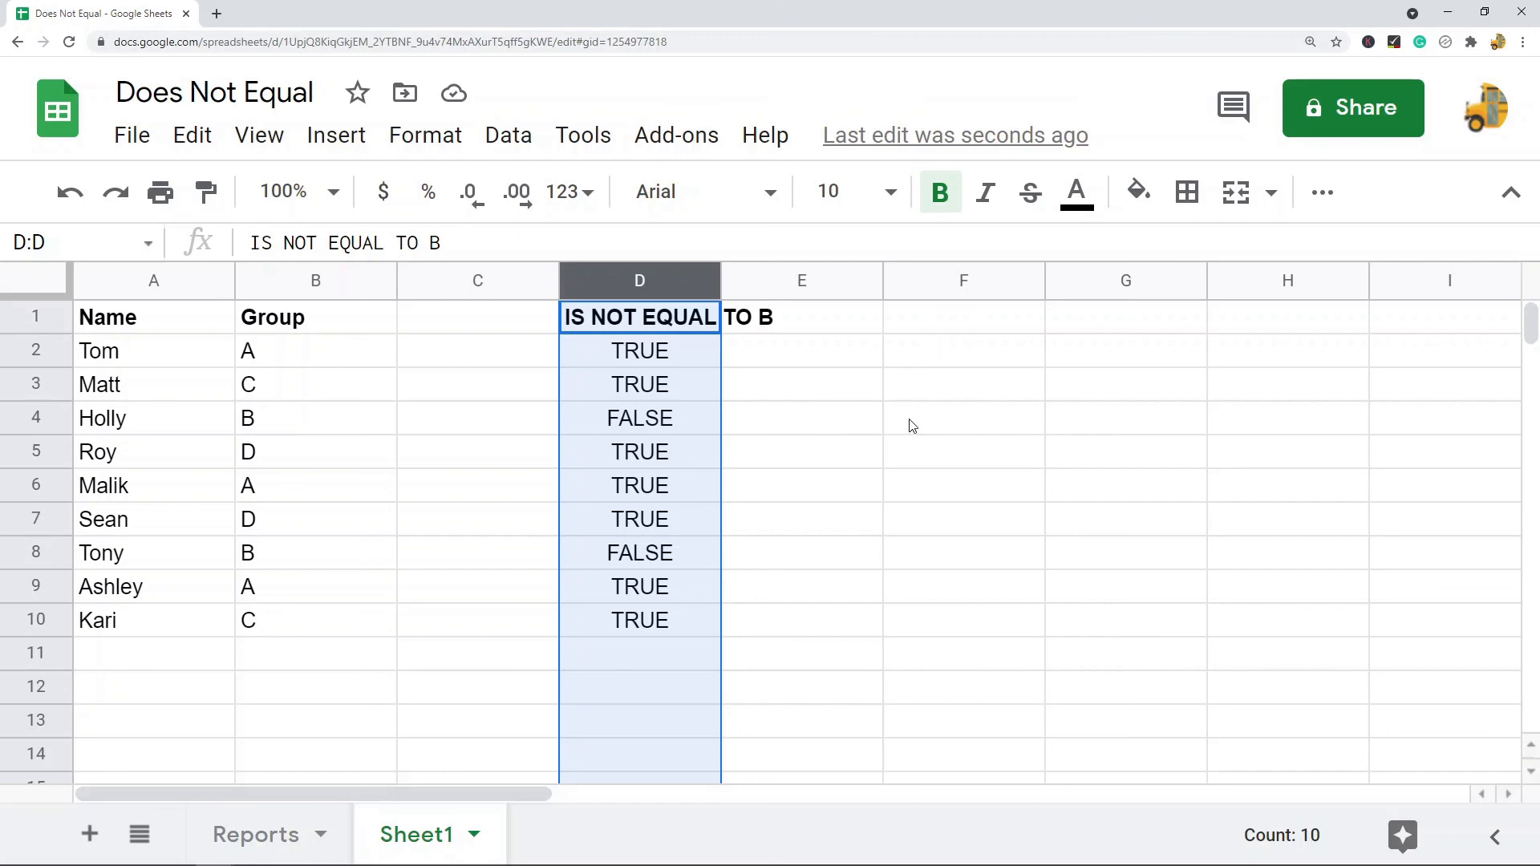
mouse_move(930, 391)
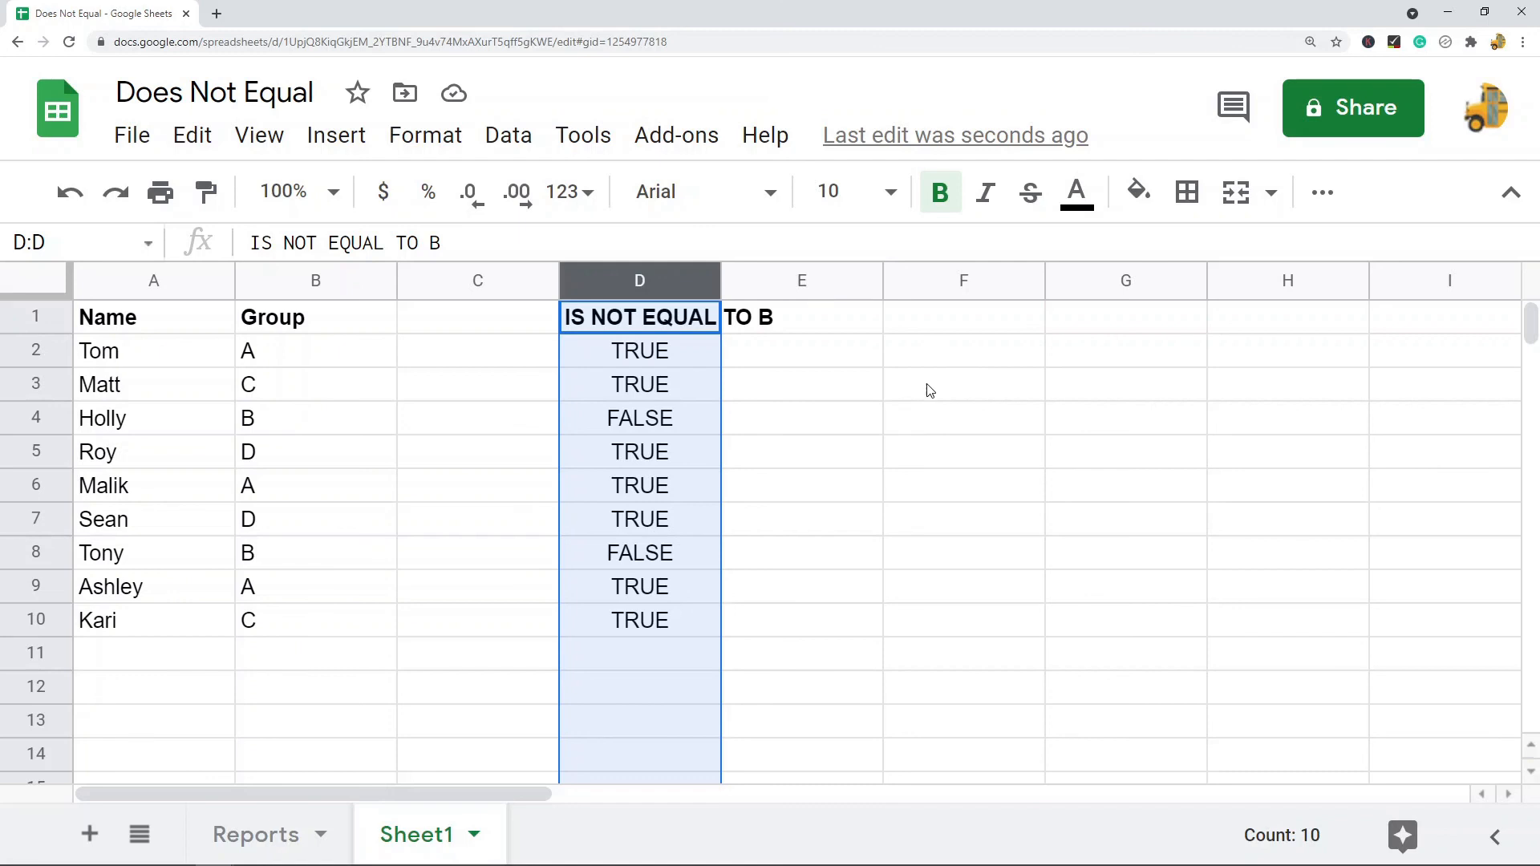
mouse_move(990, 392)
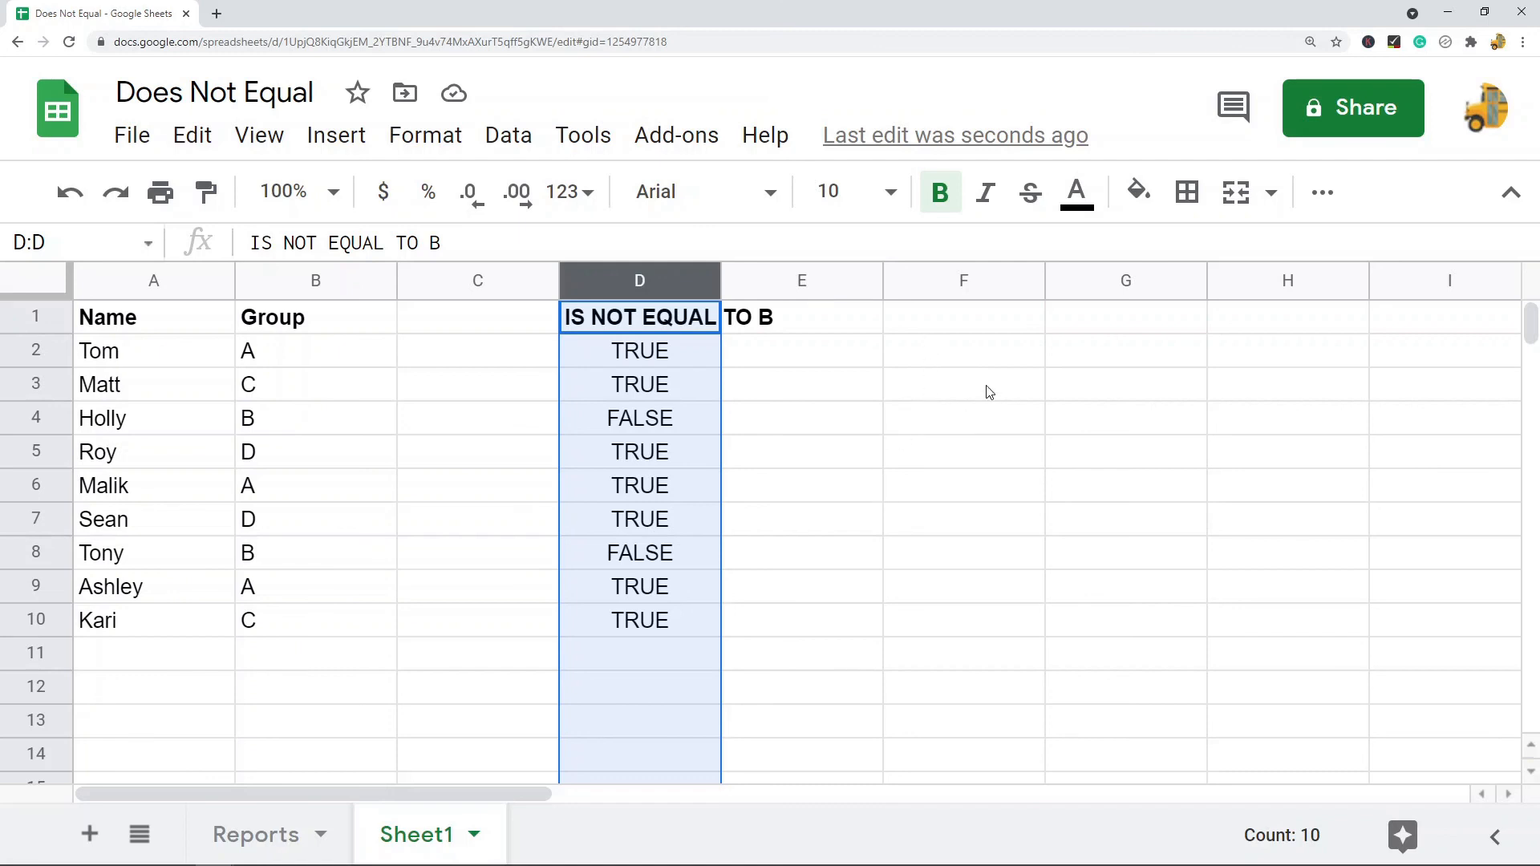
click(963, 384)
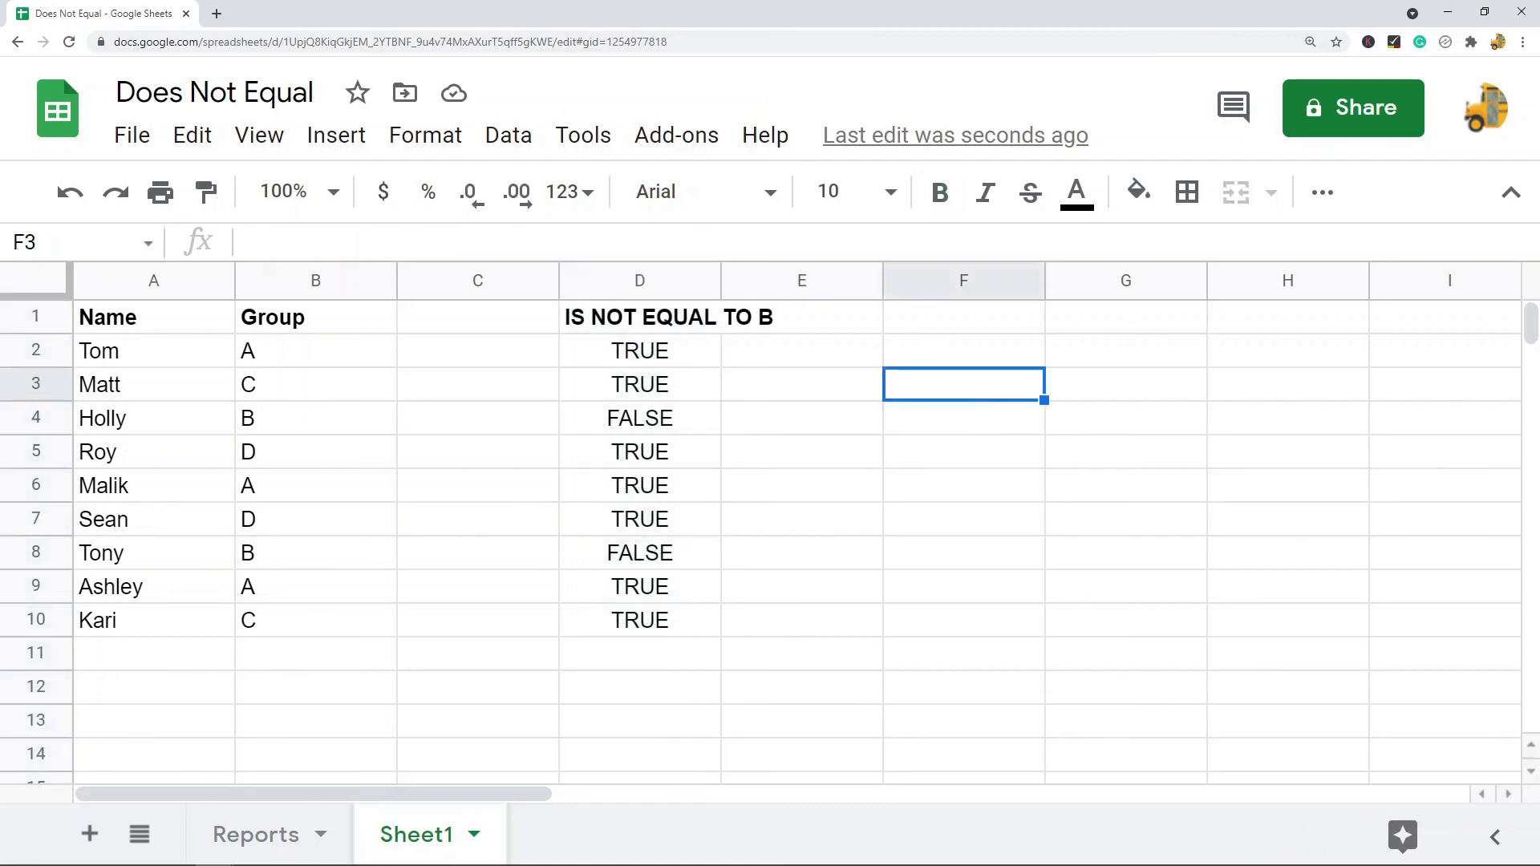